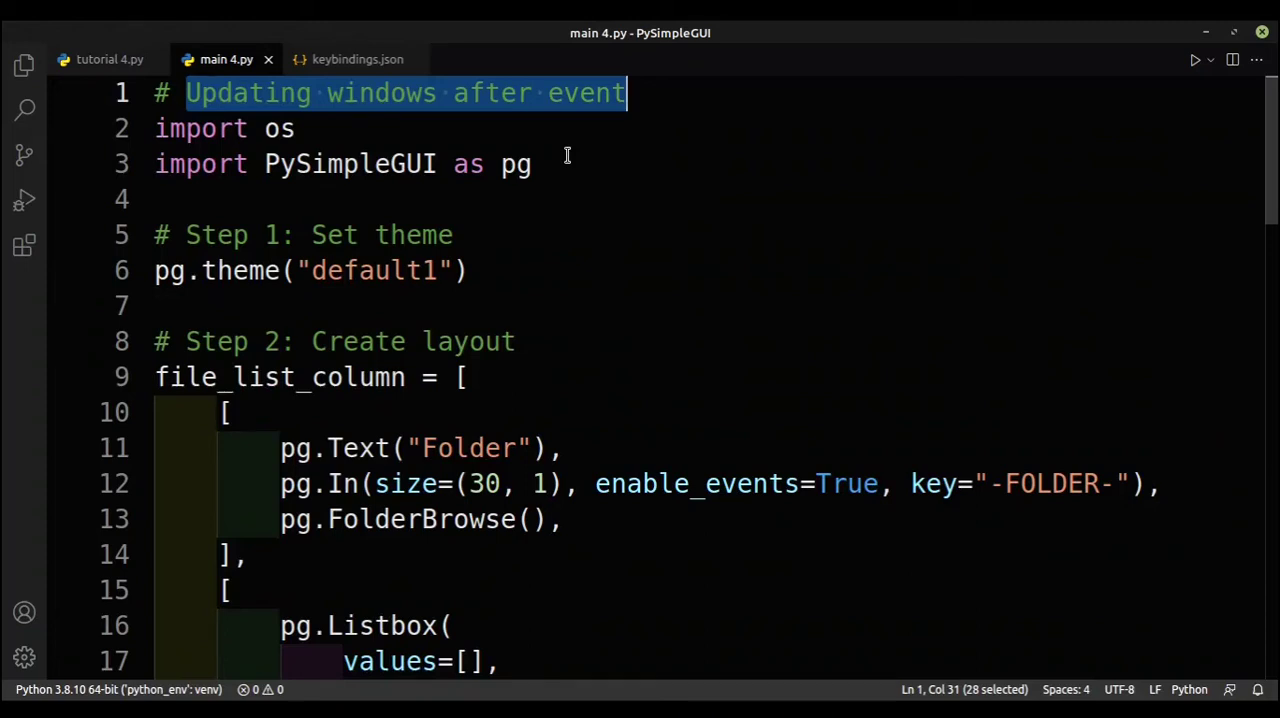
mouse_move(282, 202)
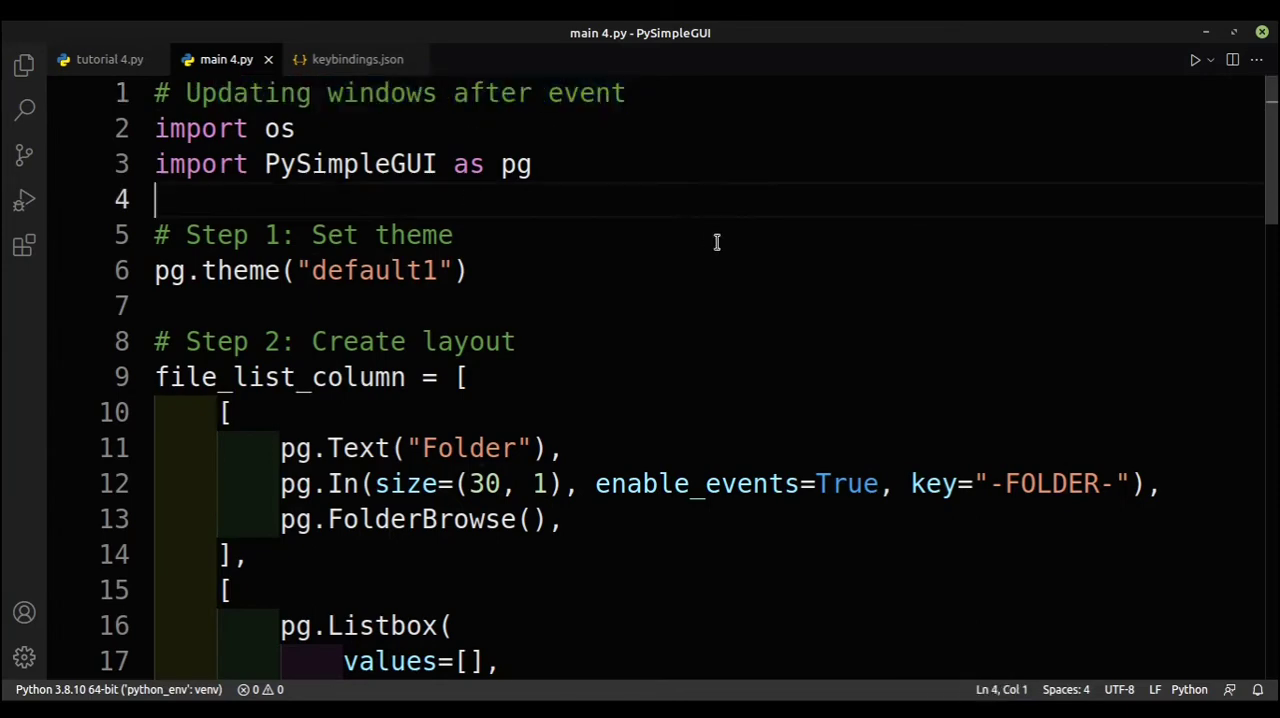
Scroll through main 4.py while the File Viewer window launches
scroll(down, 3)
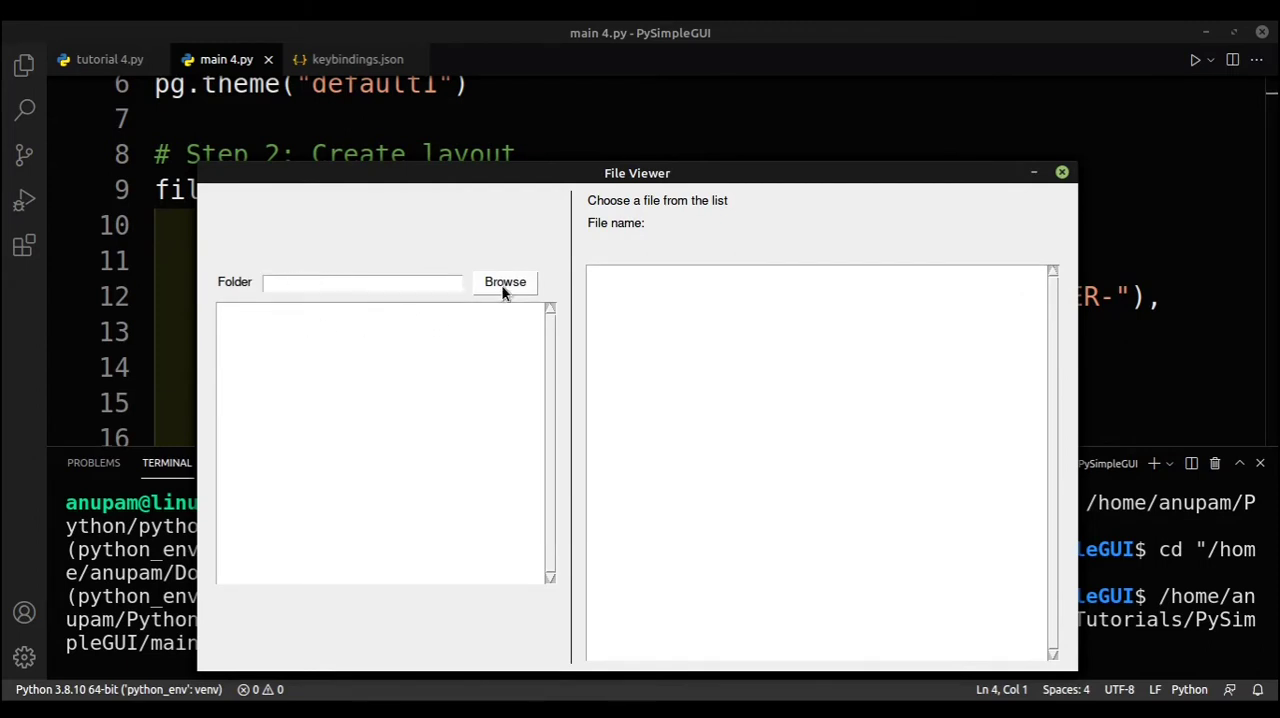
Browse to a folder under Documents so its path fills the Folder field
click(505, 281)
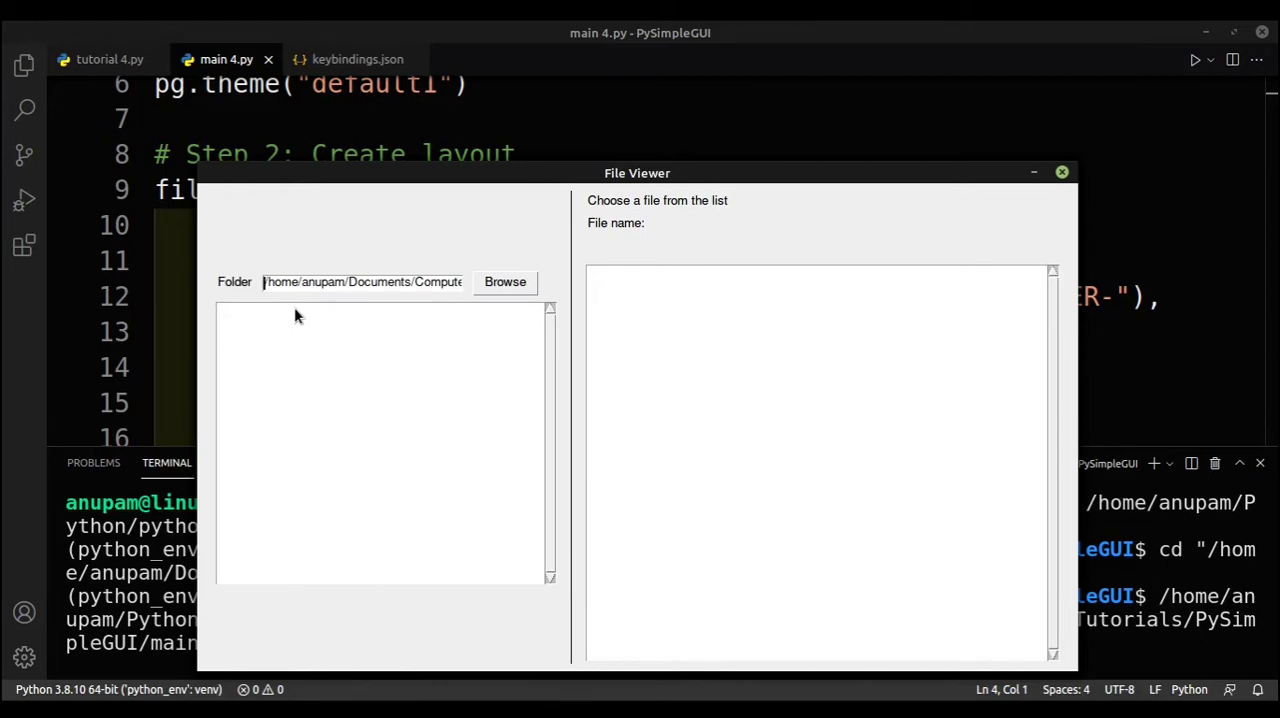
mouse_move(635, 430)
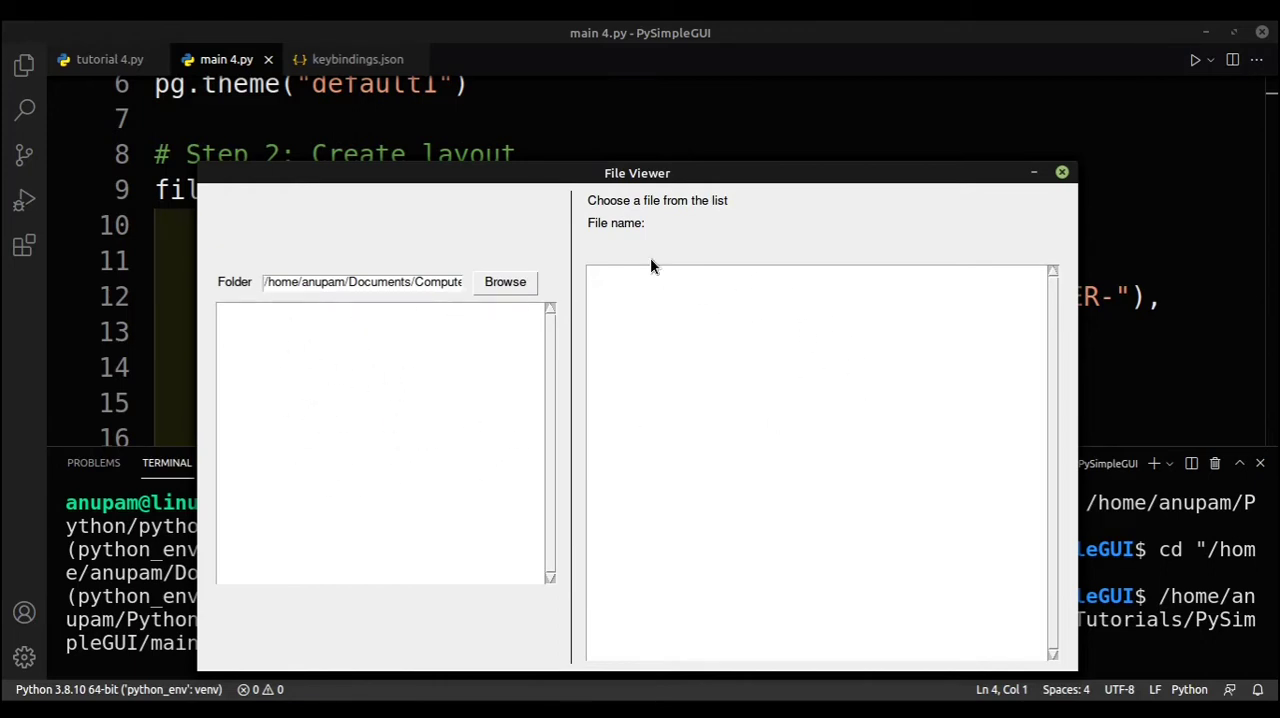
mouse_move(632, 220)
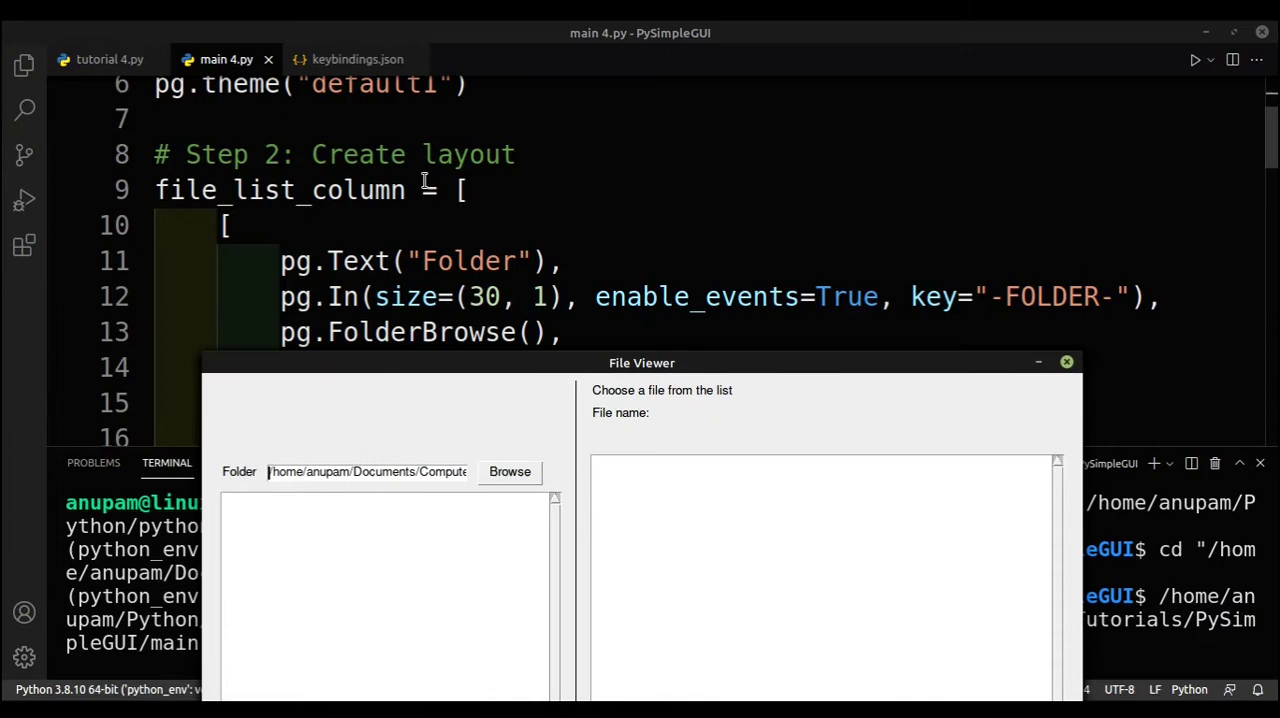
scroll(down, 3)
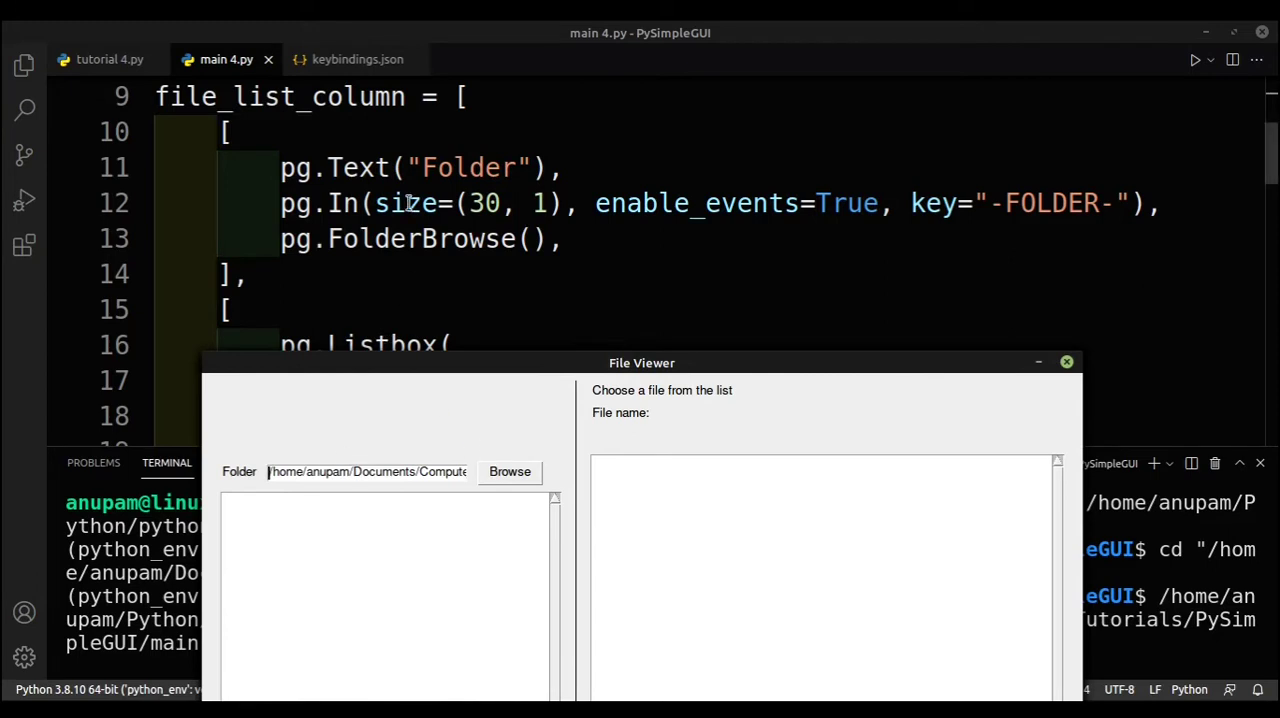
scroll(down, 3)
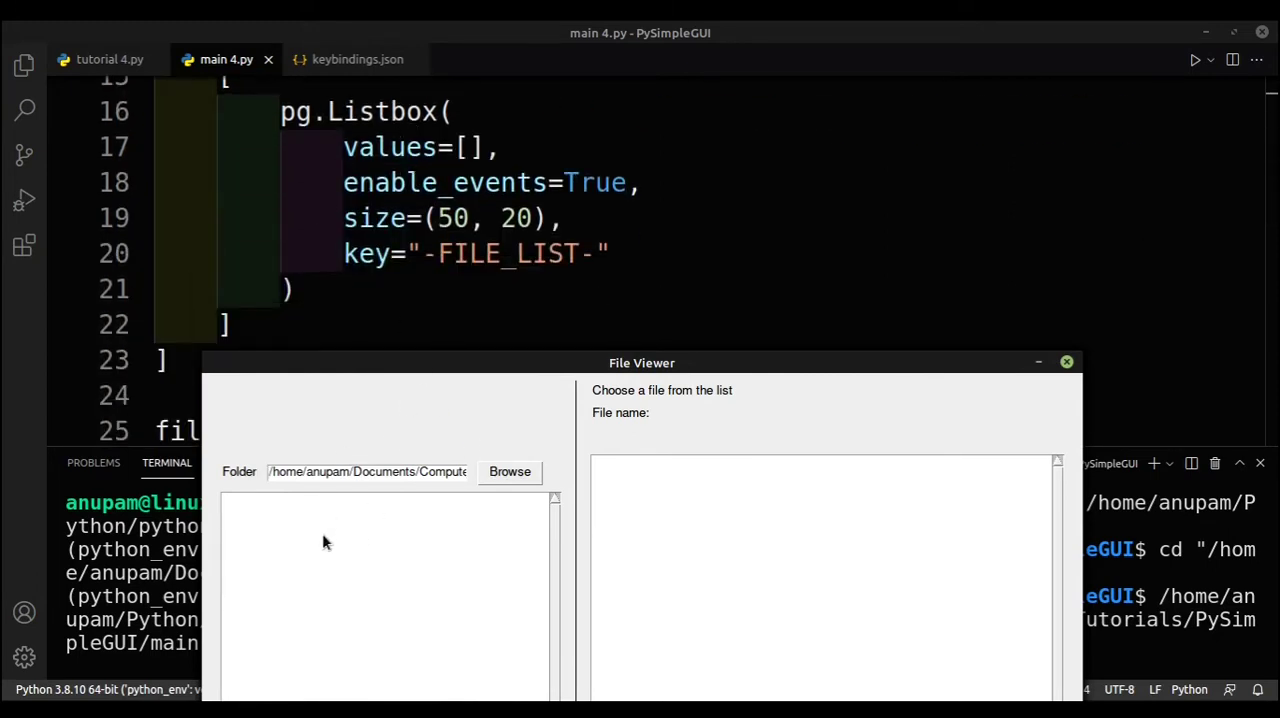
scroll(down, 3)
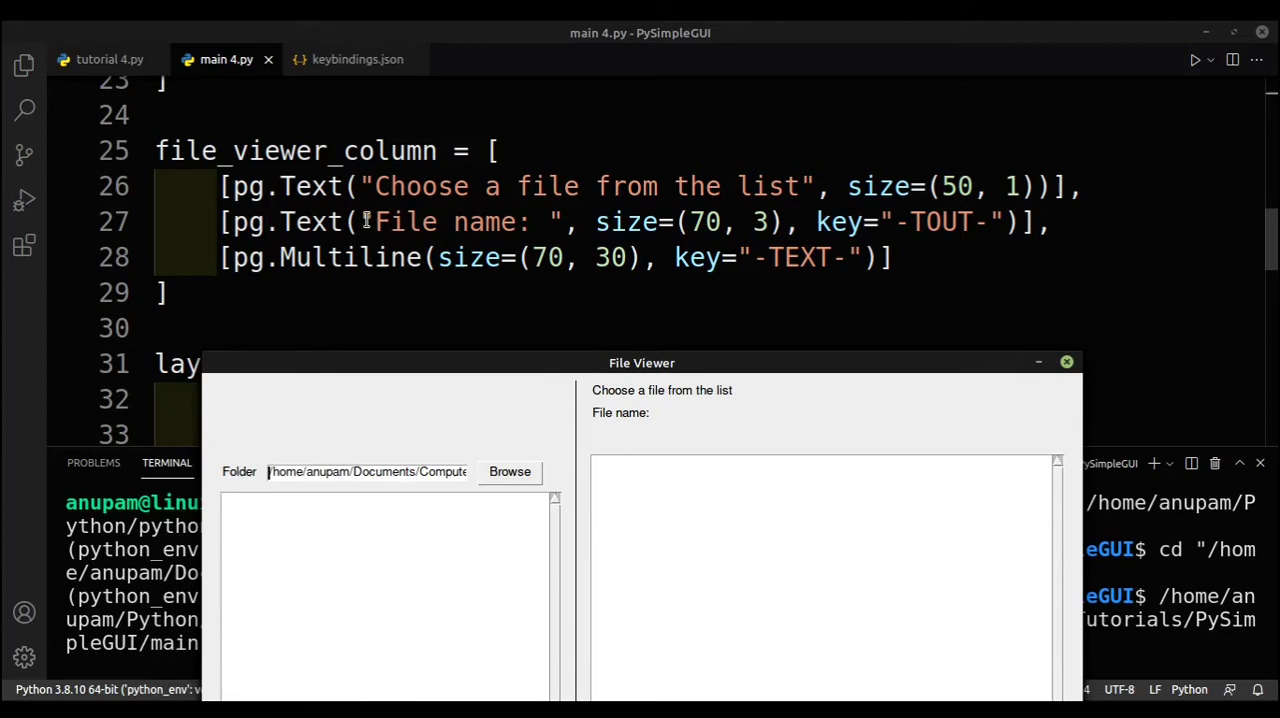
mouse_move(638, 395)
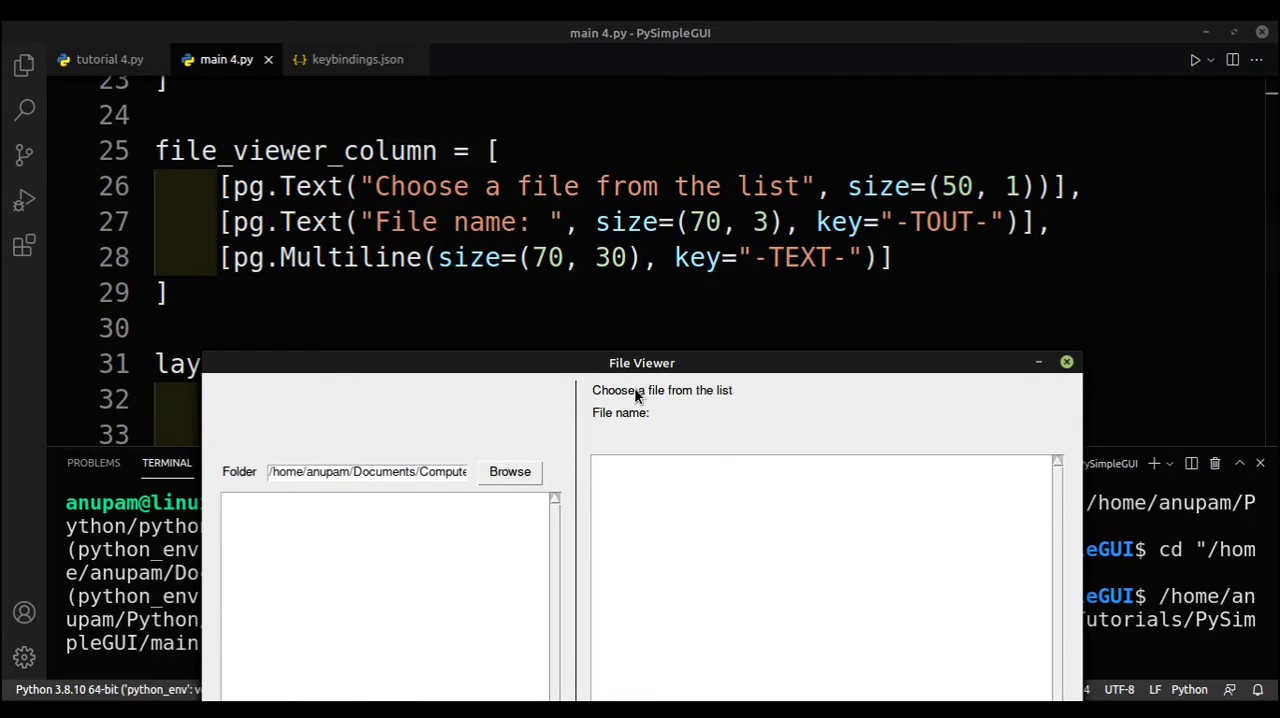
scroll(down, 3)
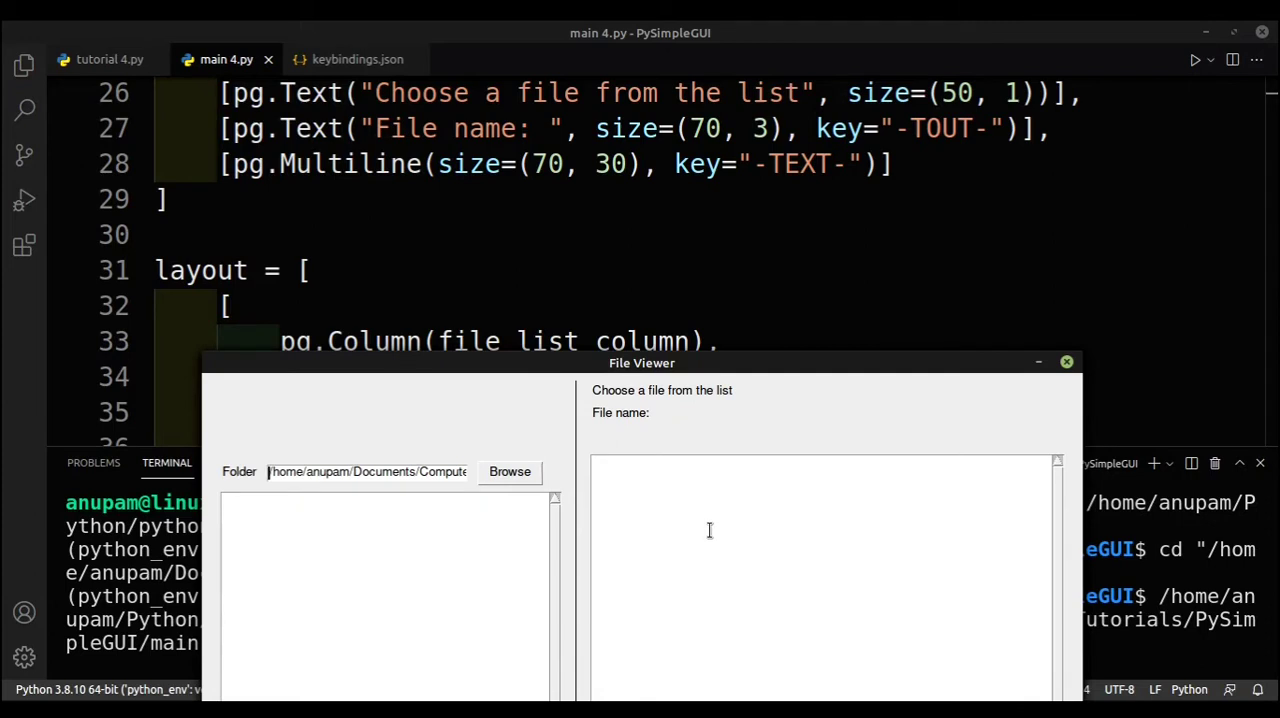
scroll(down, 3)
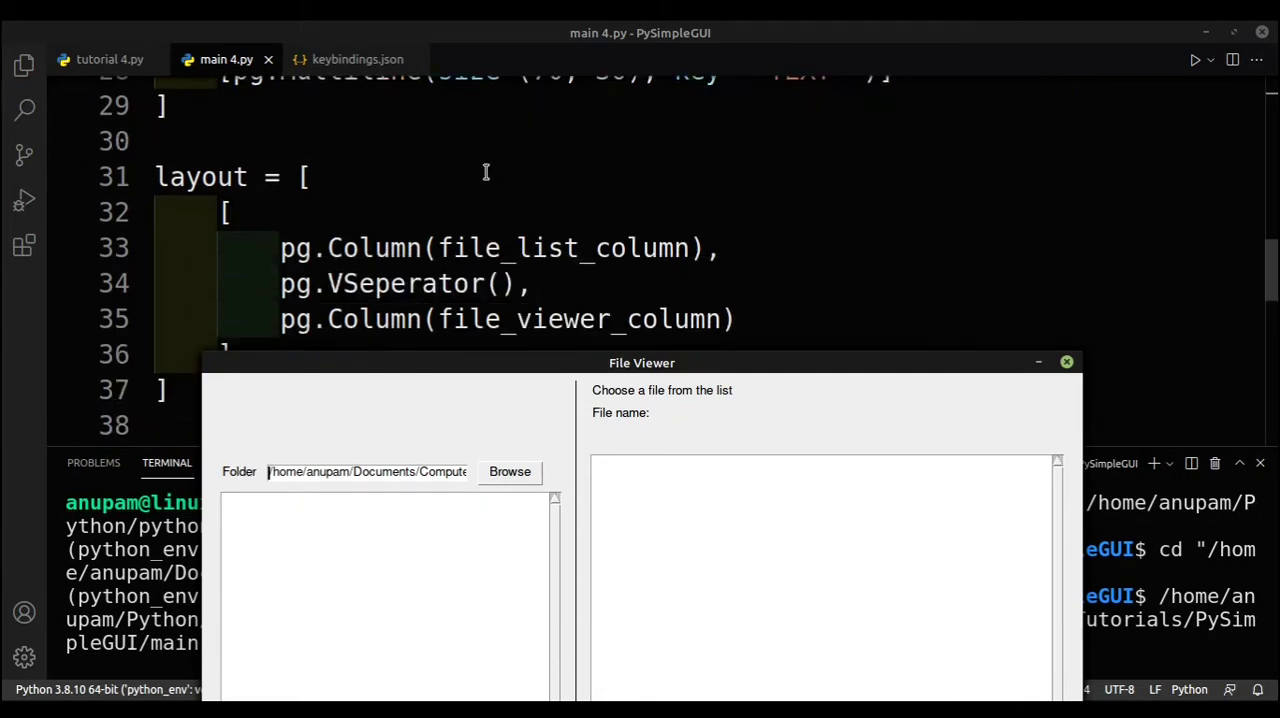
scroll(down, 3)
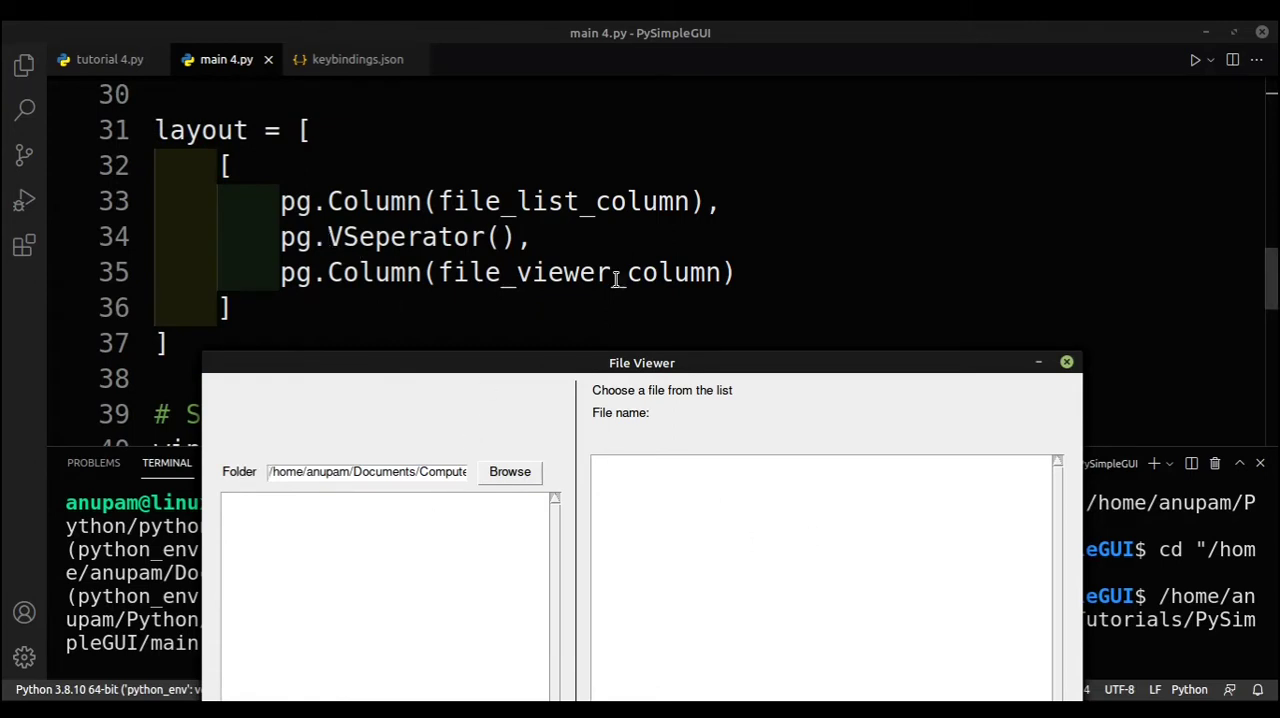
Close the File Viewer window and scroll main 4.py to the Step 4 event loop
click(1066, 361)
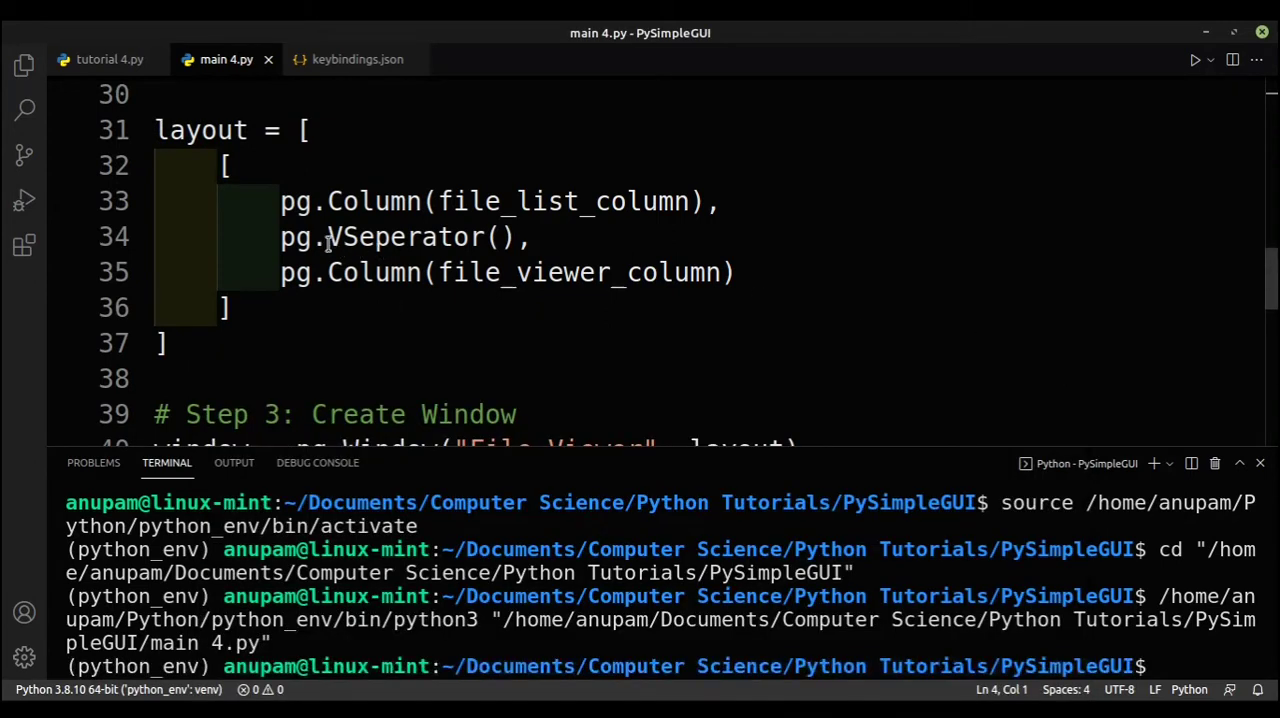
double_click(578, 272)
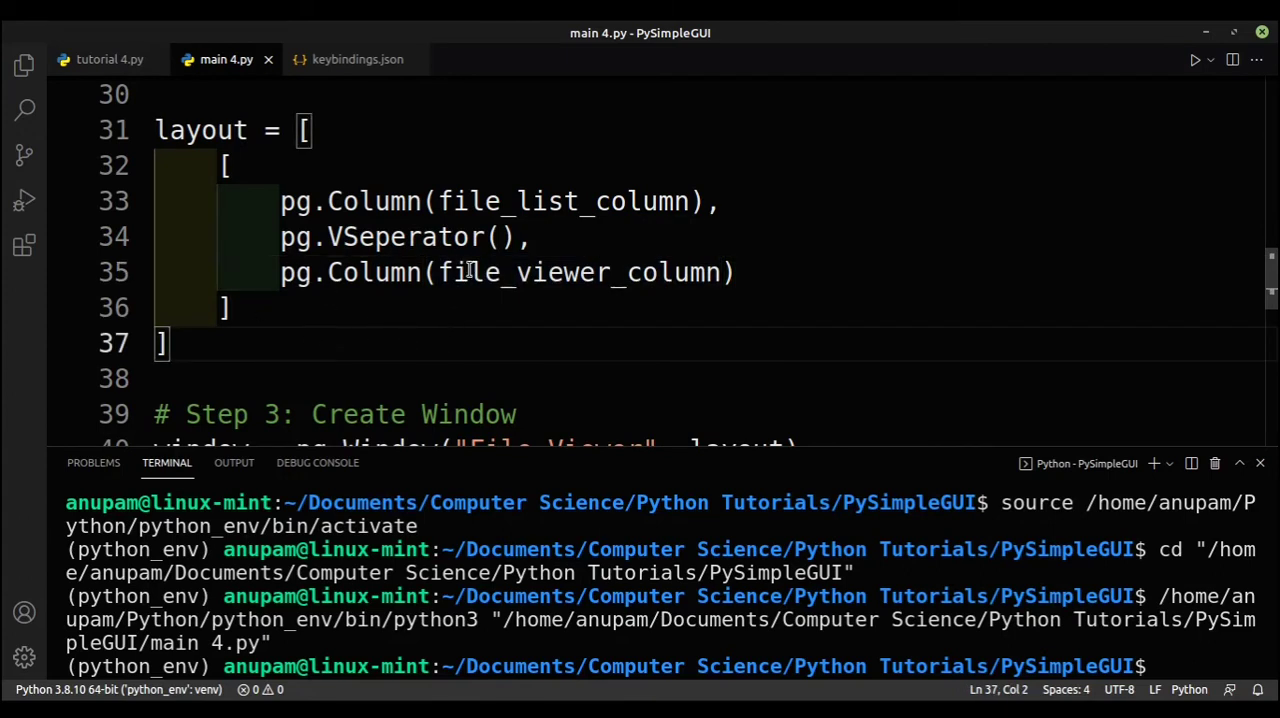
scroll(down, 3)
text(break)
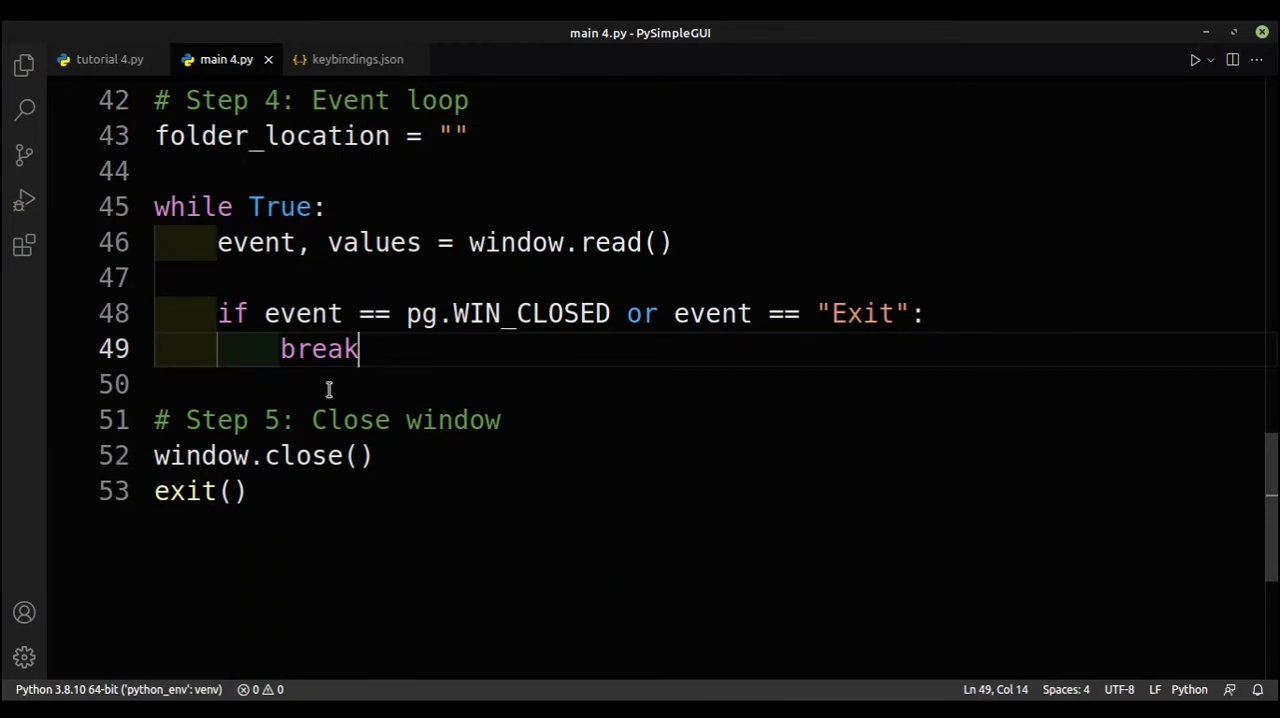
Add `elif event == "-FOLDER-"` after the break line, checking the input key above
key(Enter)
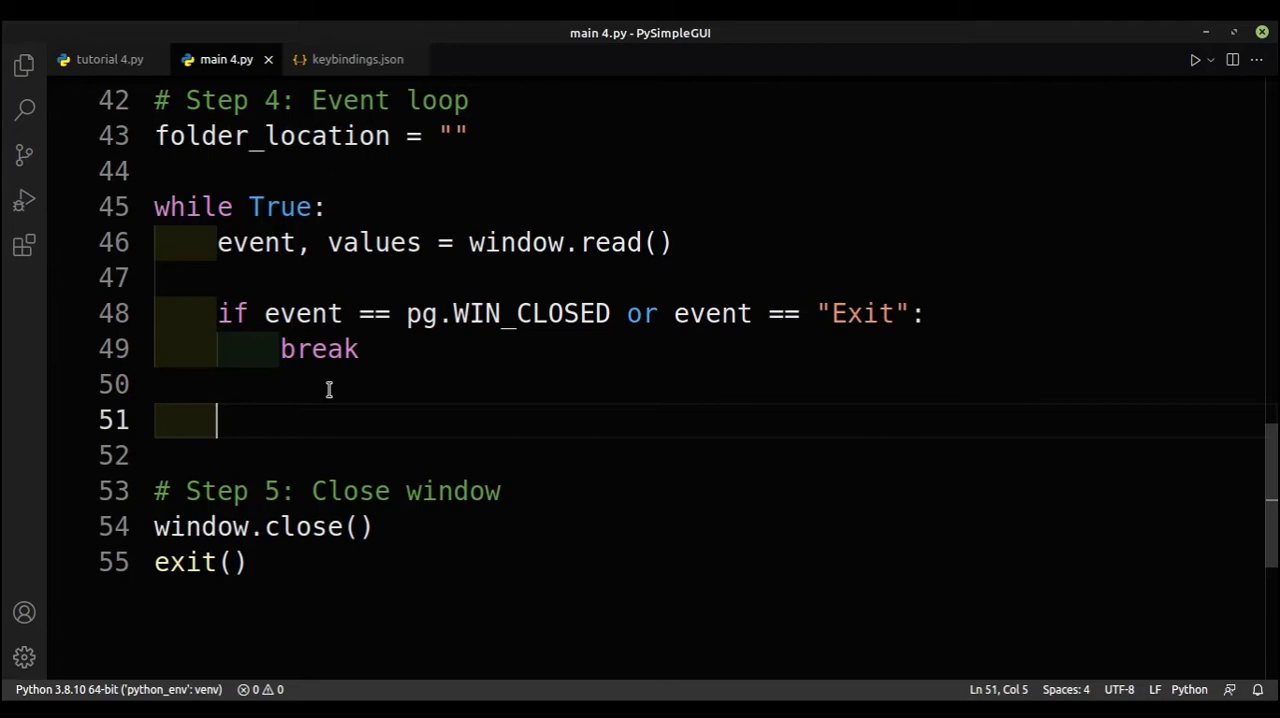
text(eli)
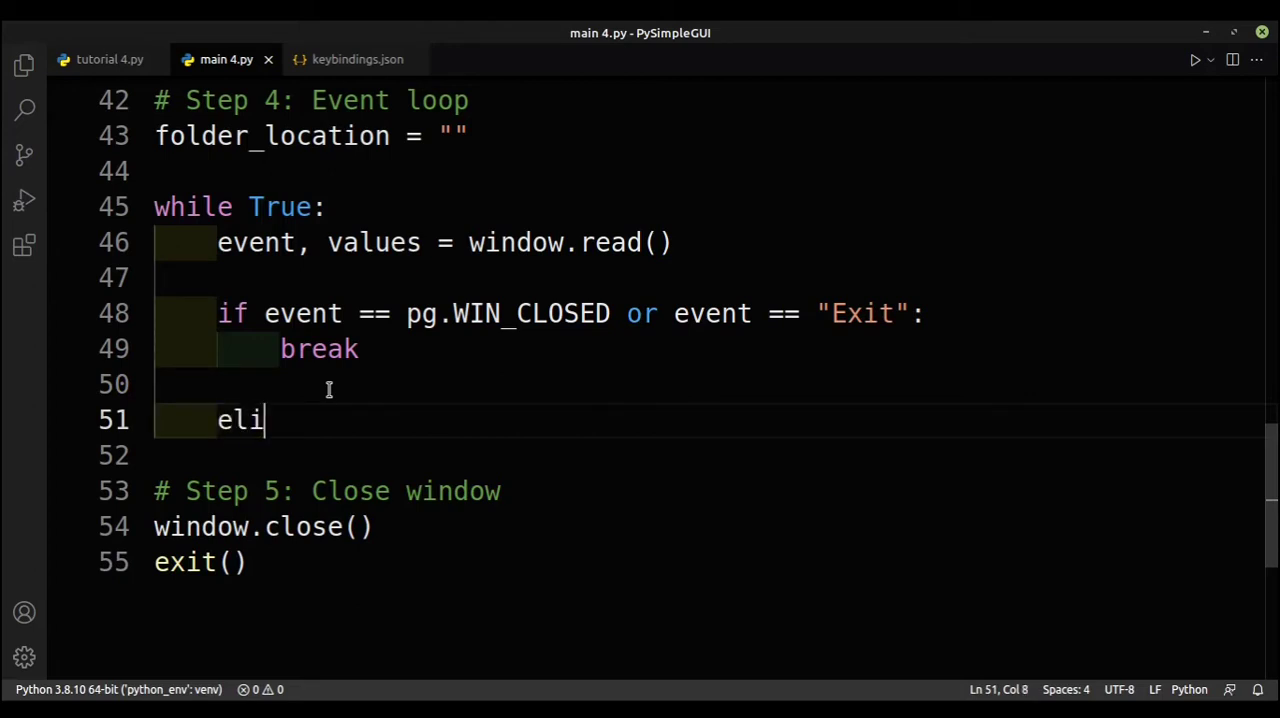
text(f event)
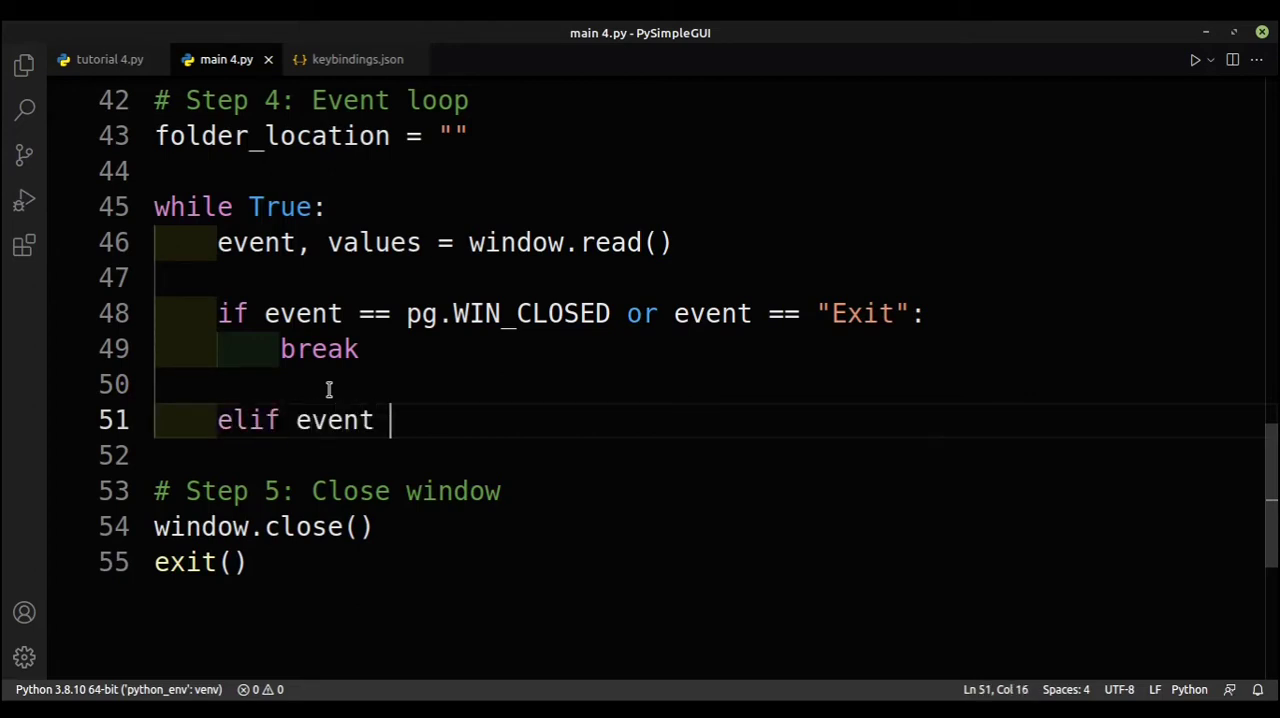
text(== "--")
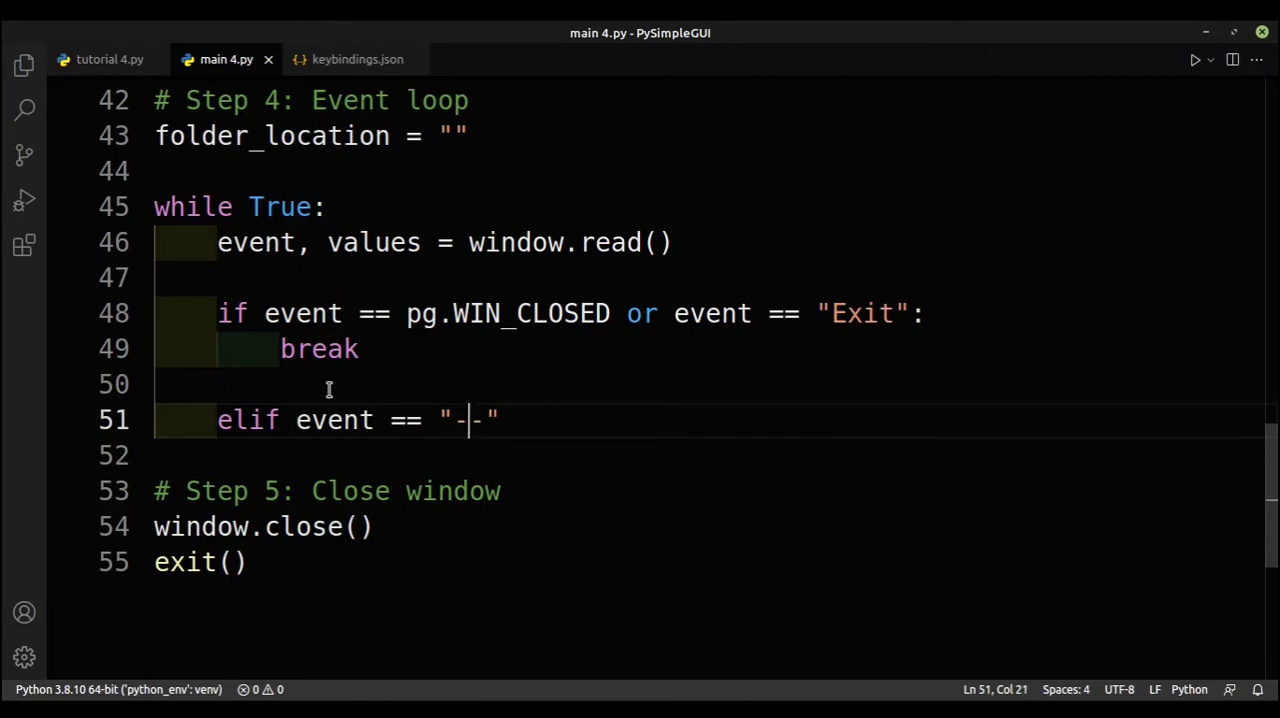
text(FOLDER)
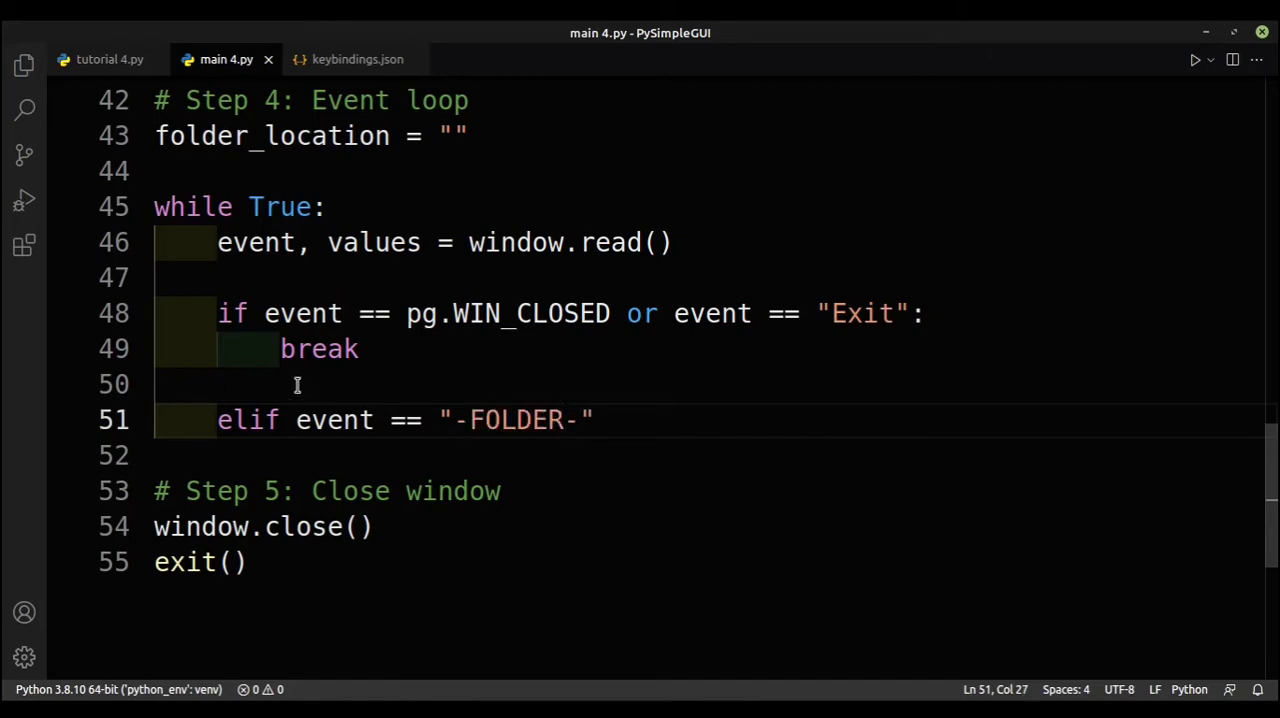
scroll(up, 3)
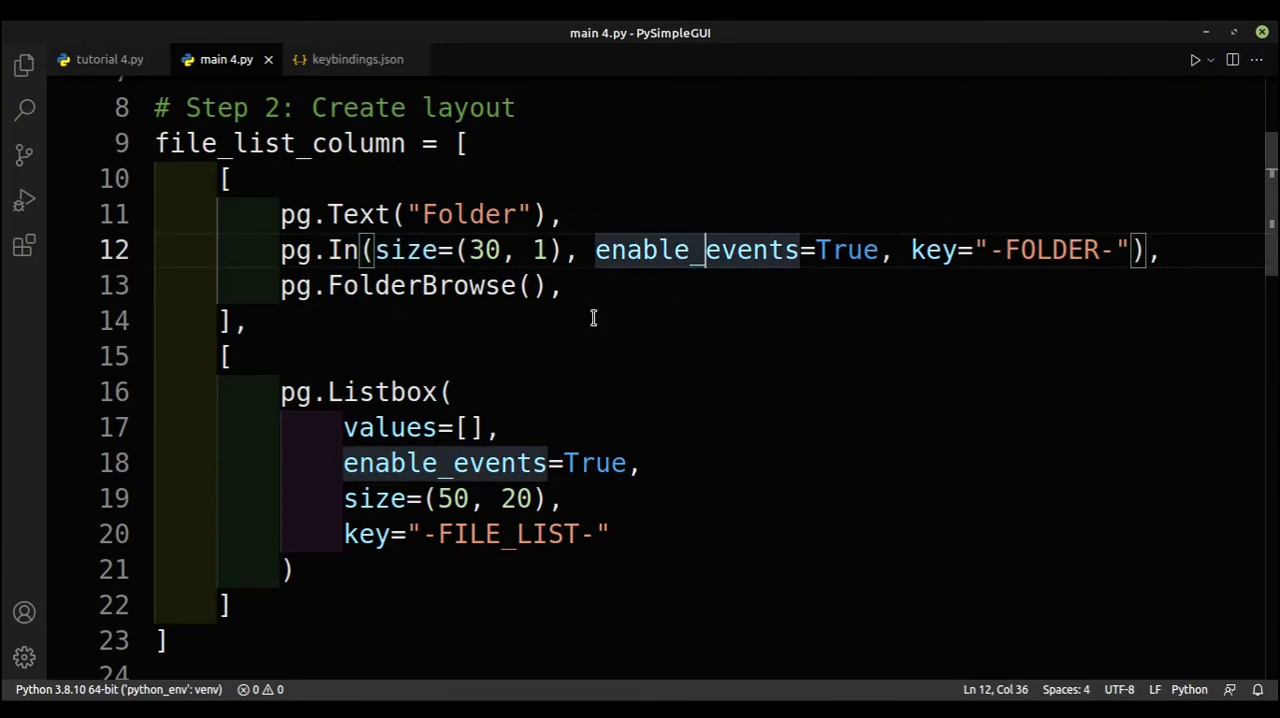
scroll(down, 3)
text(elif event == "-FOLDER-":)
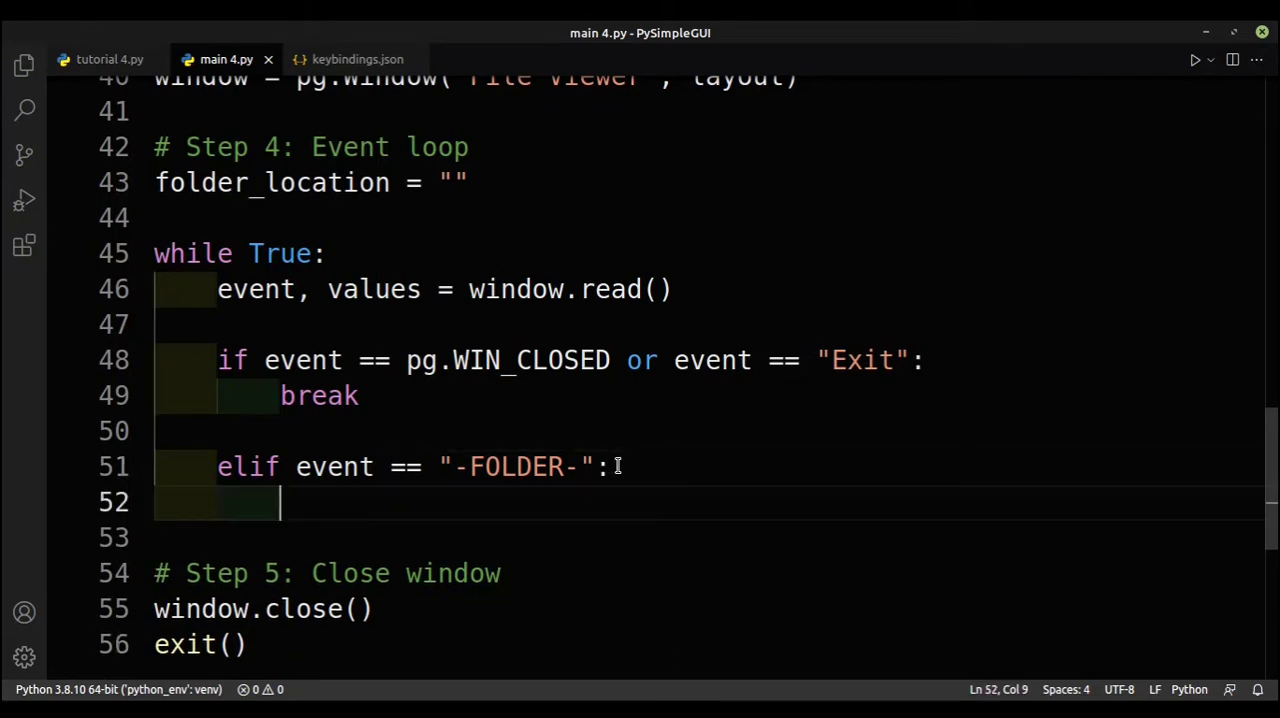
Store the folder path with `folder_location = values["-FOLDER-"]`
text(folder_location = values[""])
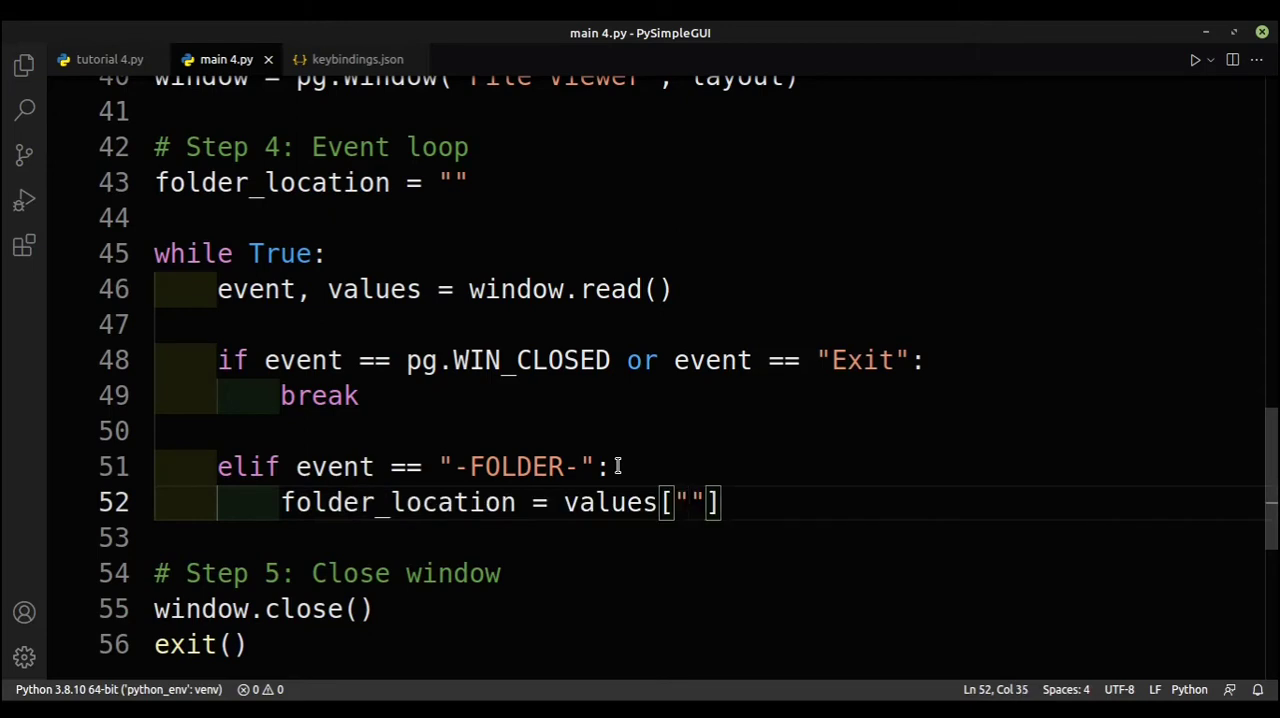
text(_FOL)
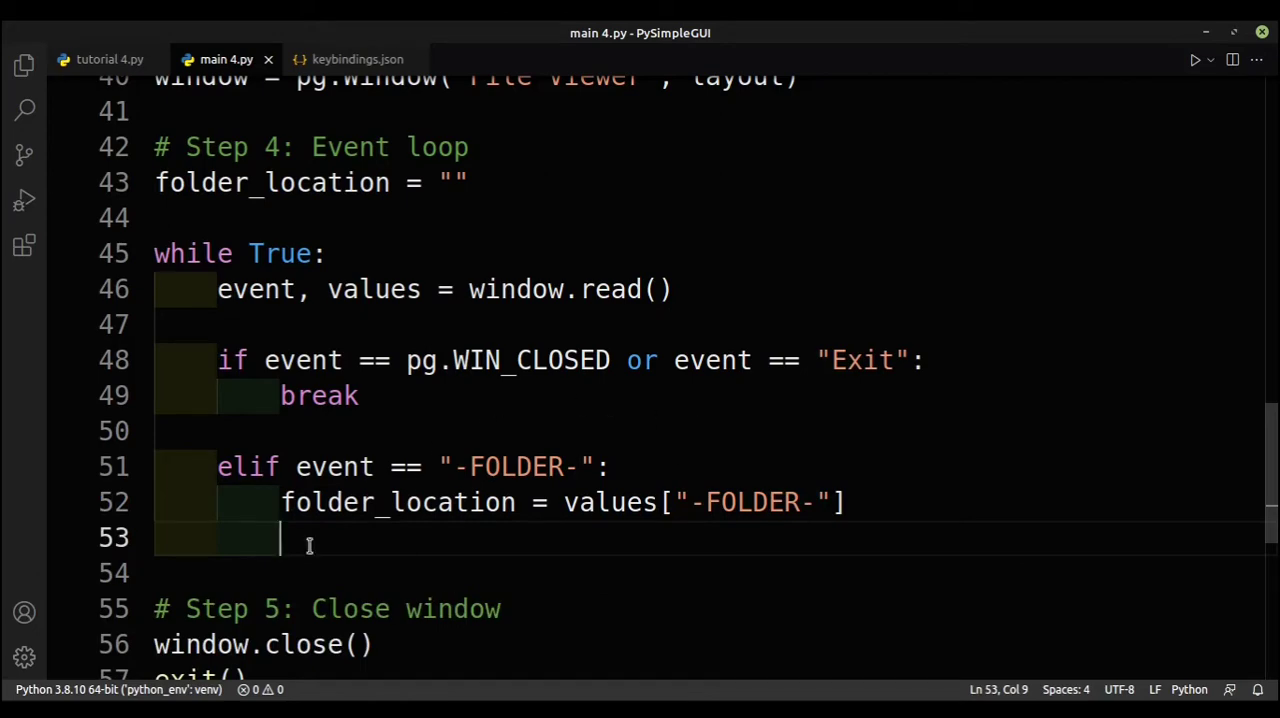
scroll(up, 3)
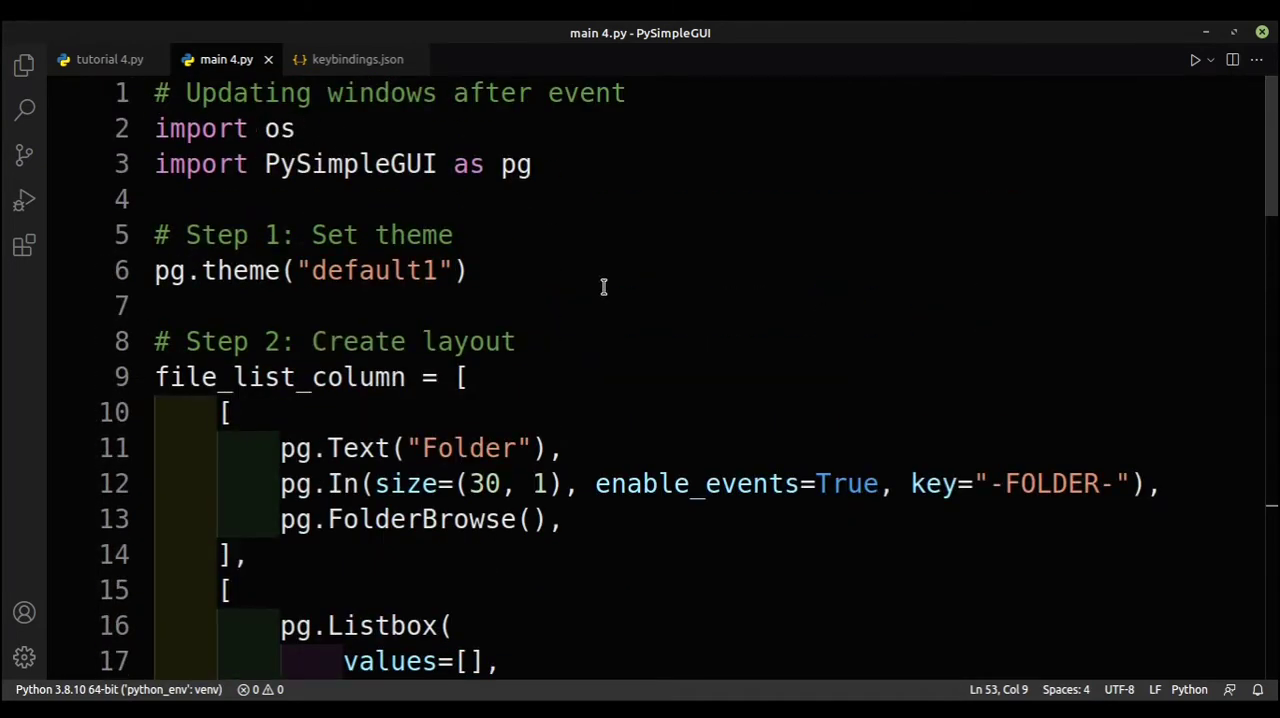
scroll(down, 3)
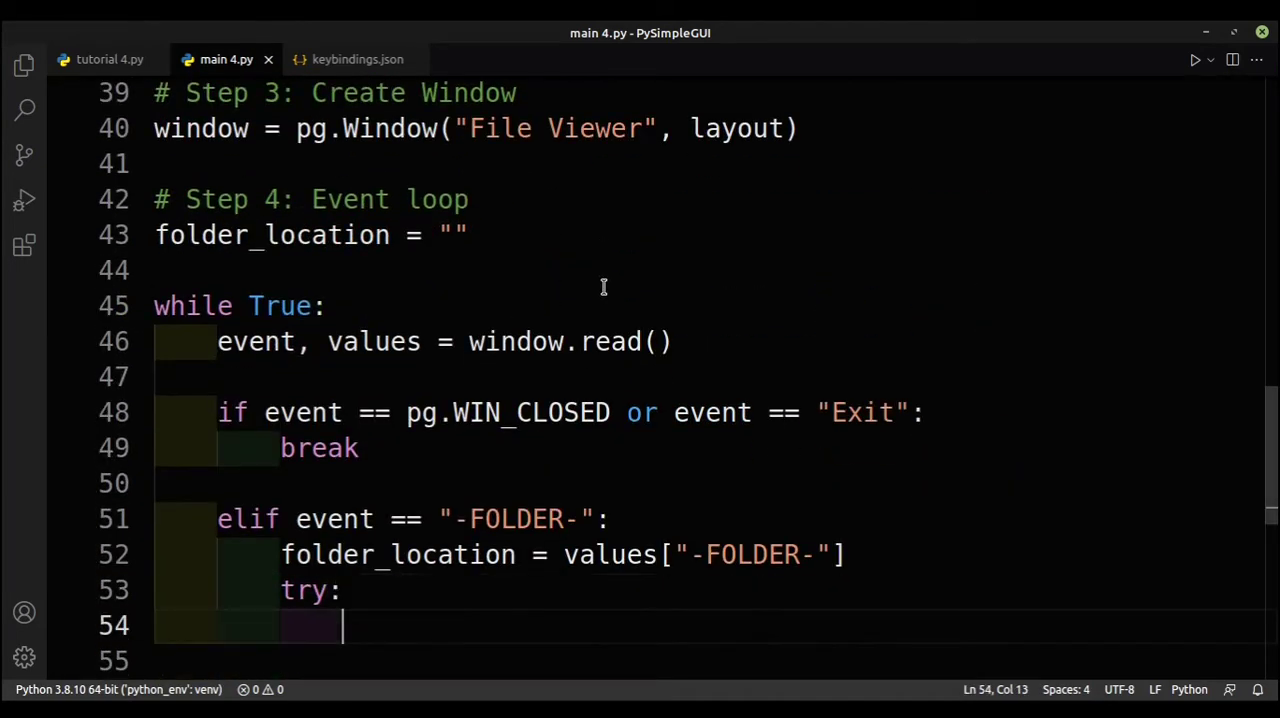
List it via `os.listdir(folder_location)` in try, with `file_names = []` in except
text(os.list)
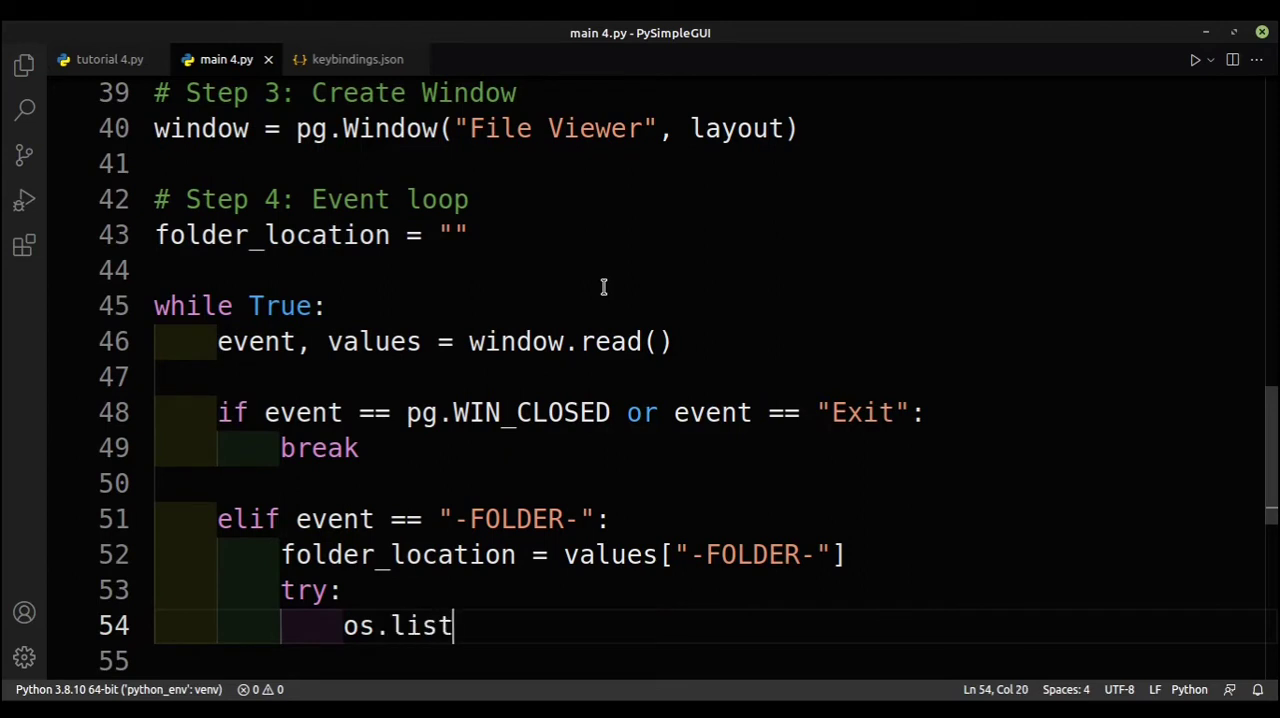
text(dir(folder_location)
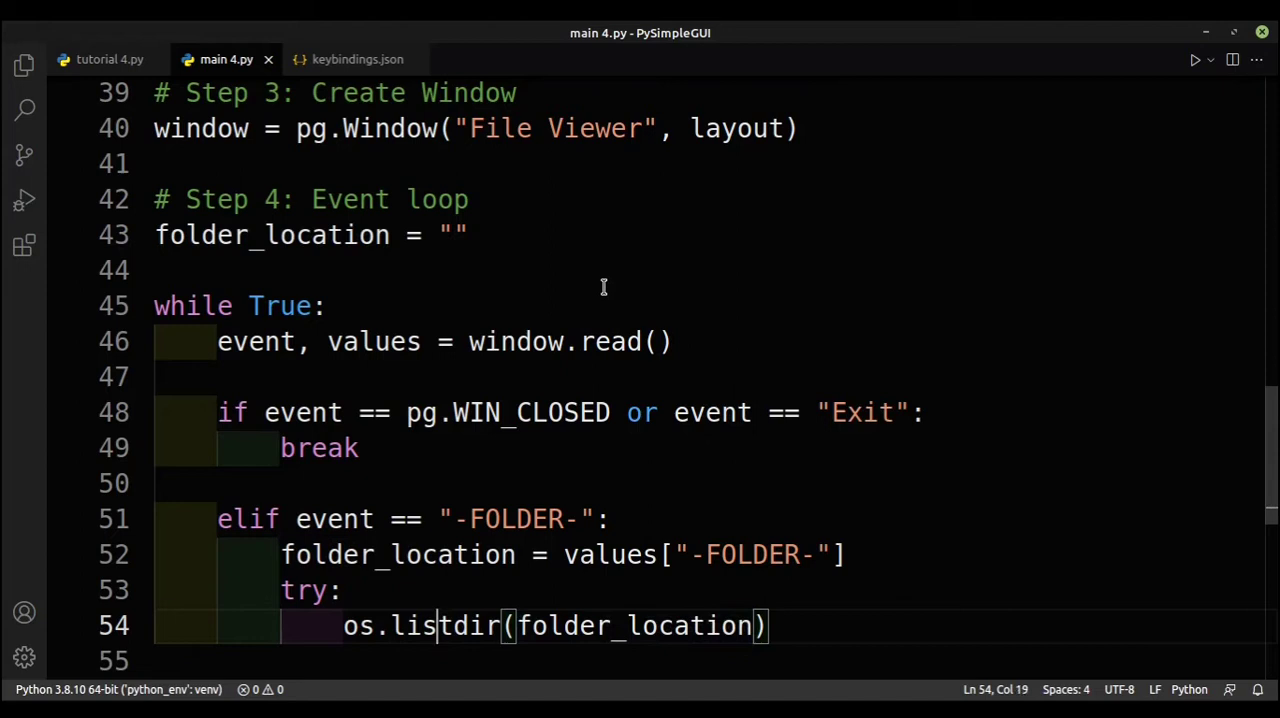
text(file_name)
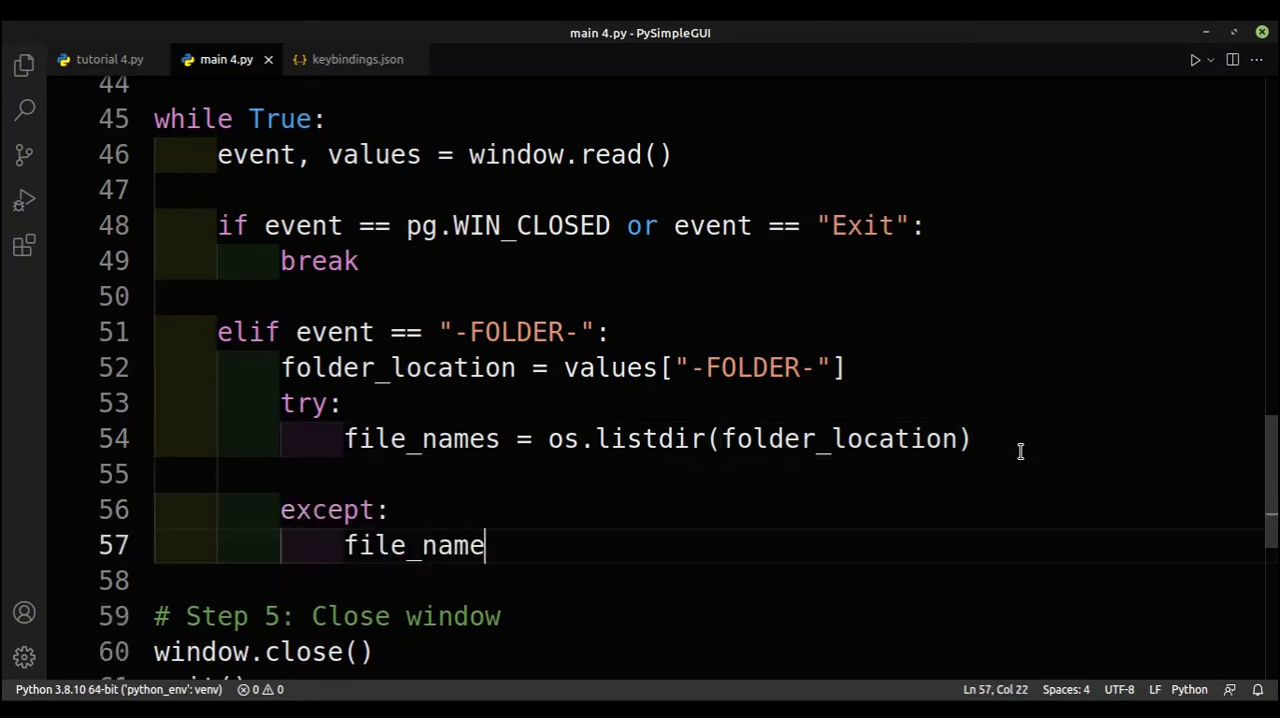
text(s = [])
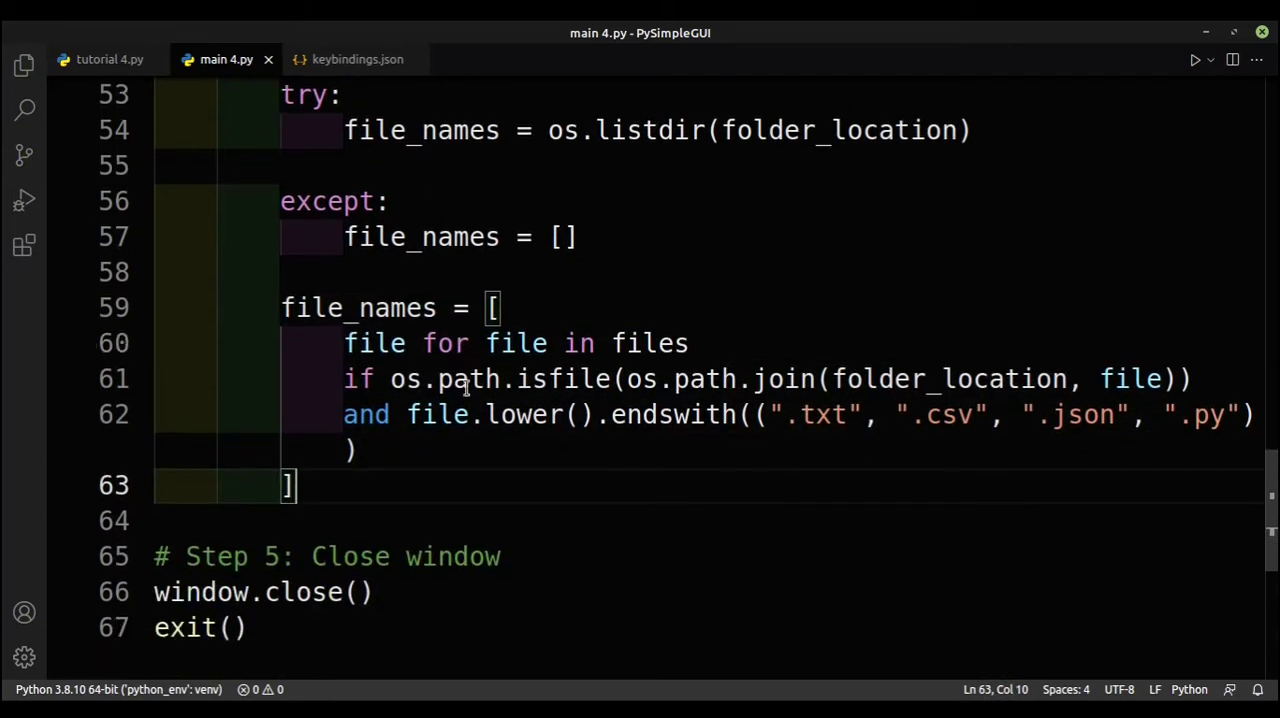
Rename the try/except file_names to files so the .txt/.csv/.json/.py filter builds file_names
double_click(357, 308)
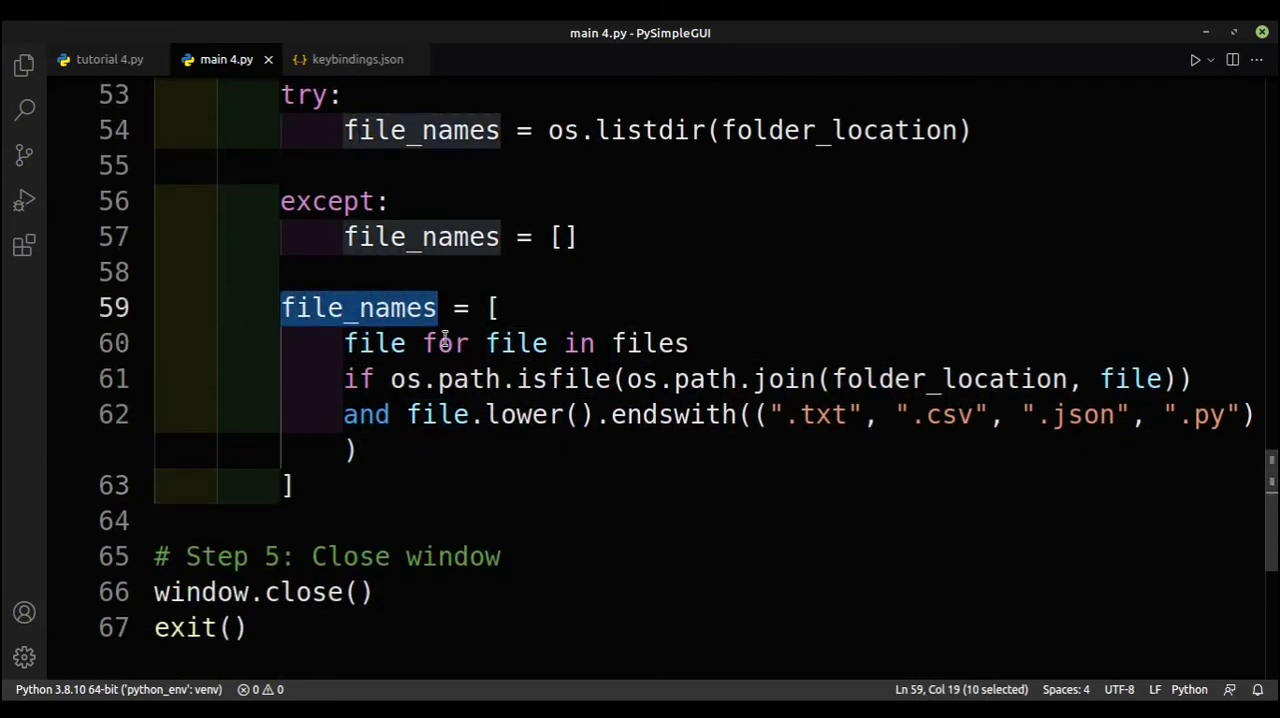
click(444, 343)
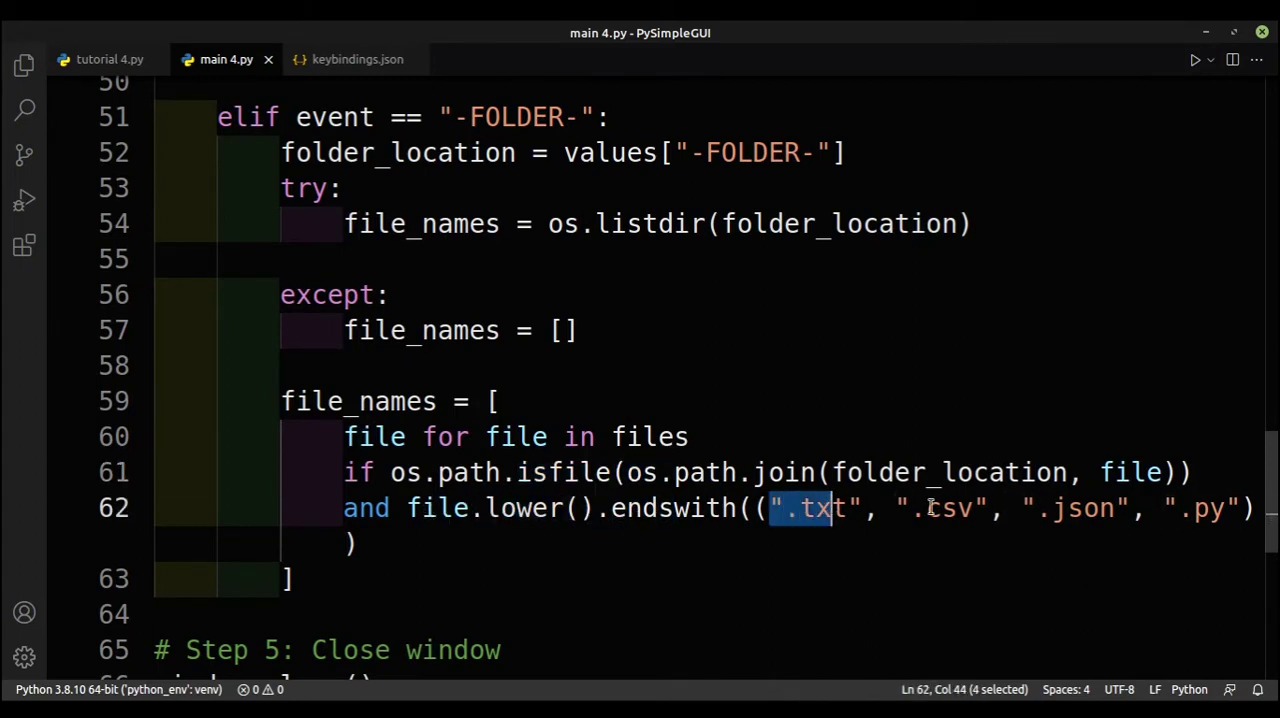
double_click(1075, 508)
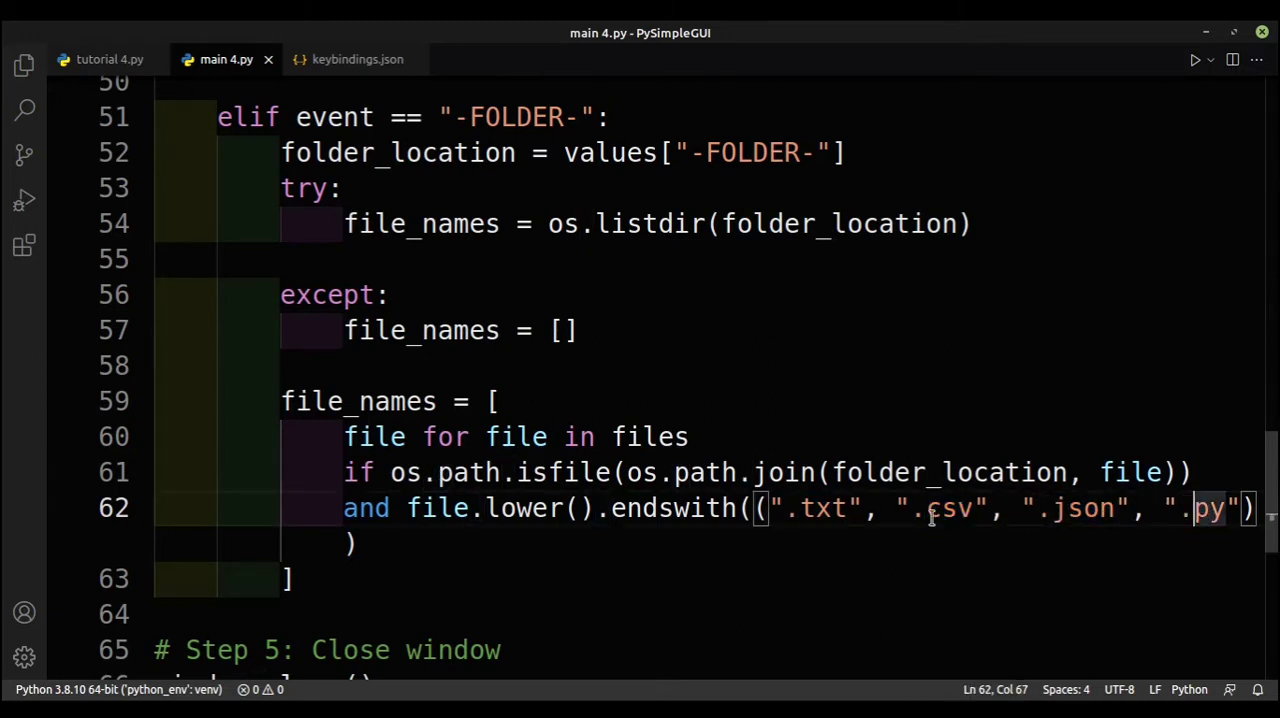
double_click(948, 508)
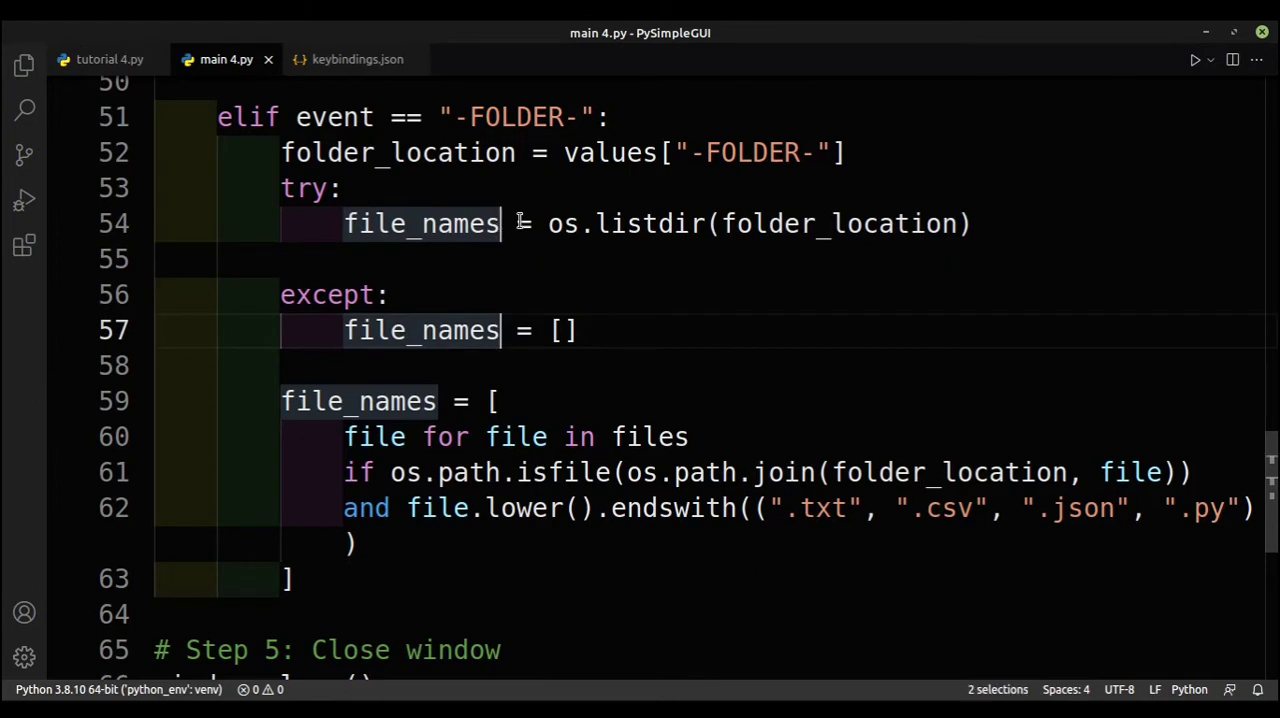
text(files)
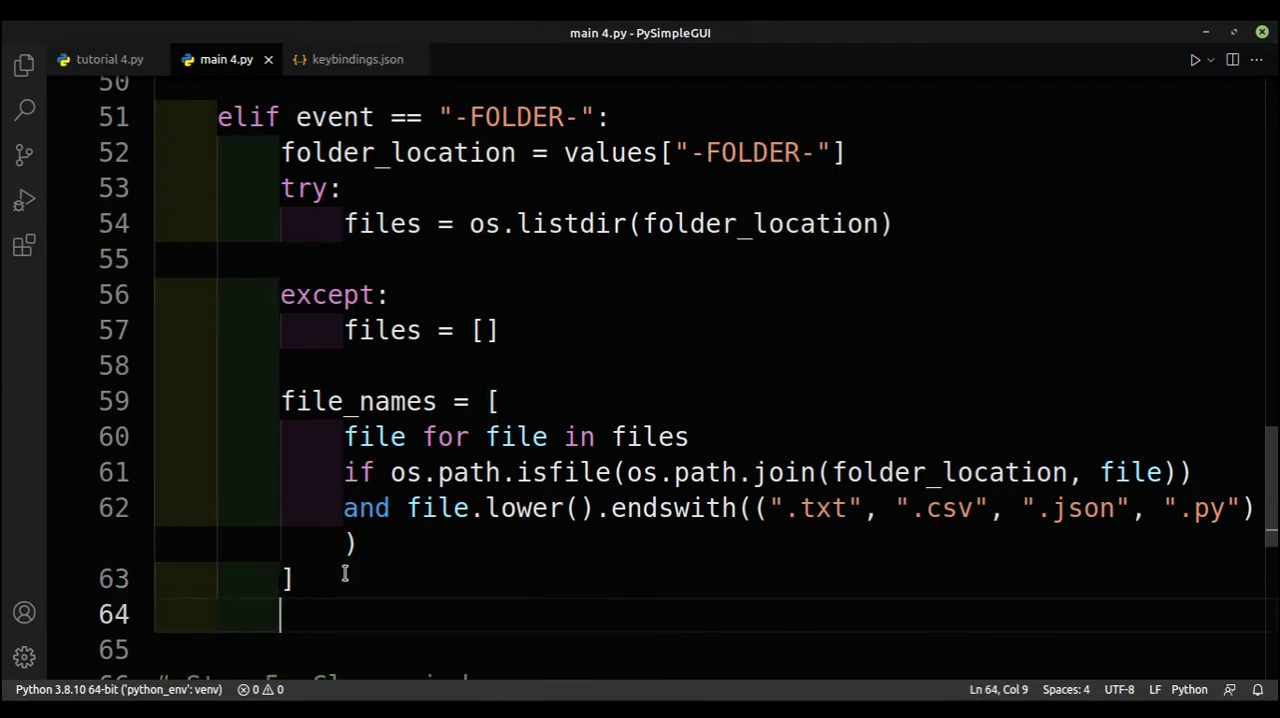
Add `window["-FILE_LIST-"].update(file_names)`, copying the key from the layout
text(win)
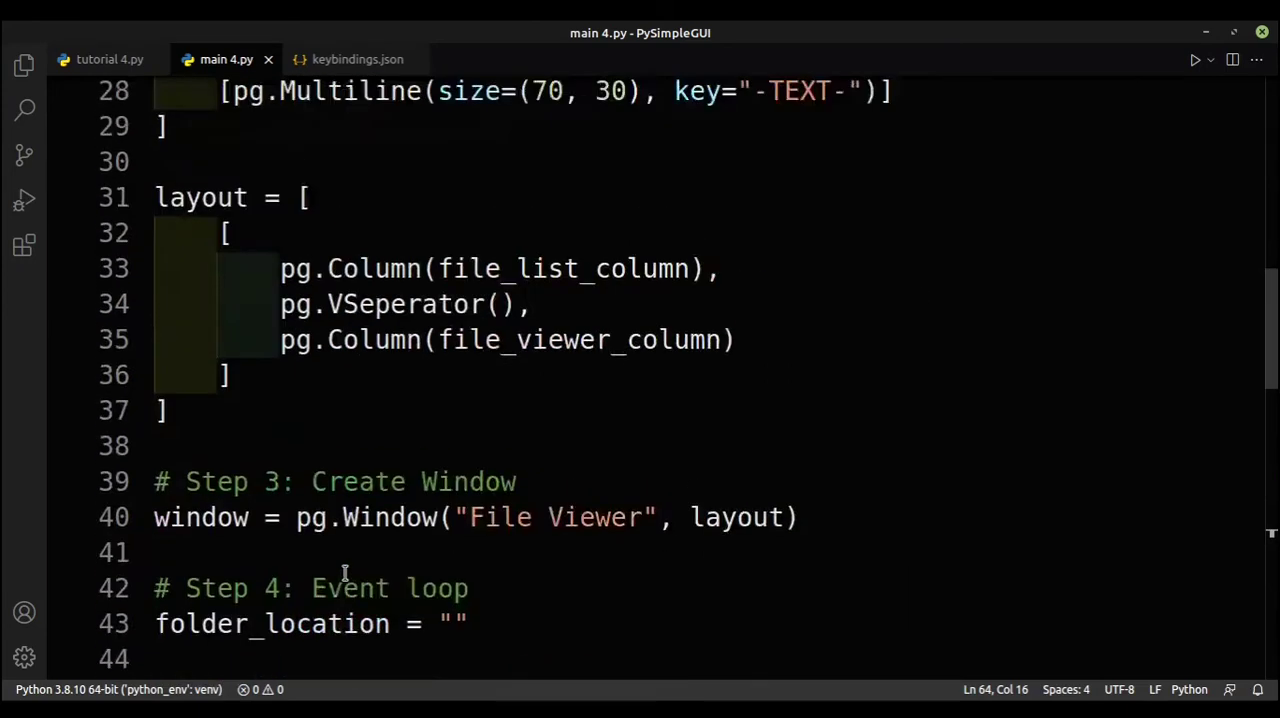
scroll(up, 3)
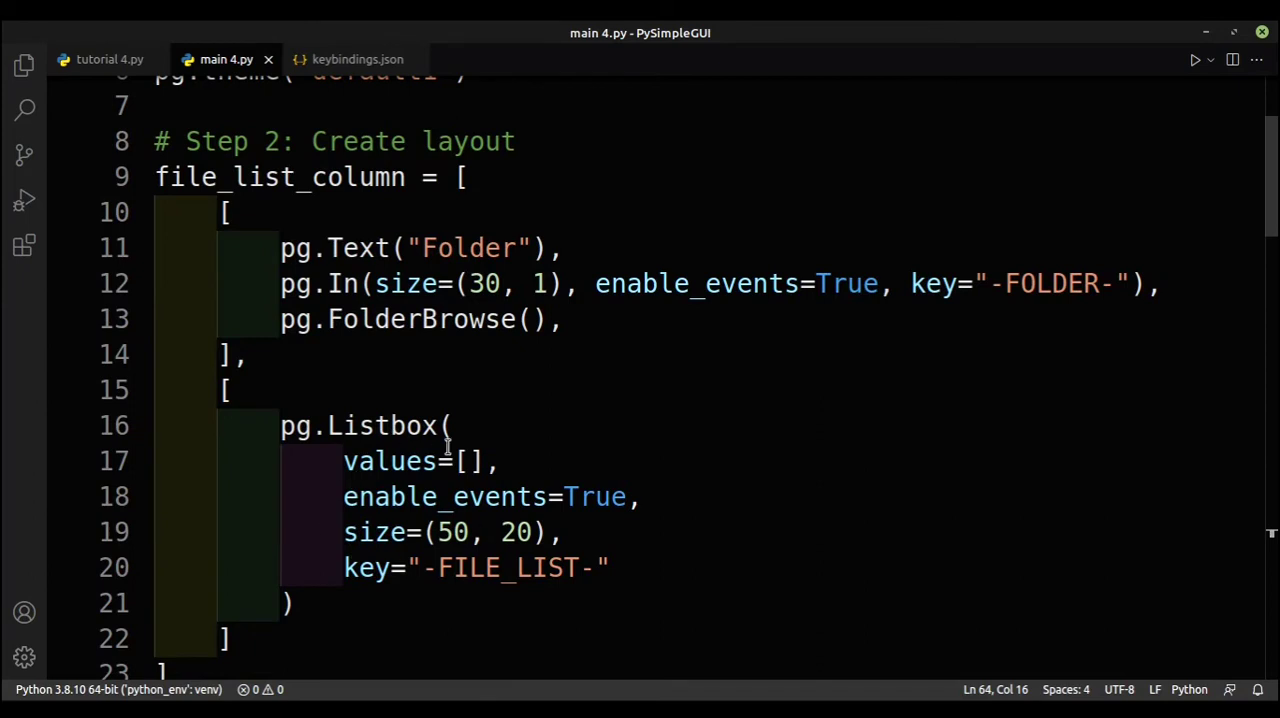
double_click(508, 567)
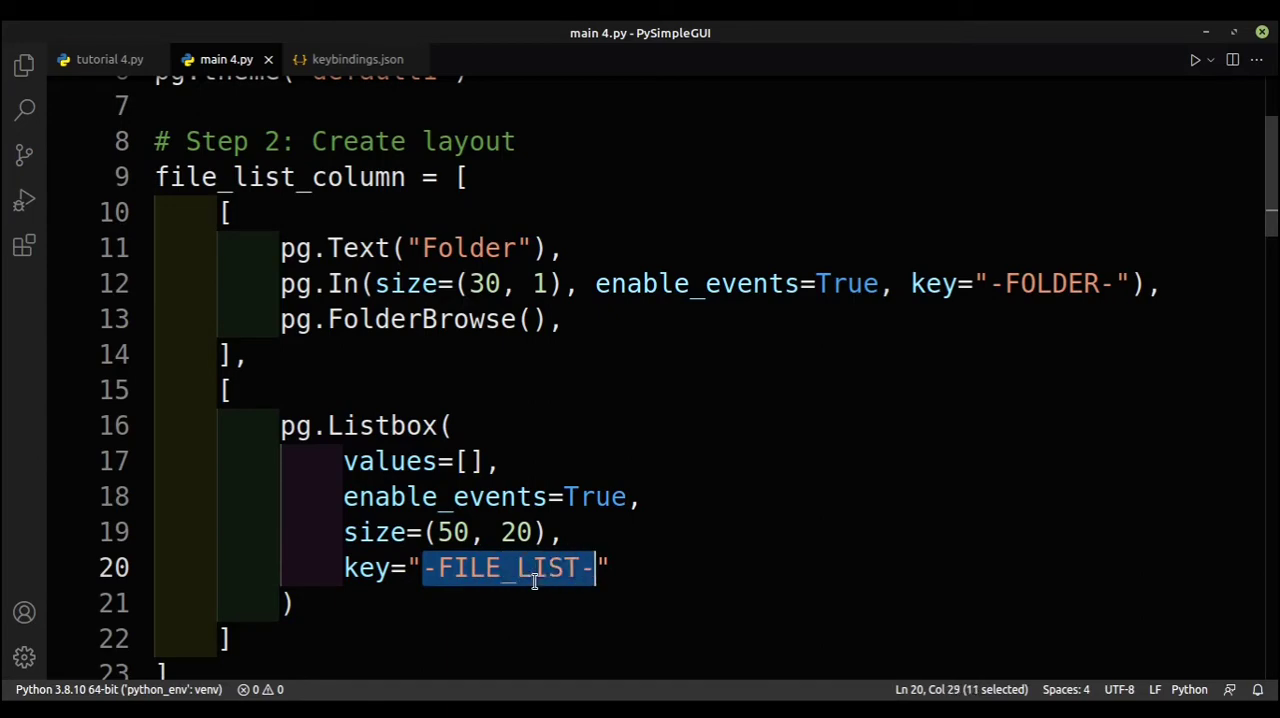
scroll(down, 3)
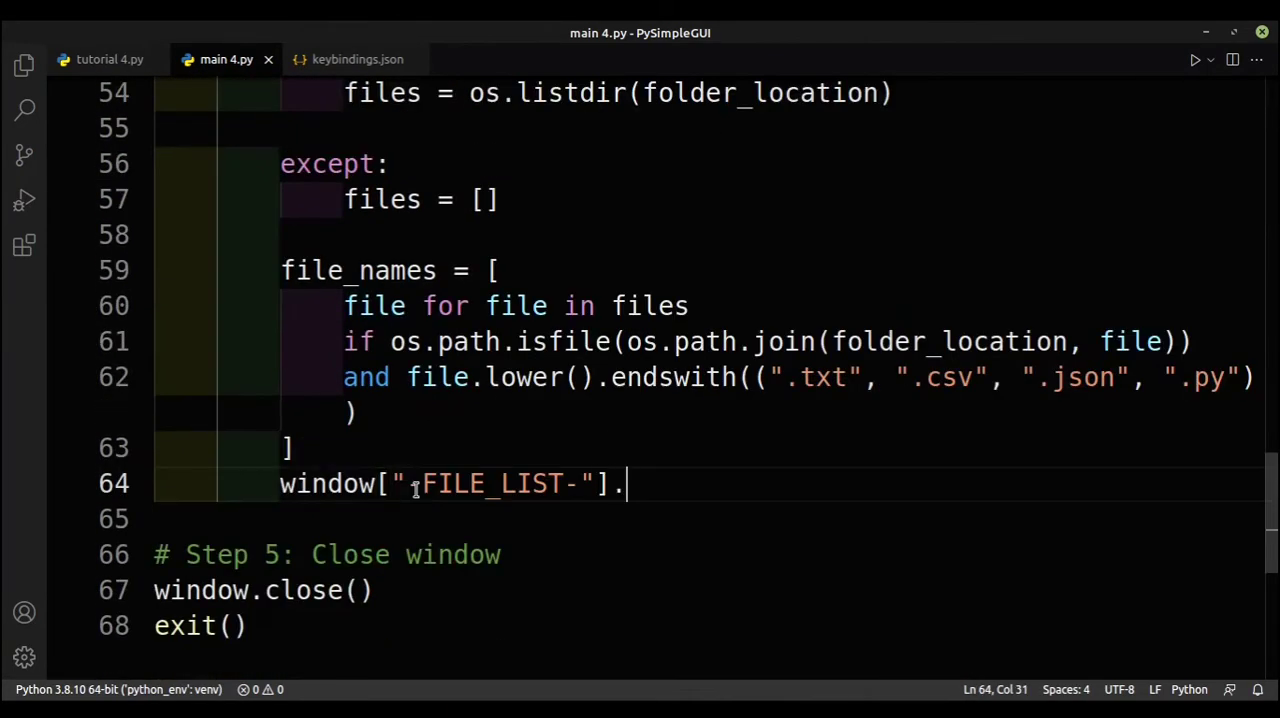
text(update)
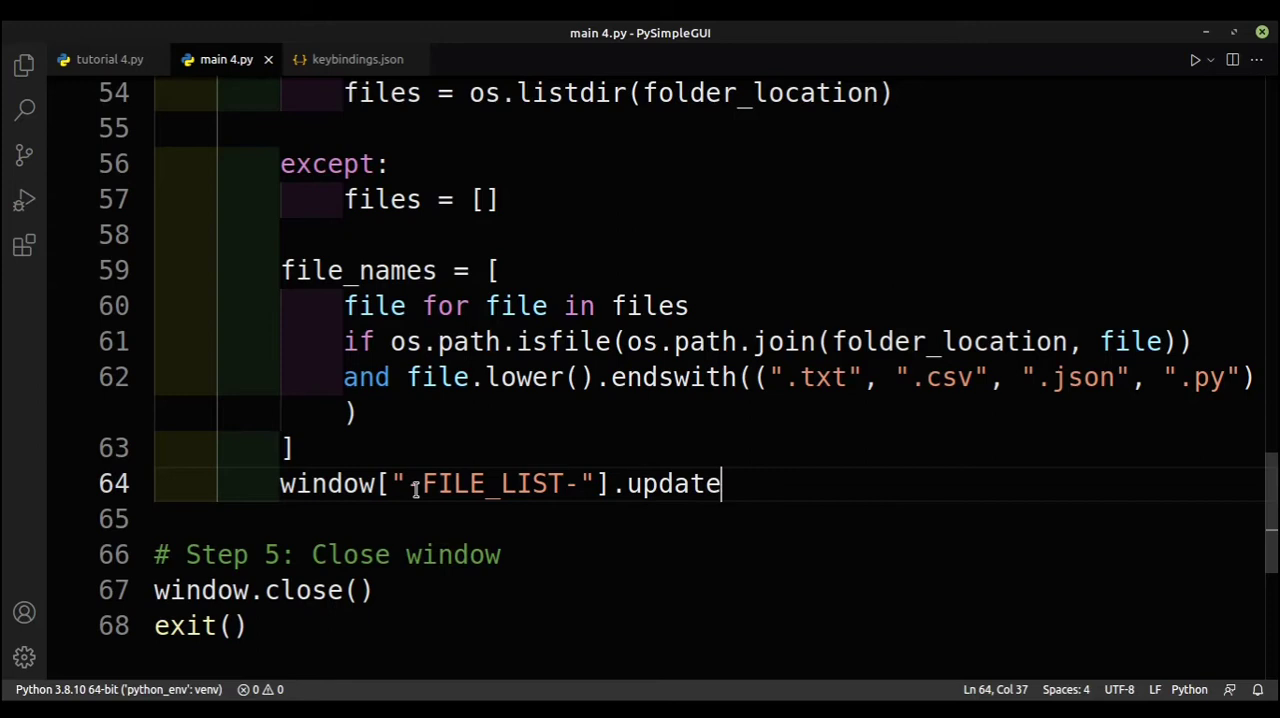
text((file_names))
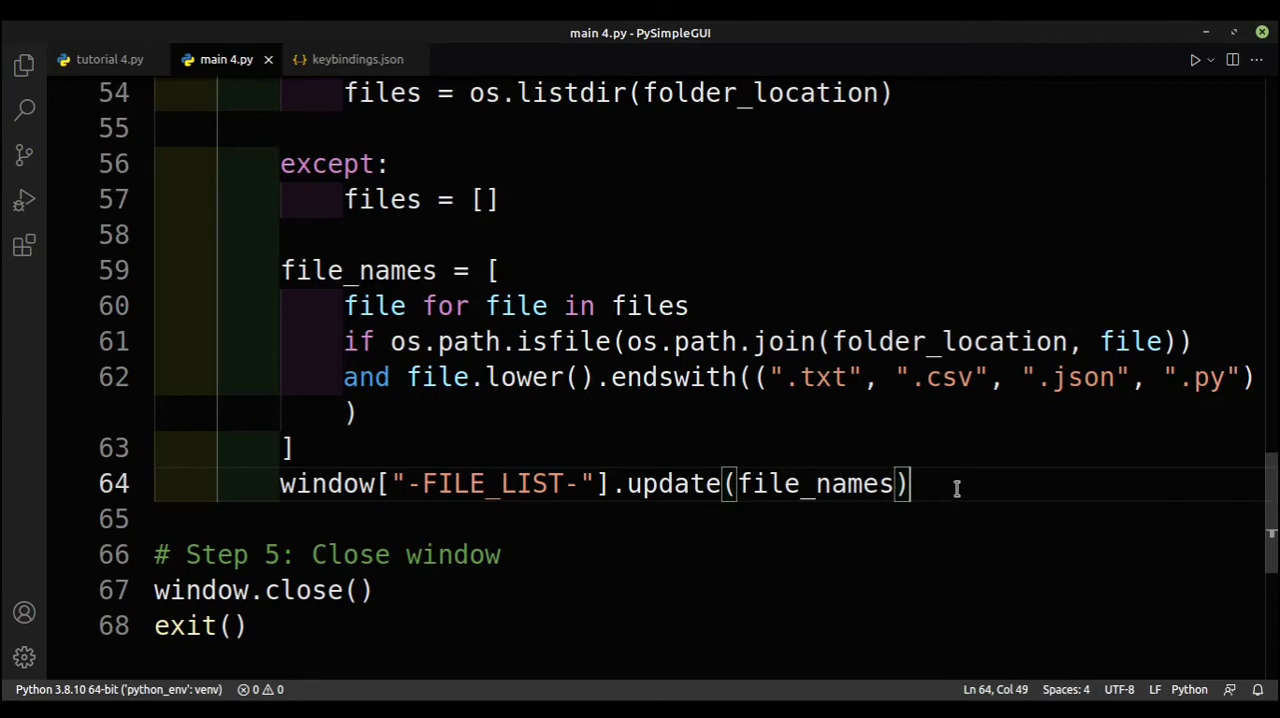
Run the script, load the PySimpleGUI folder, and select main 4.py in the list
click(1193, 60)
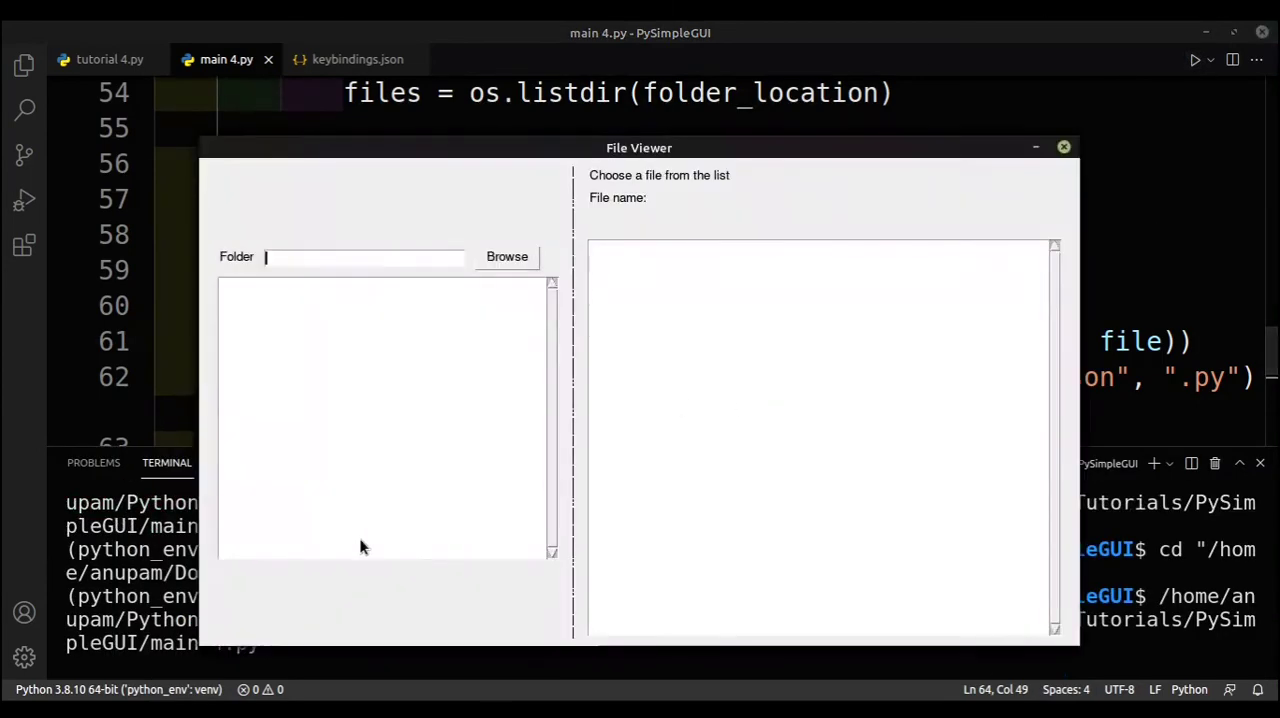
click(506, 256)
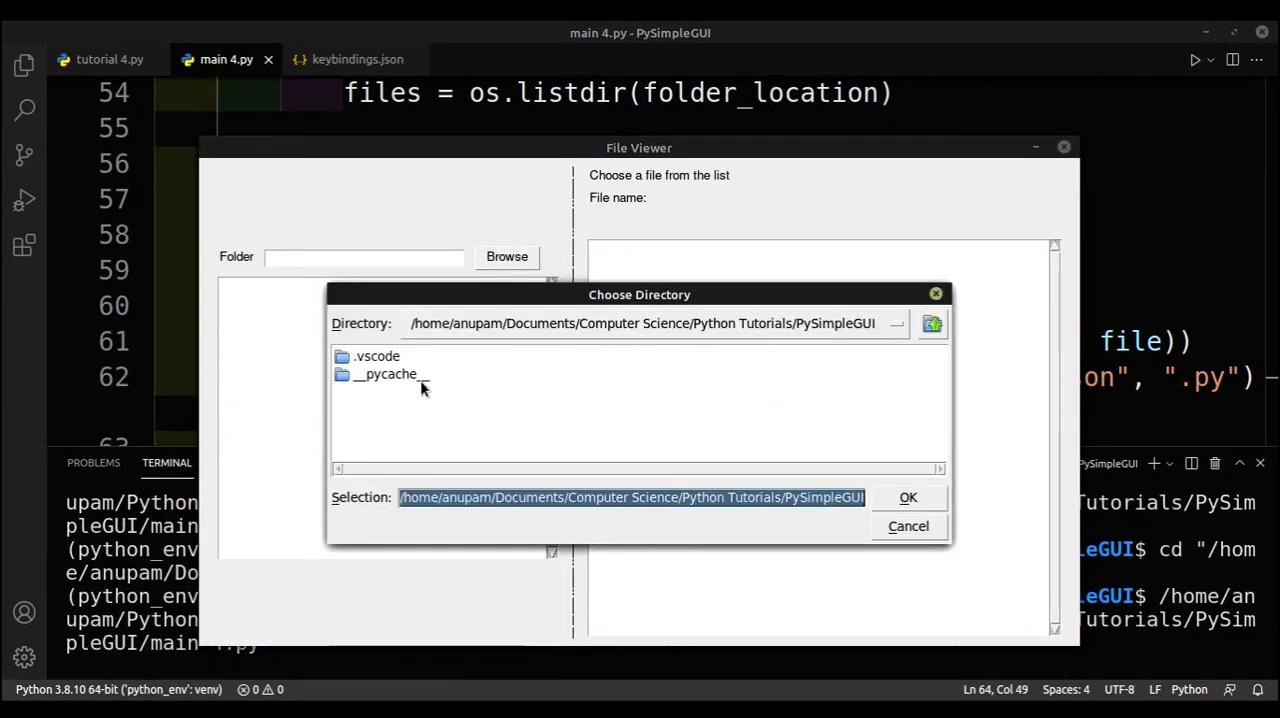
mouse_move(810, 495)
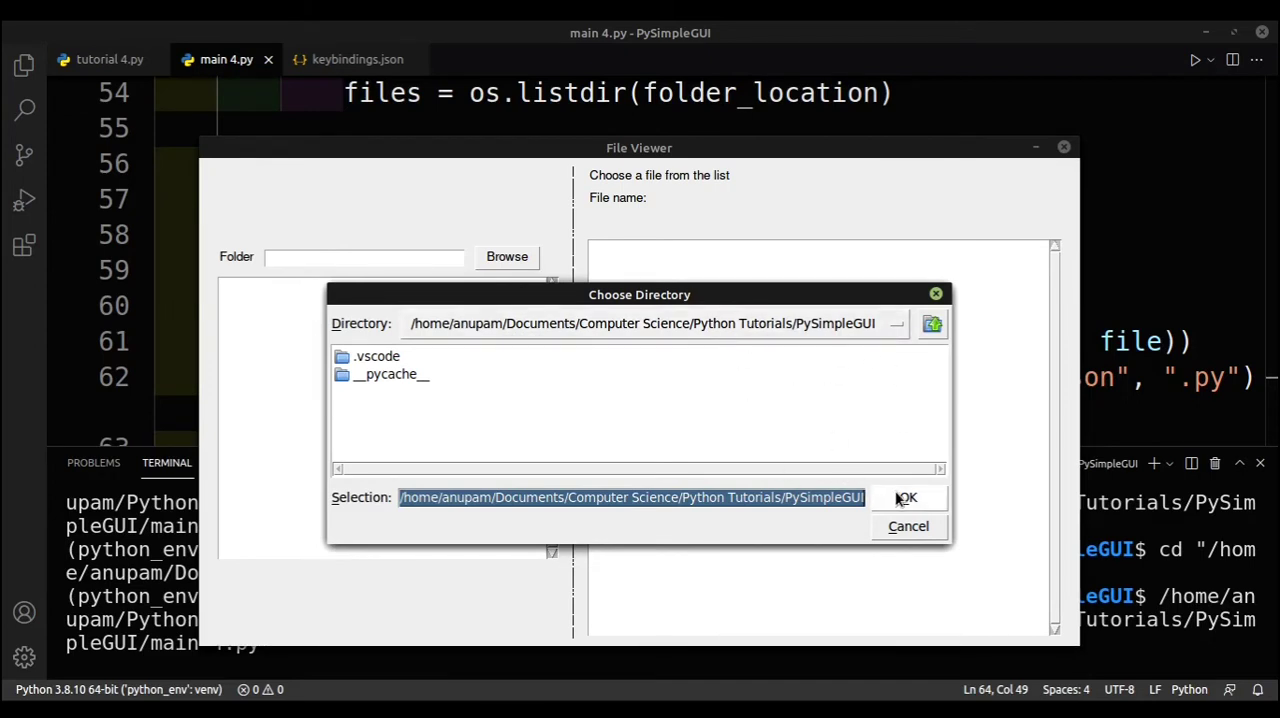
click(906, 498)
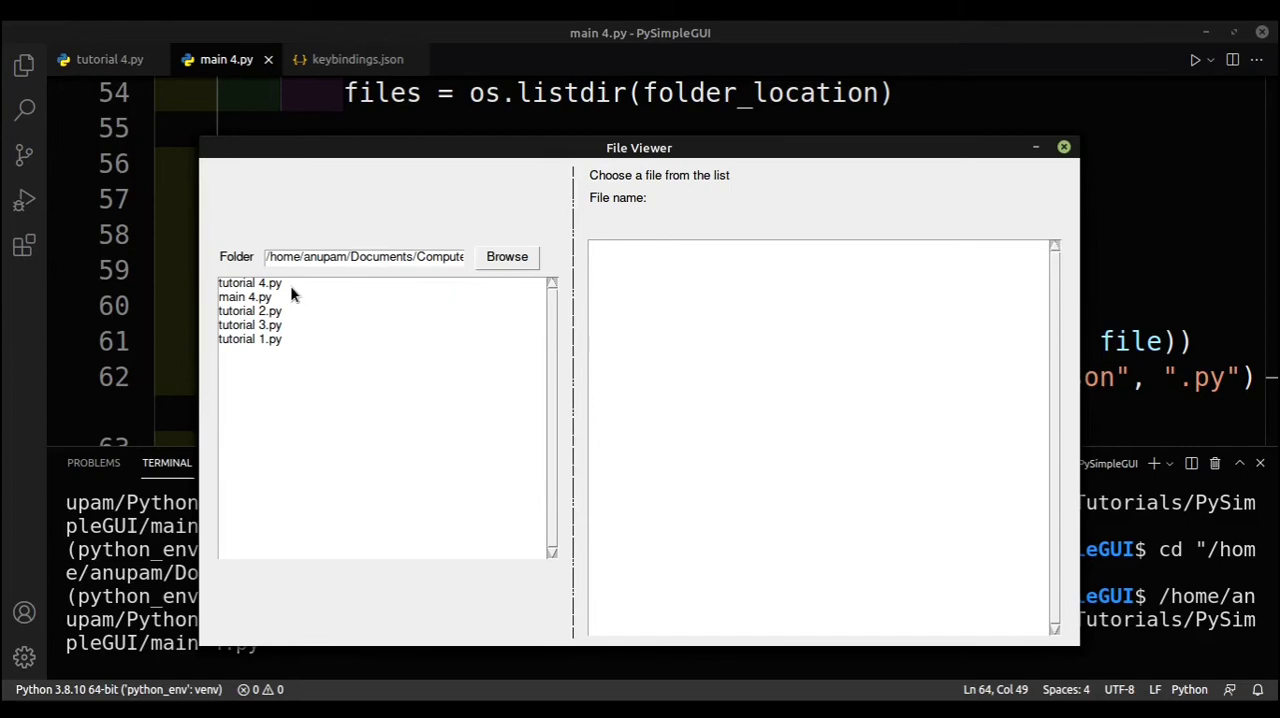
click(244, 296)
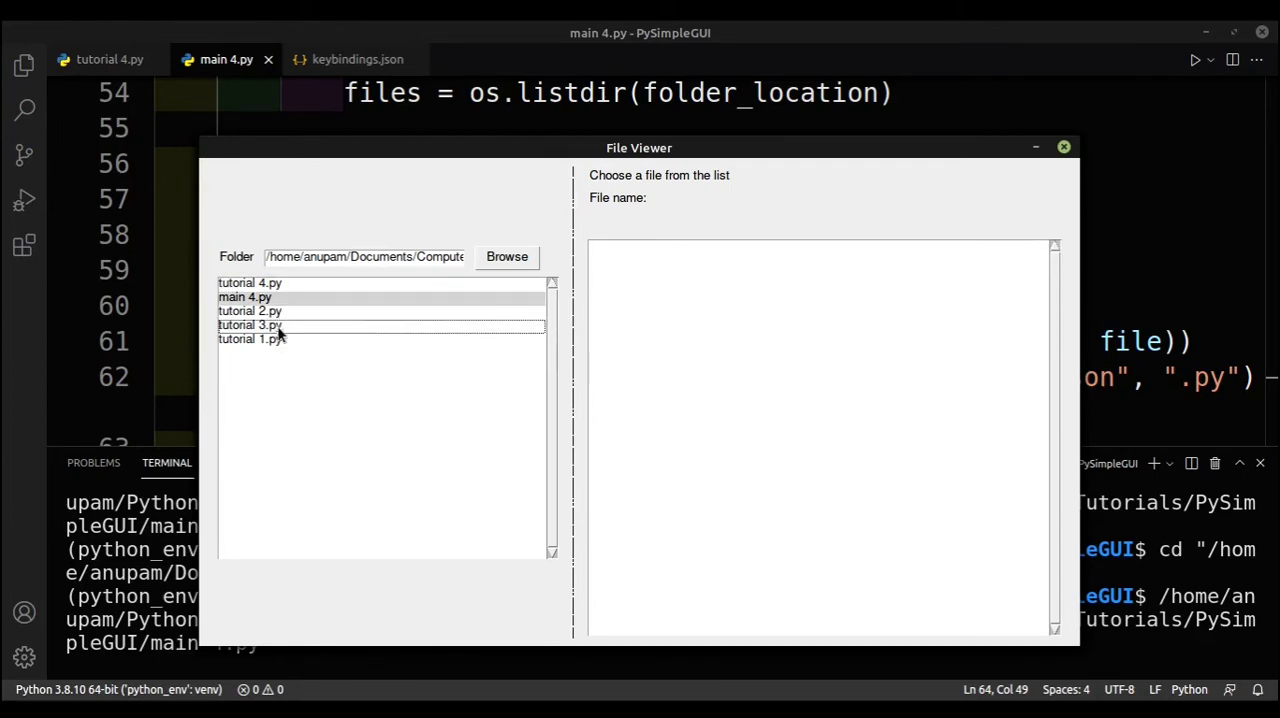
Select tutorial 2.py in the list, then close the File Viewer
drag(639, 147, 756, 155)
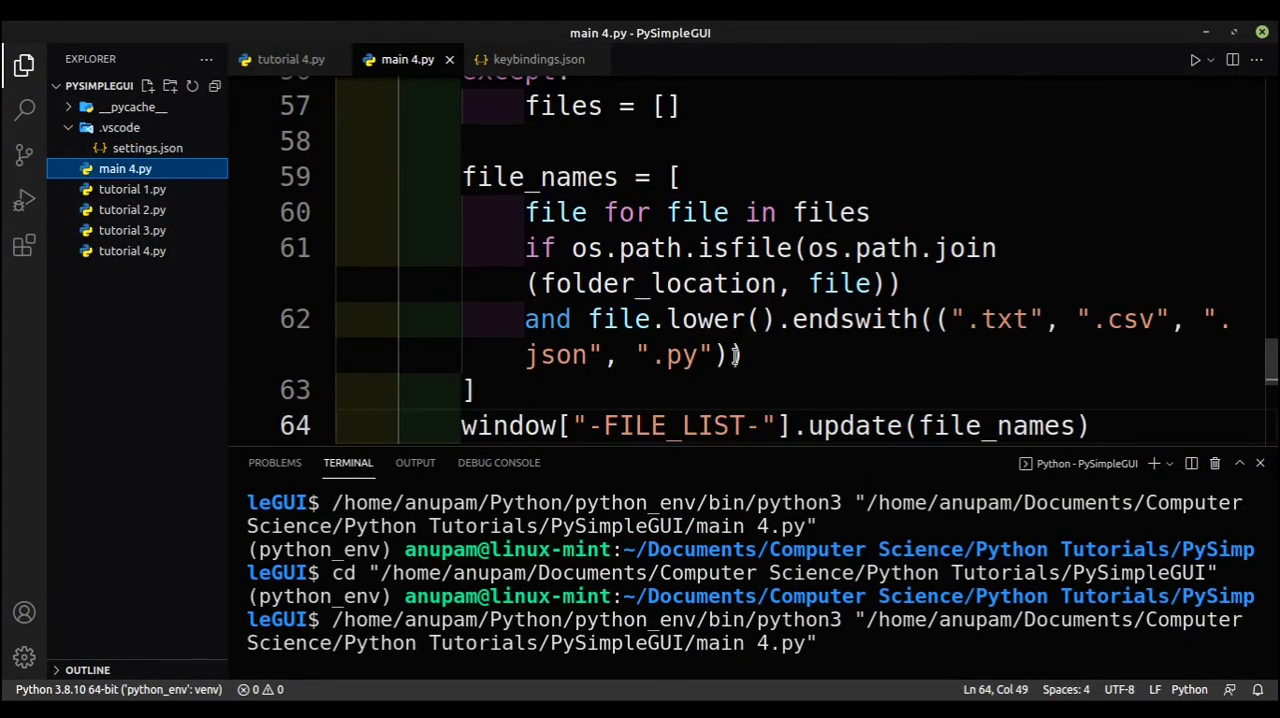
double_click(675, 355)
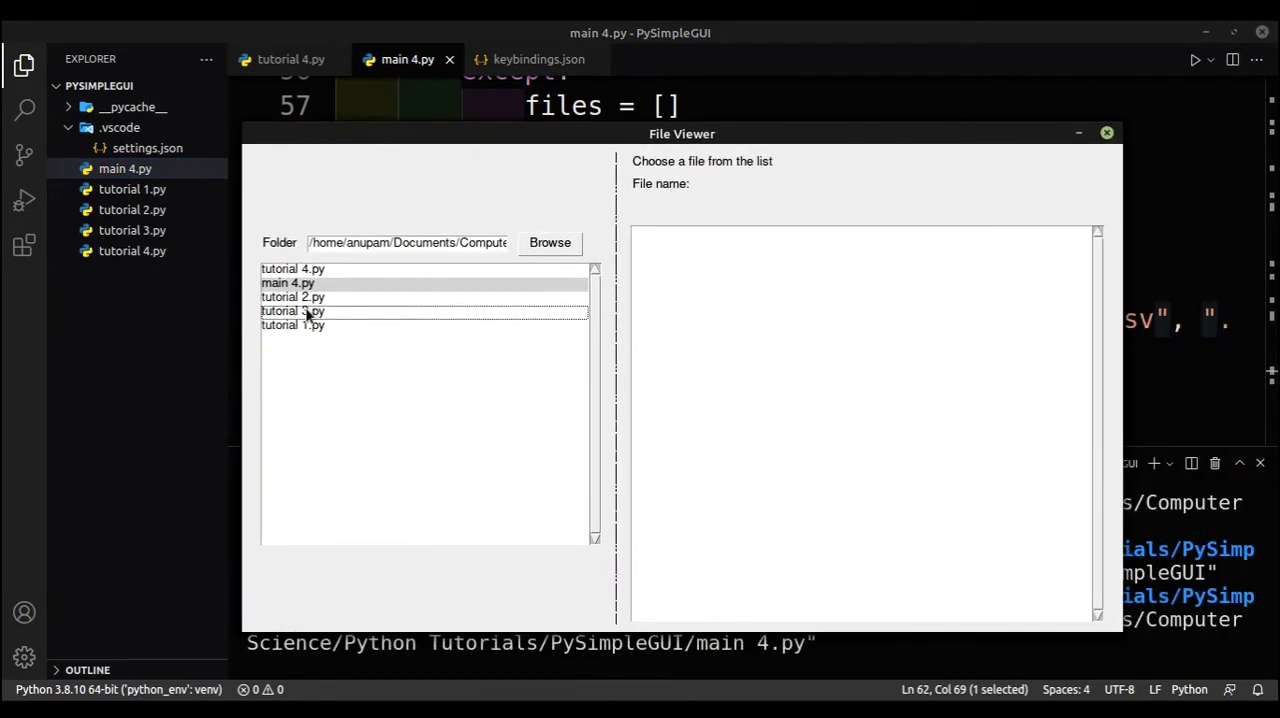
click(292, 296)
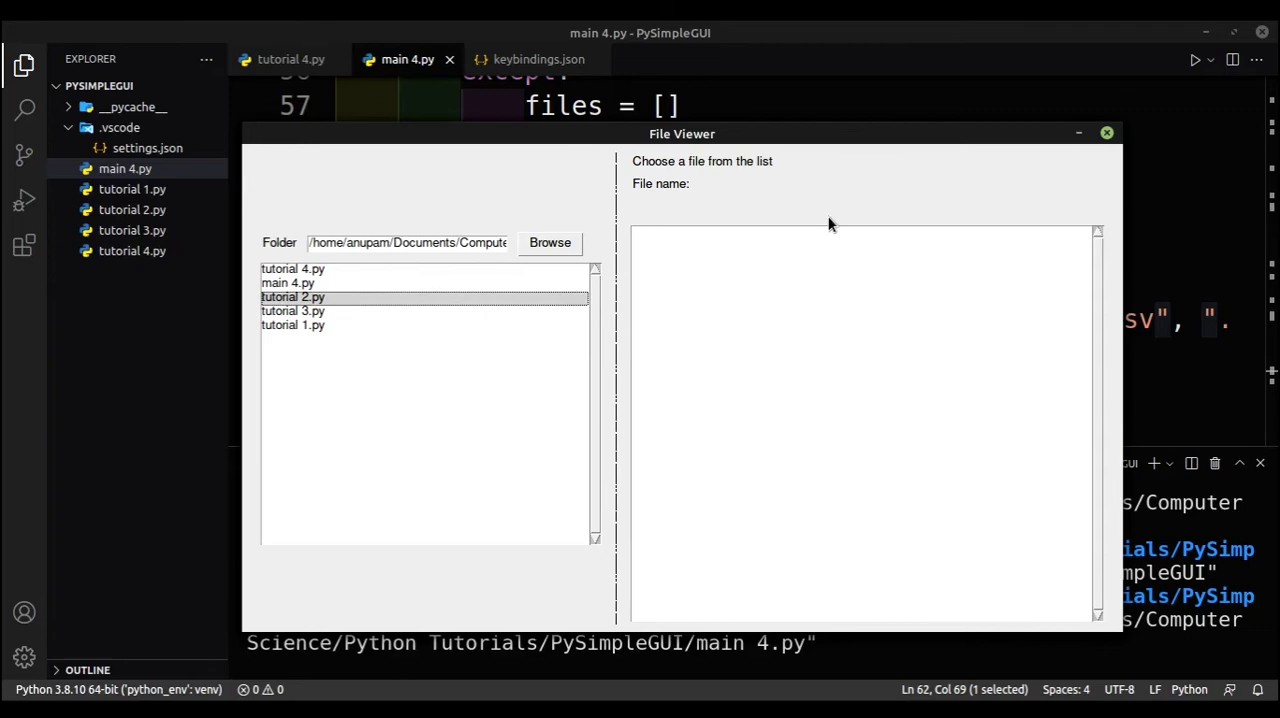
mouse_move(982, 213)
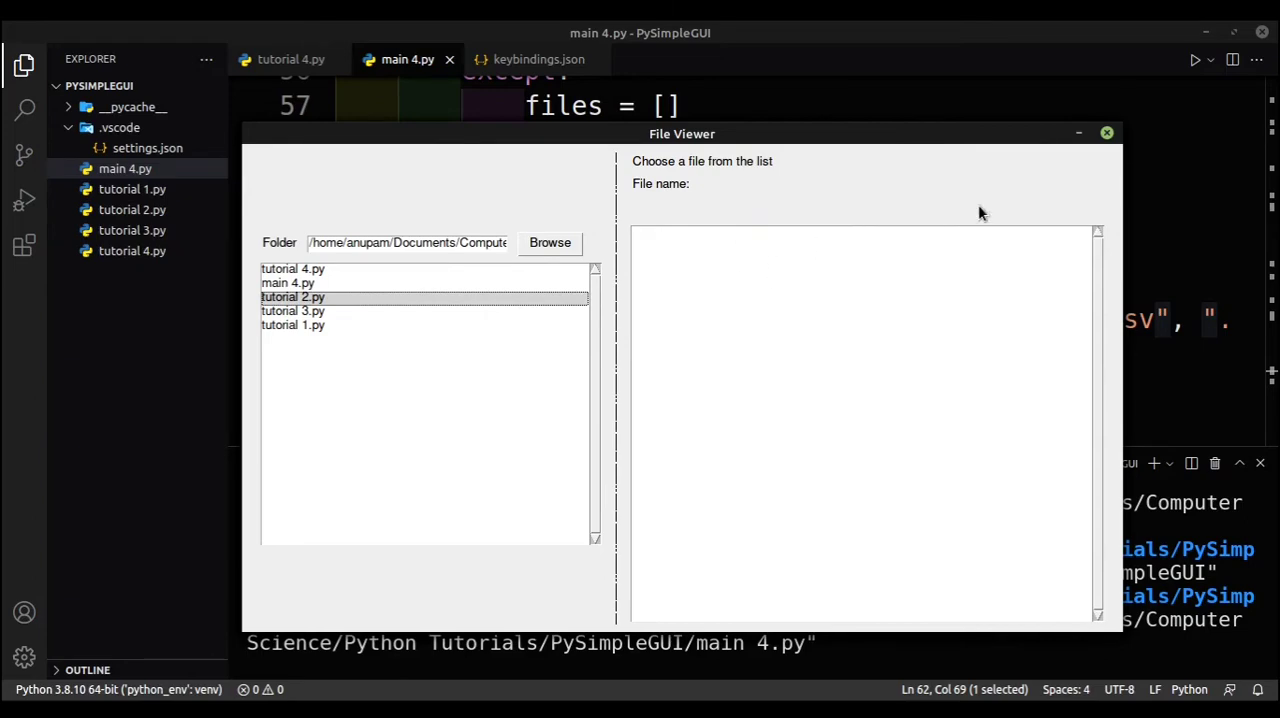
click(1106, 132)
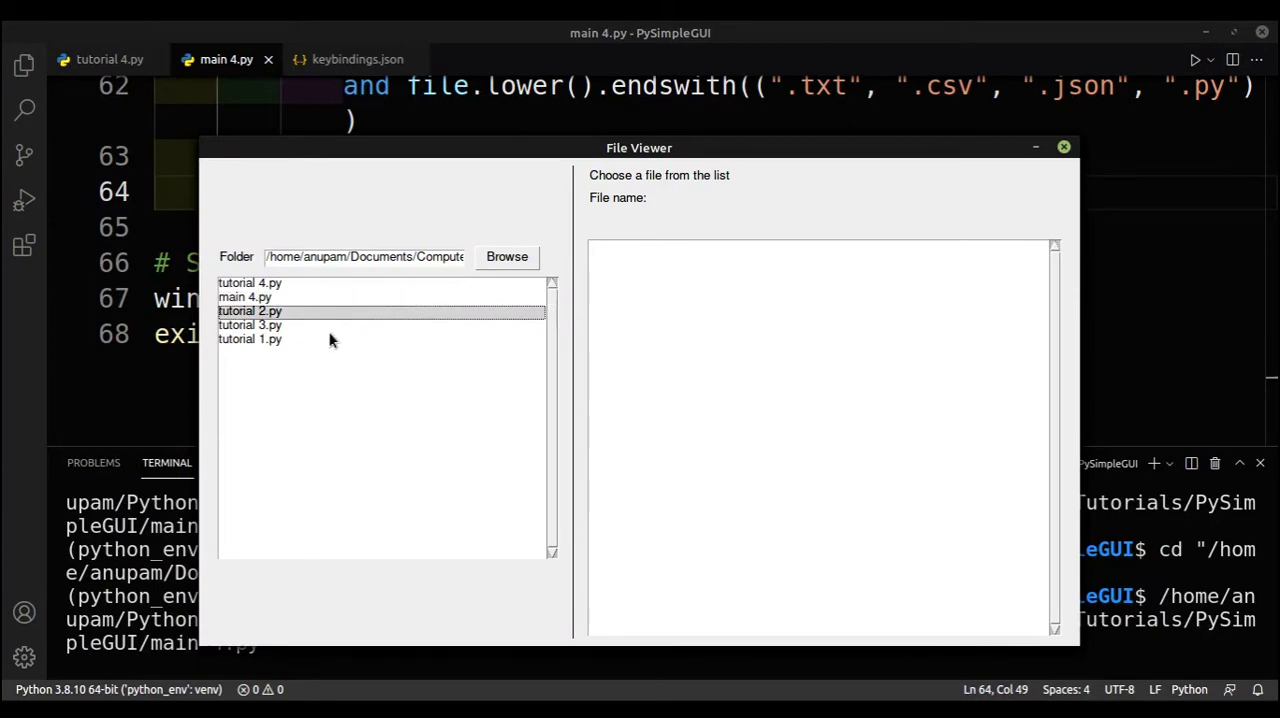
click(249, 339)
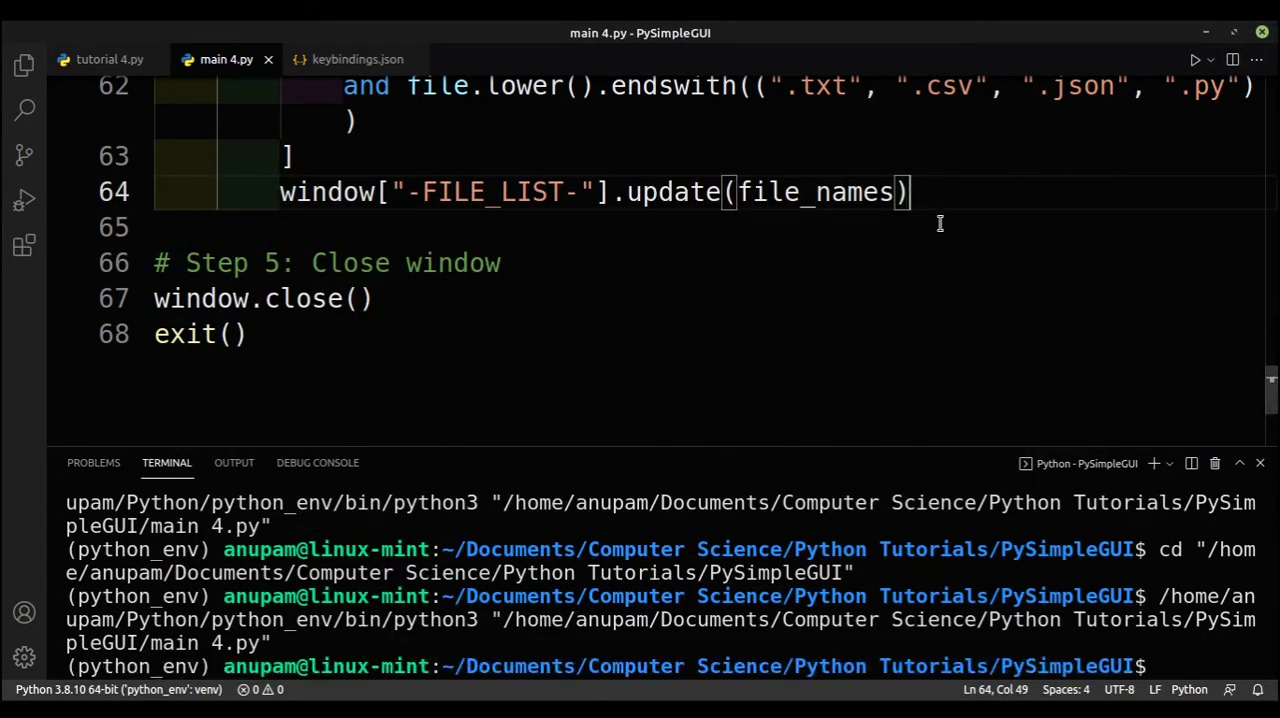
Add an `elif event == "-FILE_LIST-":` branch to the event loop
text(elif)
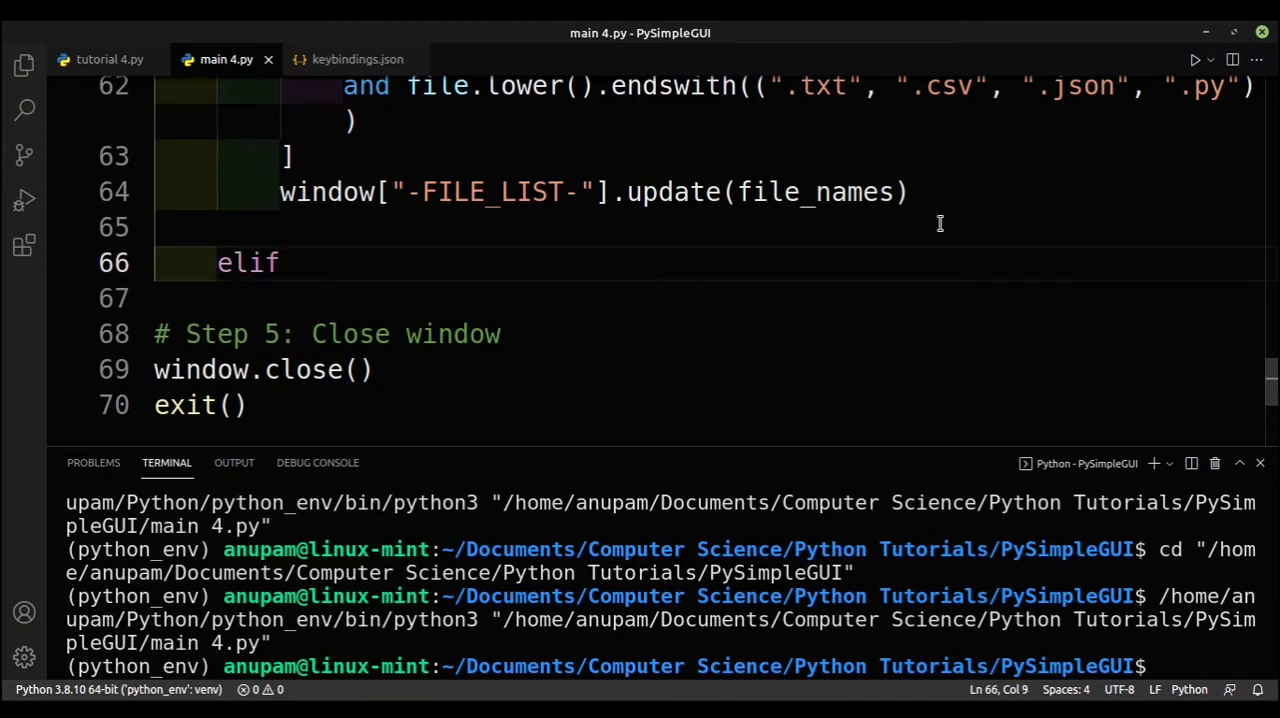
click(395, 191)
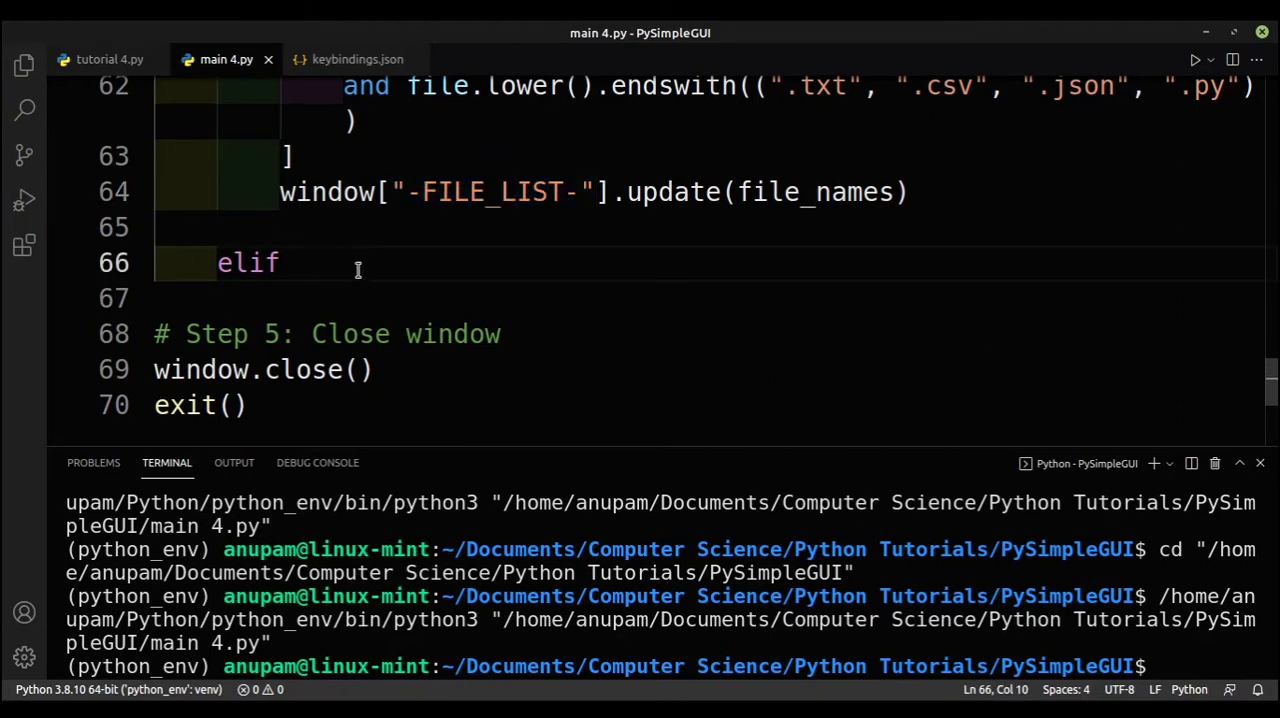
text(event ==)
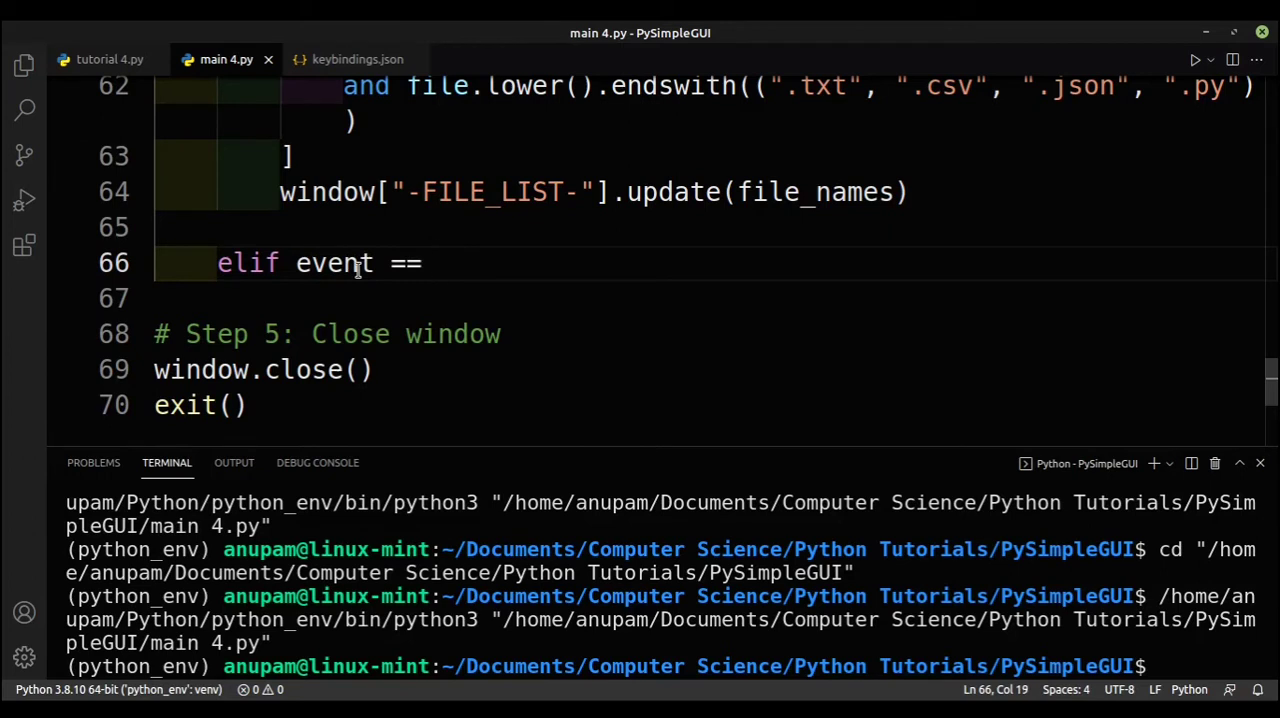
text("-FILE_LIST-":)
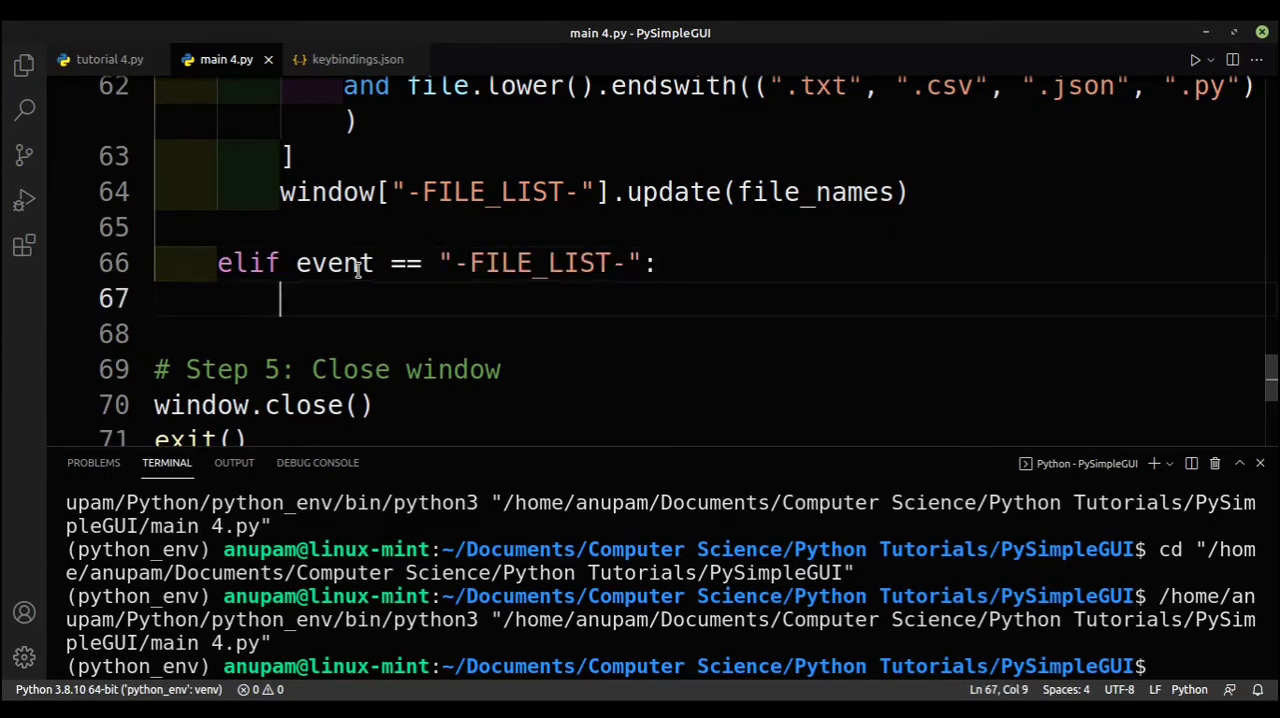
Inside it, assign `file_selection = values["-FILE_LIST-"]`
text(file_se)
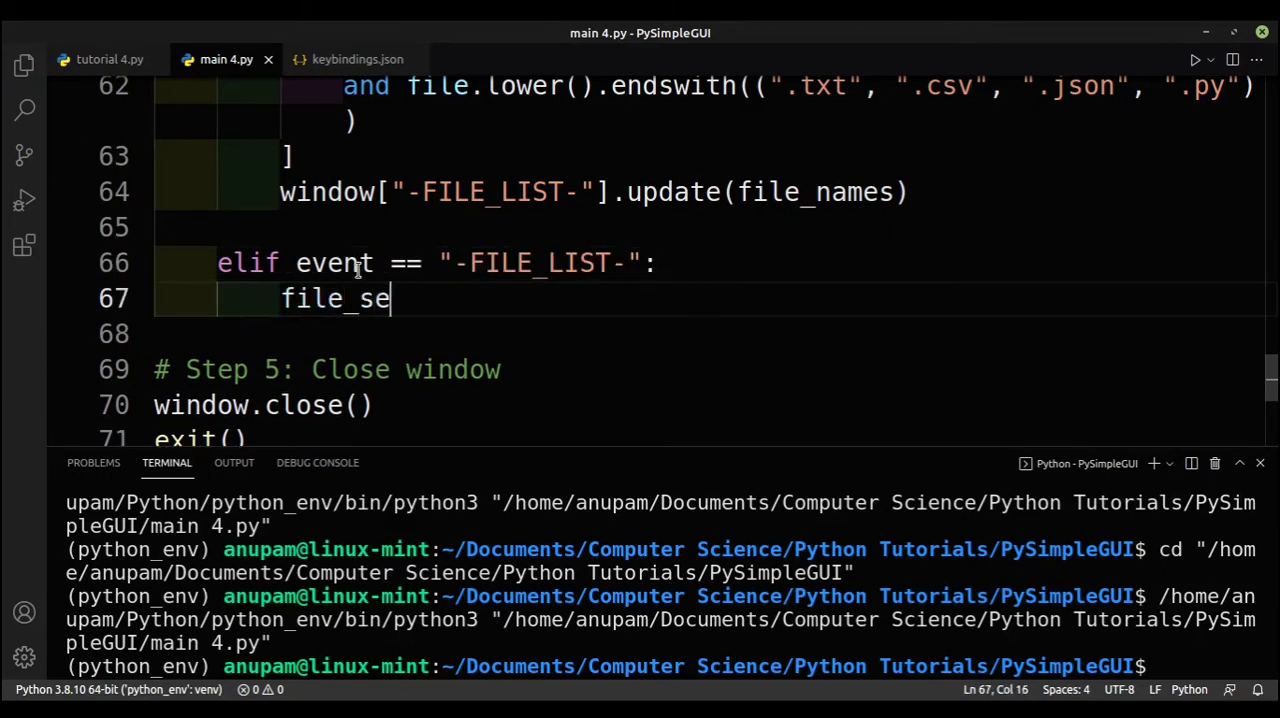
text(lection =)
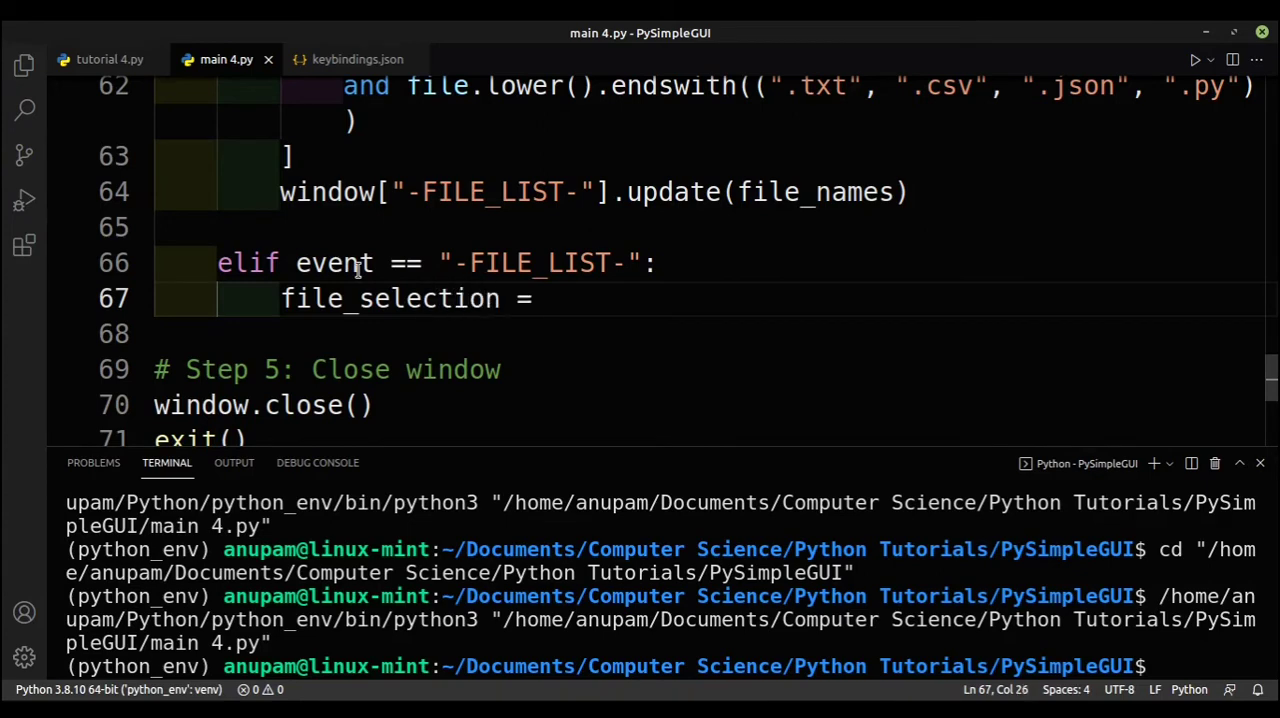
text(values[])
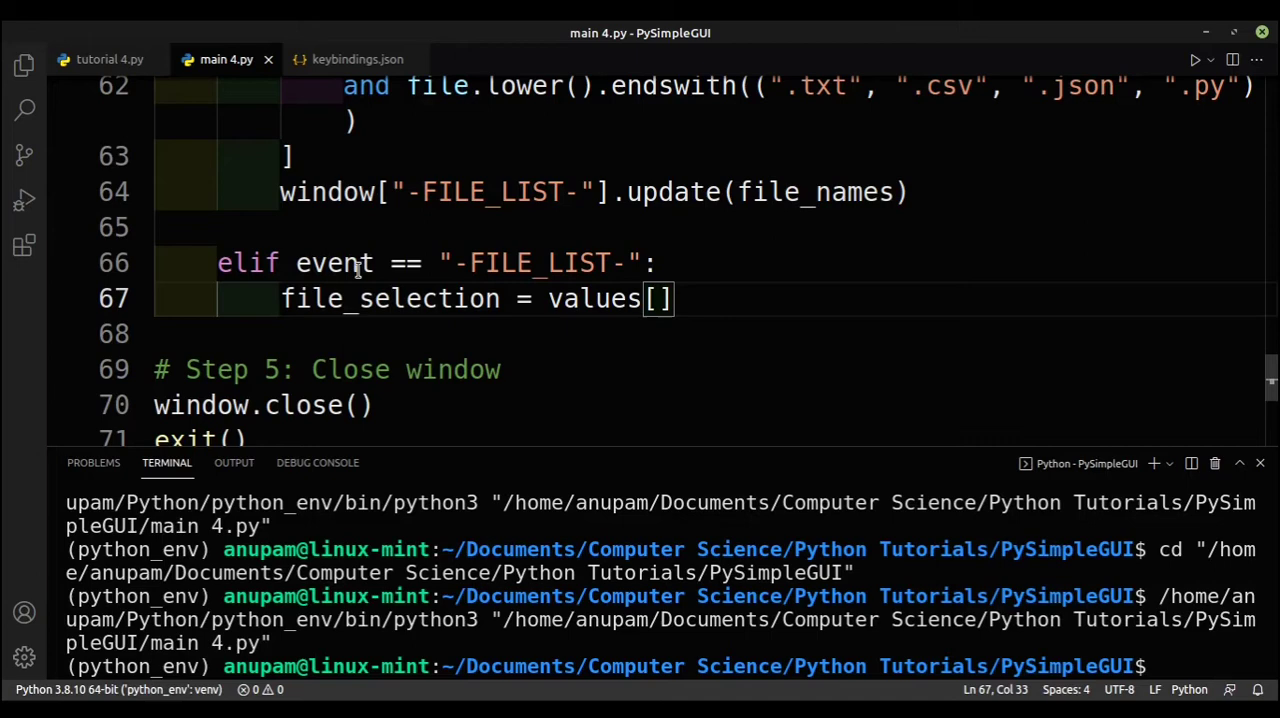
text("-FILE_LIST-")
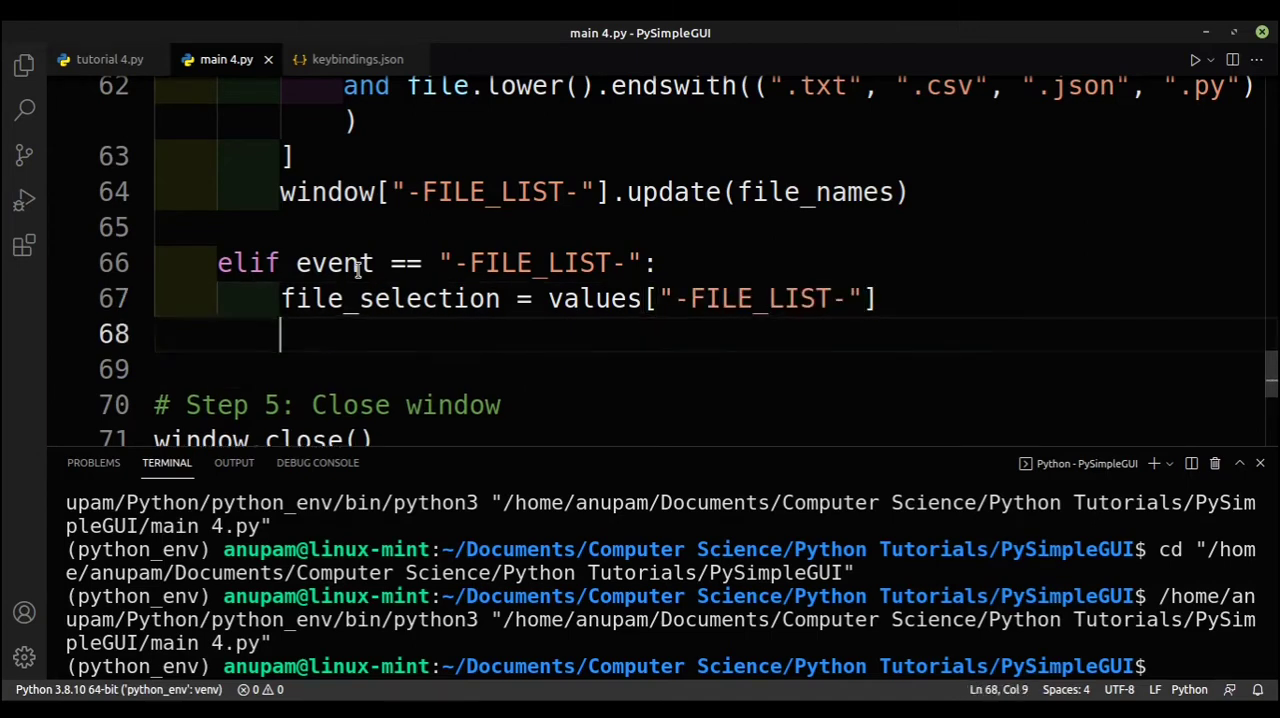
Rerun the File Viewer and browse for a folder to test file selection
click(1193, 60)
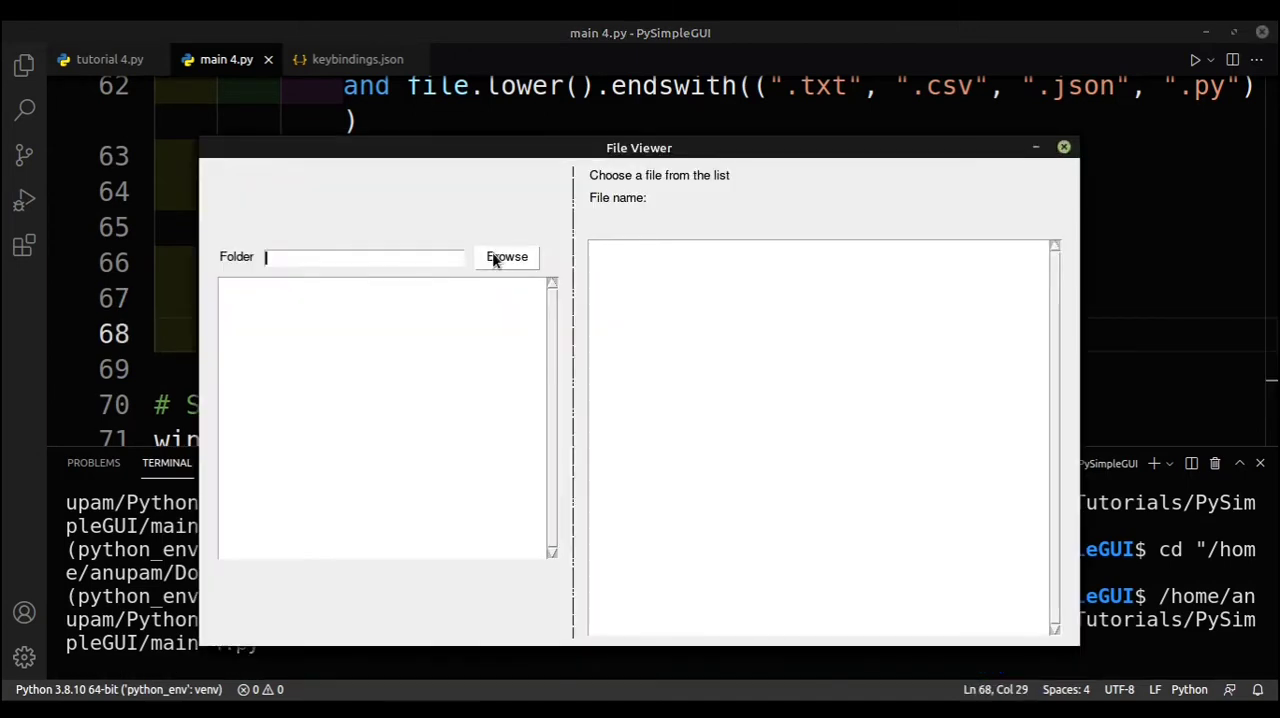
click(506, 256)
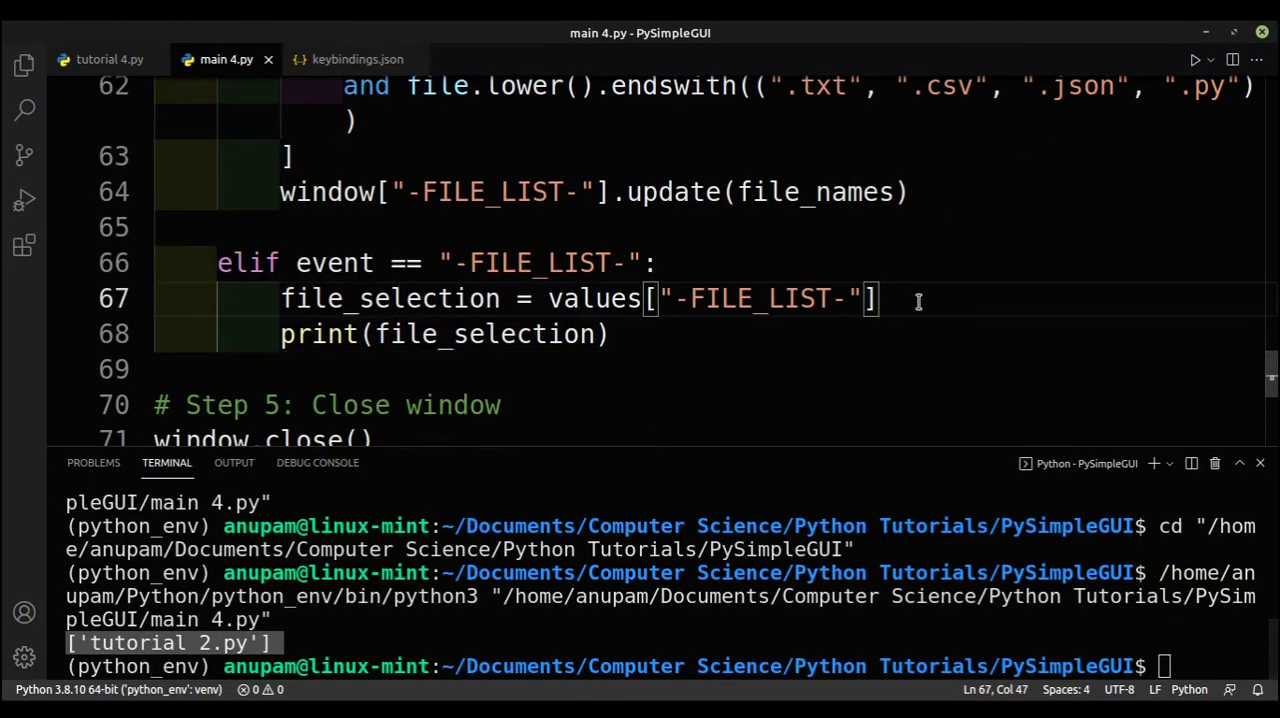
Start a with open(os.path.join(...)) block that reads the selected file into contents
text([0])
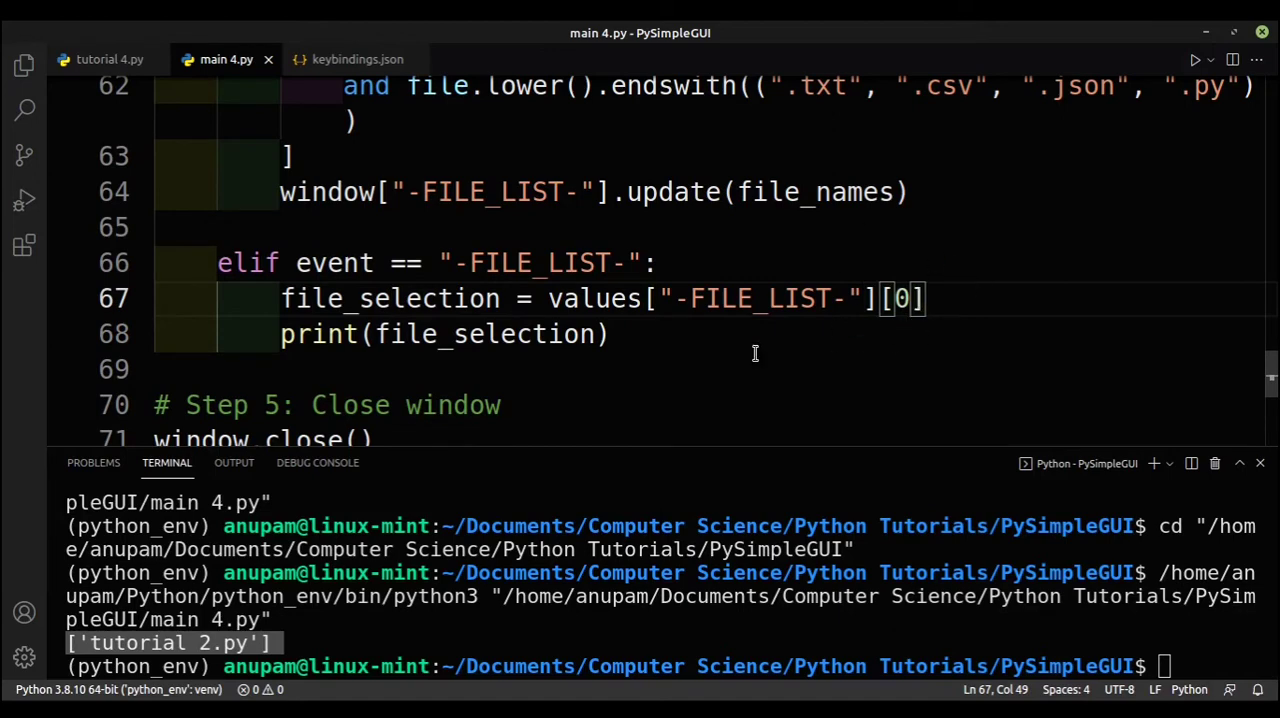
text(with)
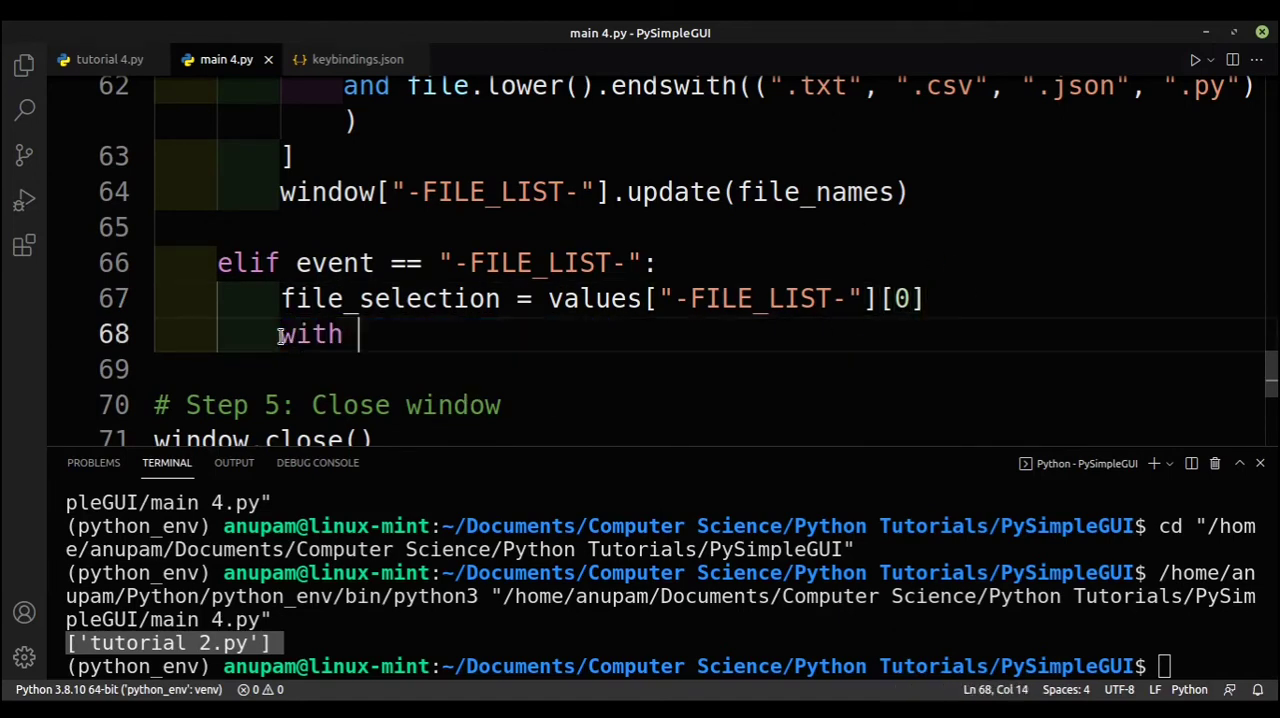
text(open)
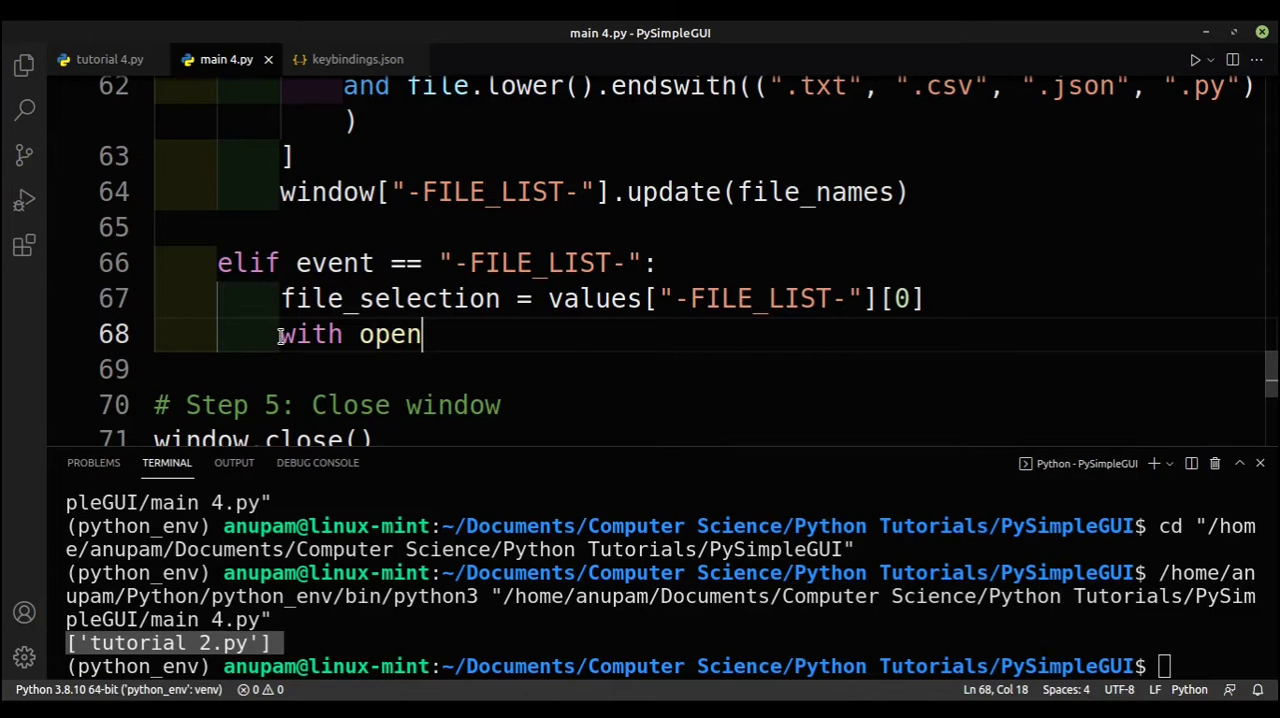
text(())
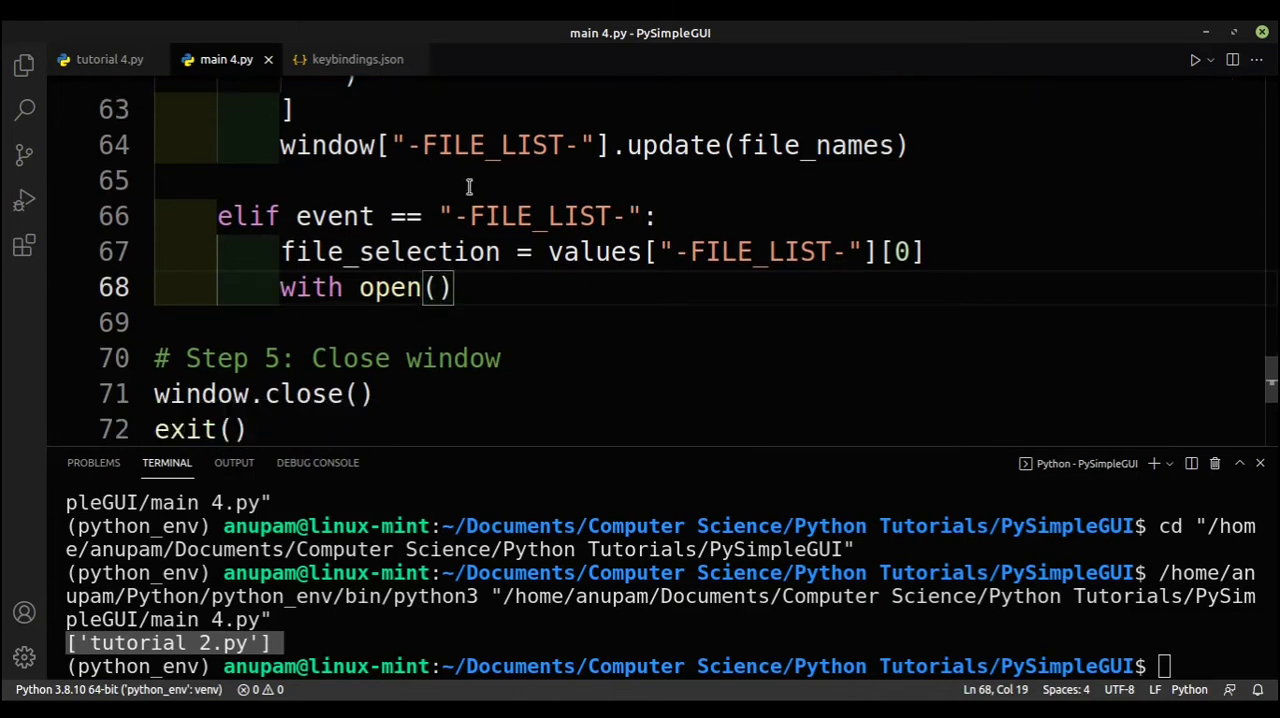
text(os)
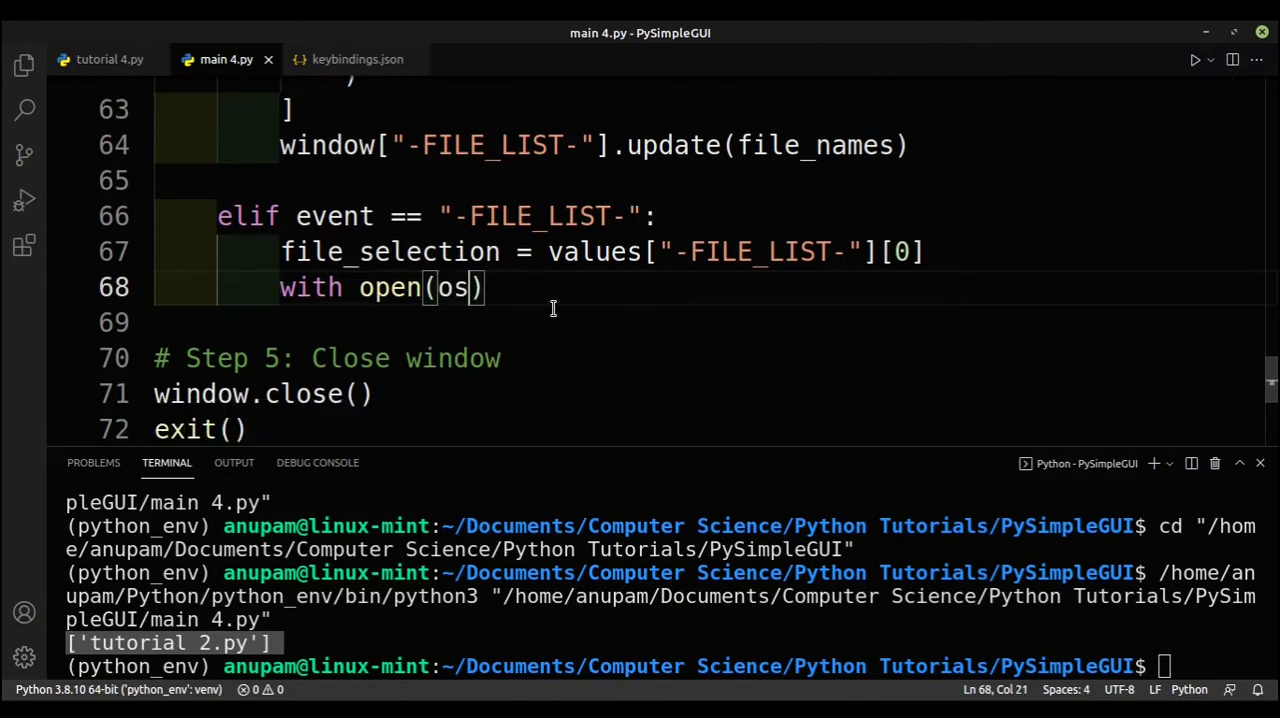
text(.path.join(folder_location,)
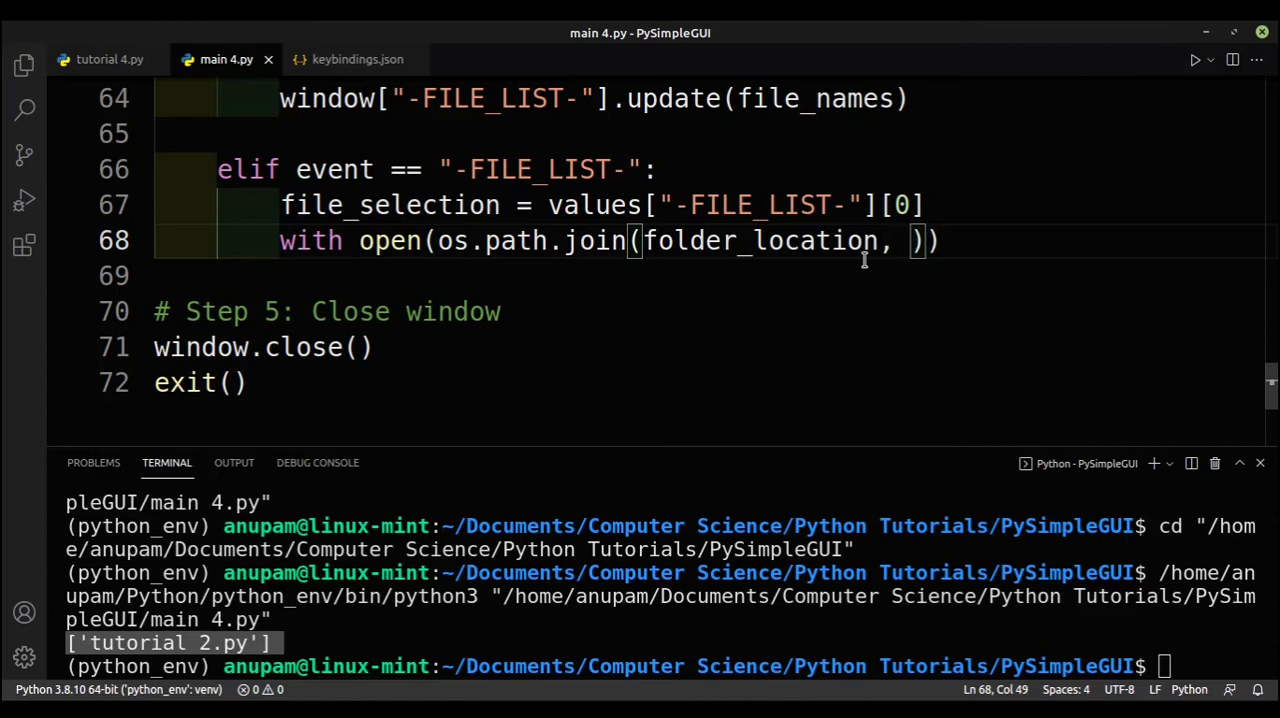
double_click(389, 205)
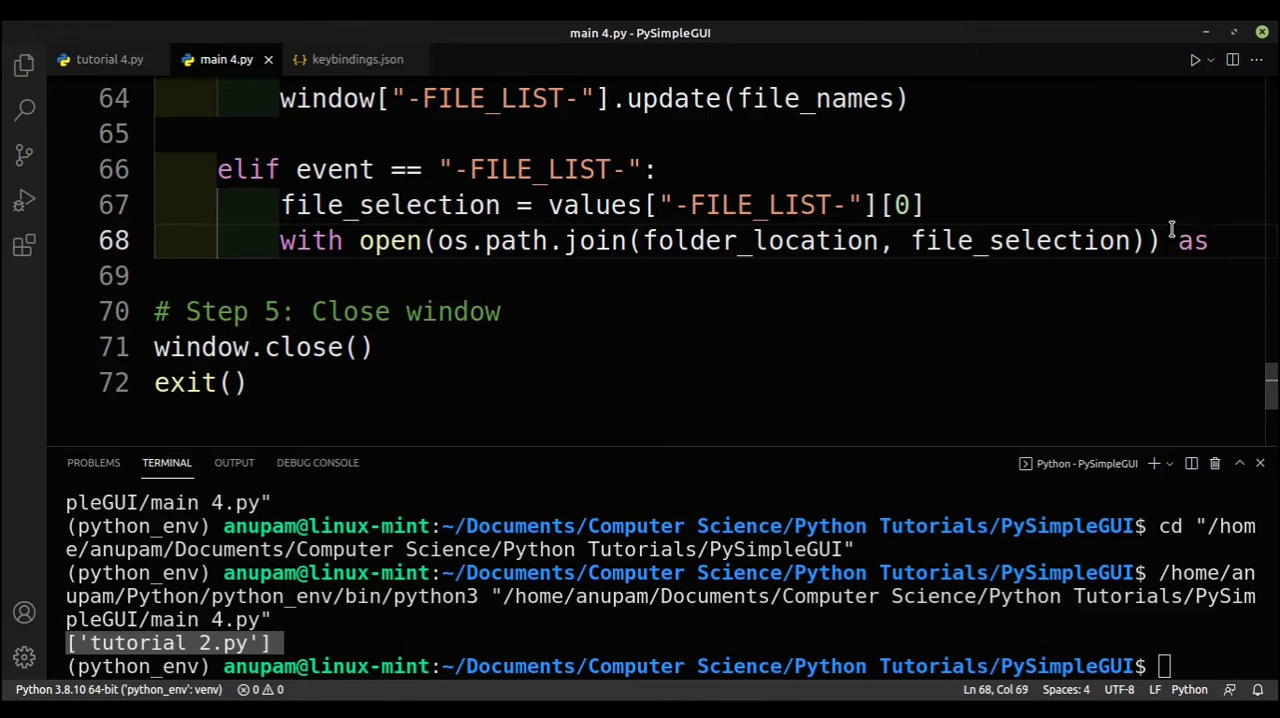
text(file:)
text(li)
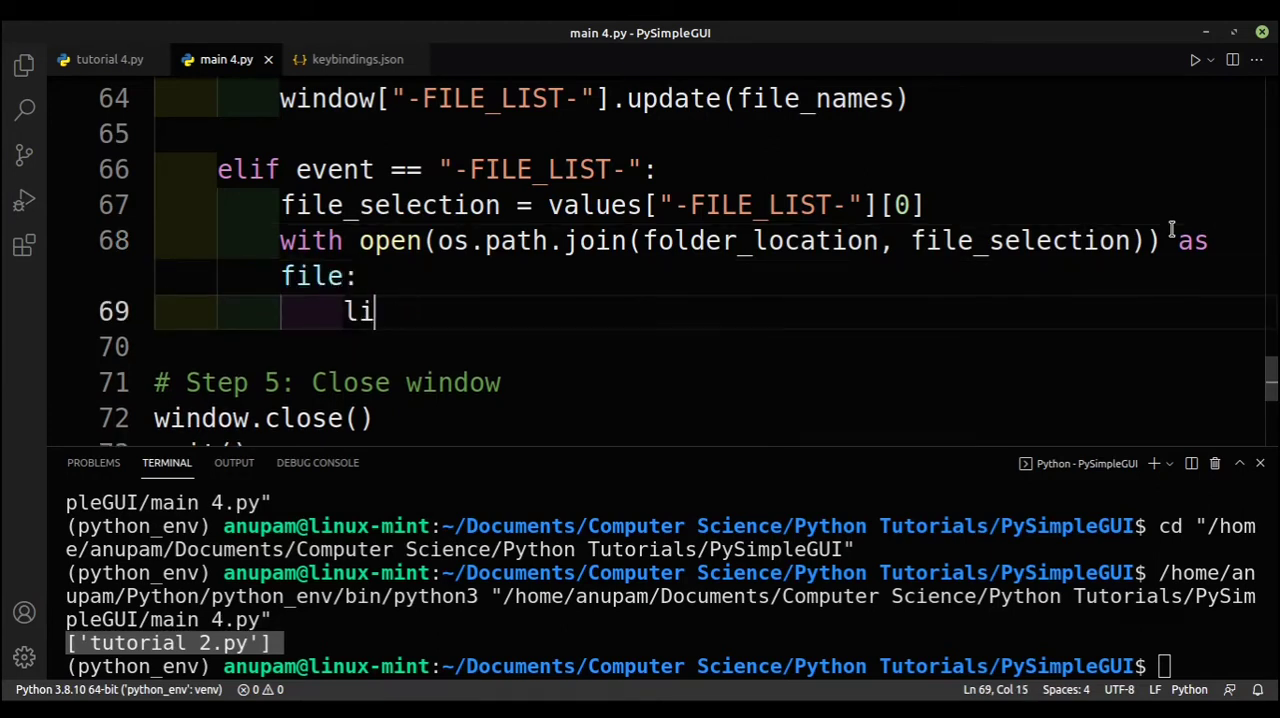
text(contentc)
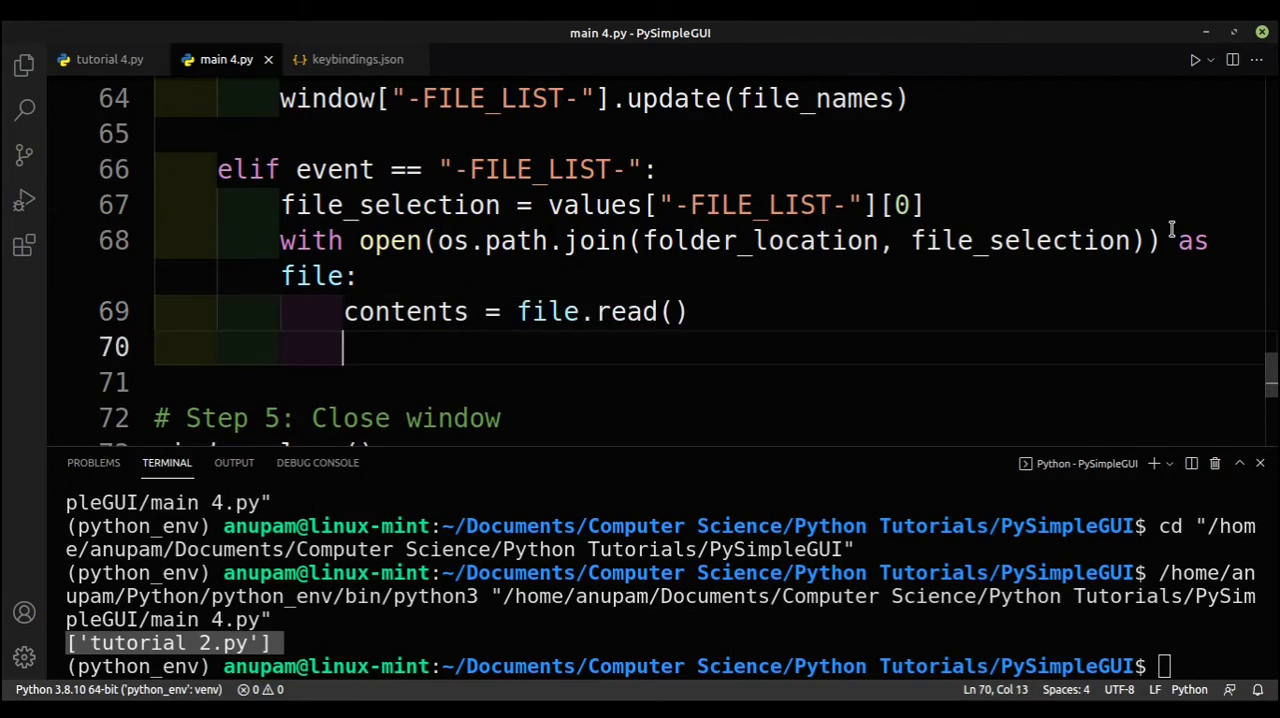
mouse_move(697, 240)
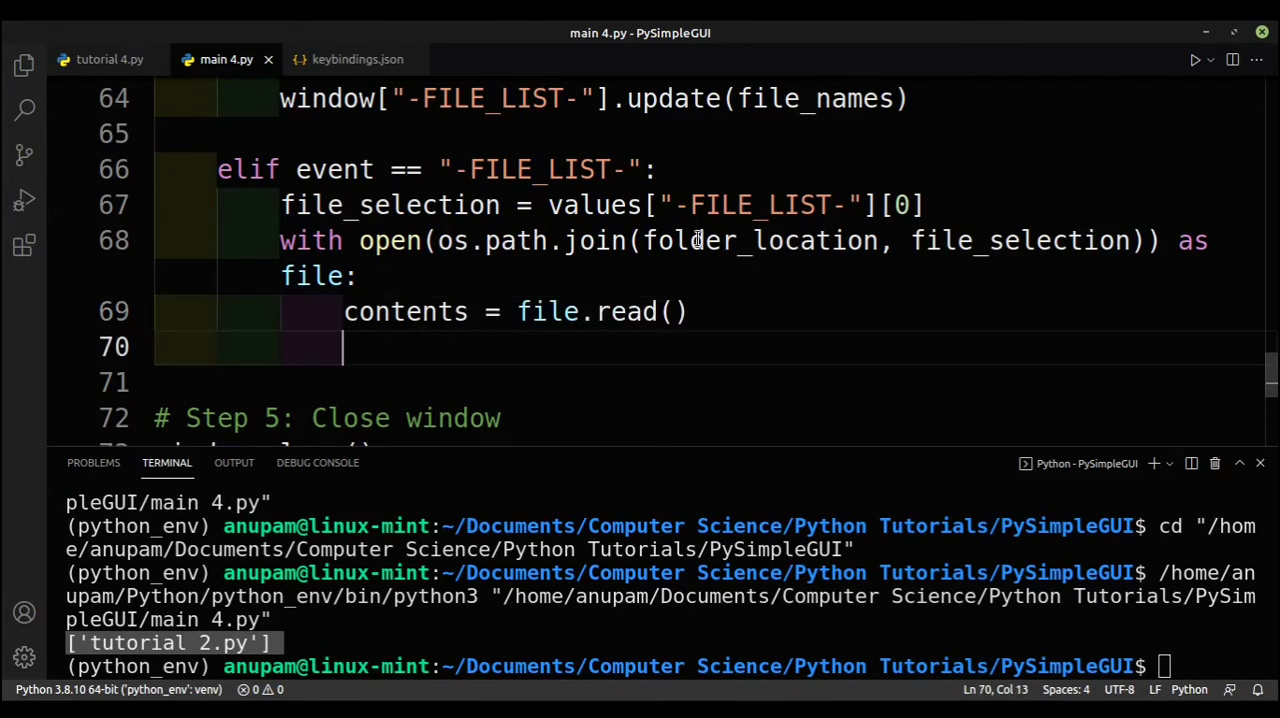
Join folder_location with file_selection and add window["-TEXT-"].update(contents) on line 71
scroll(down, 3)
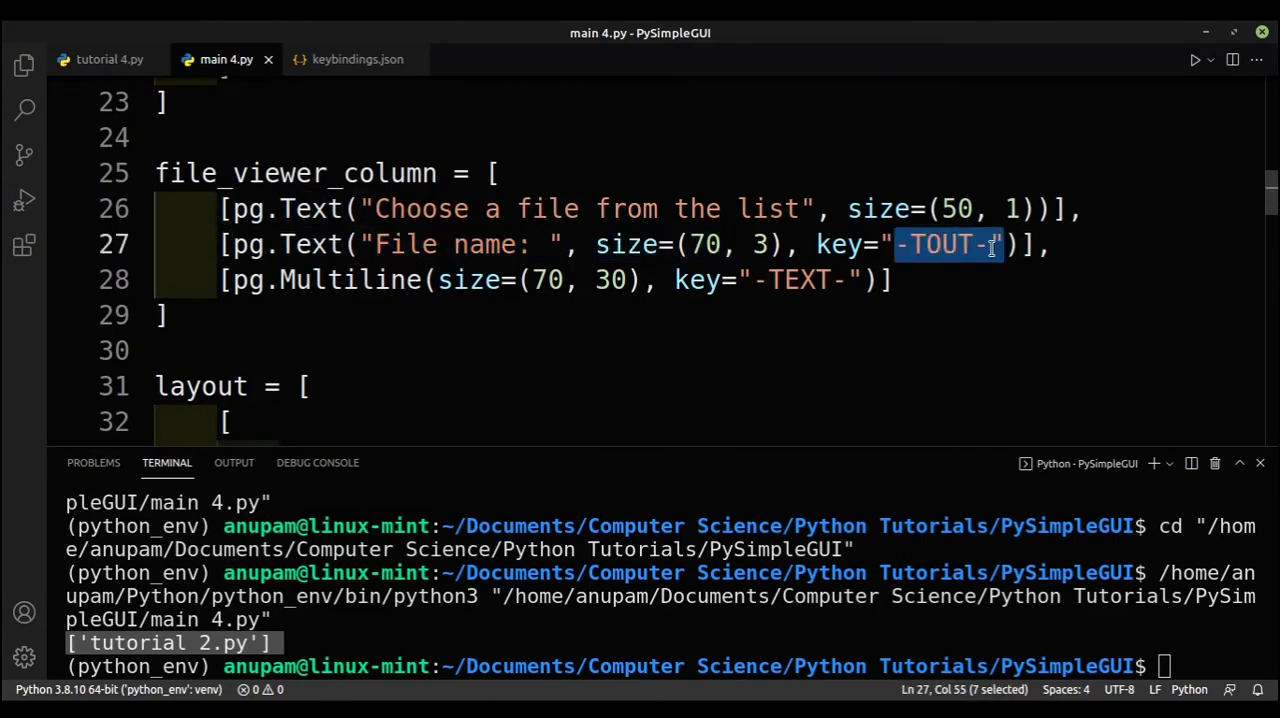
scroll(down, 3)
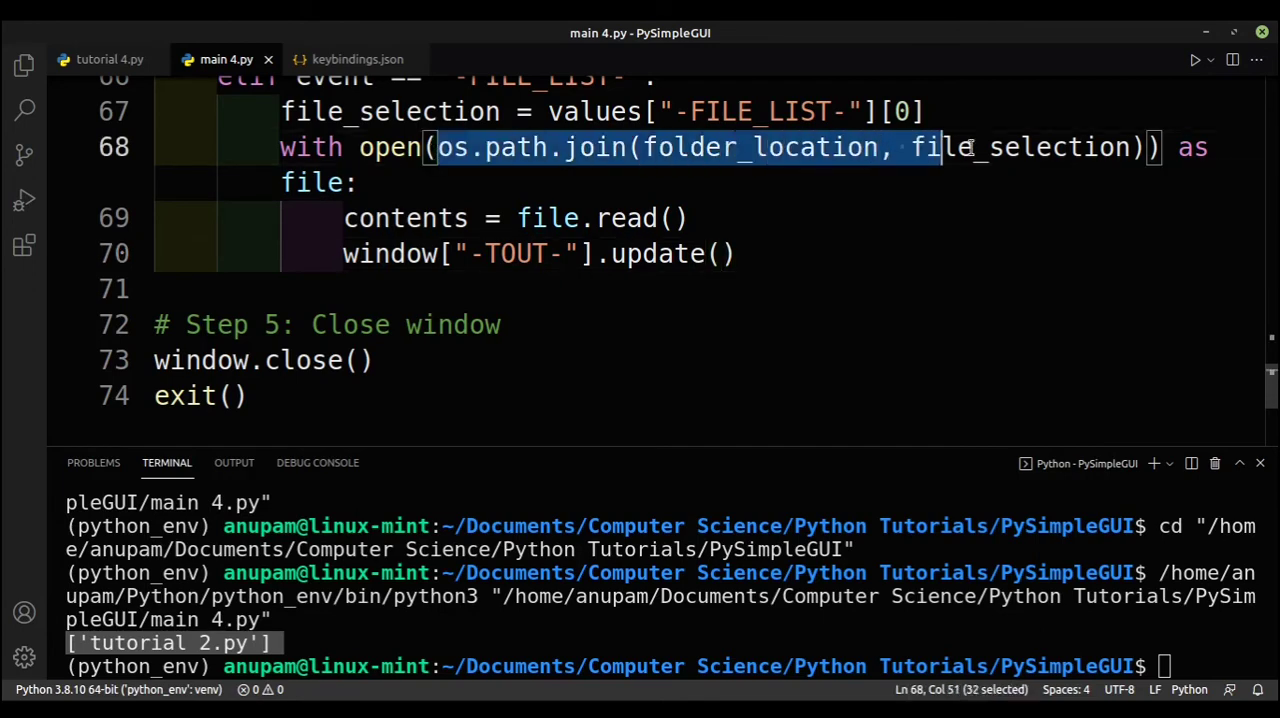
text(os.path.join(folder_location, file_selection))
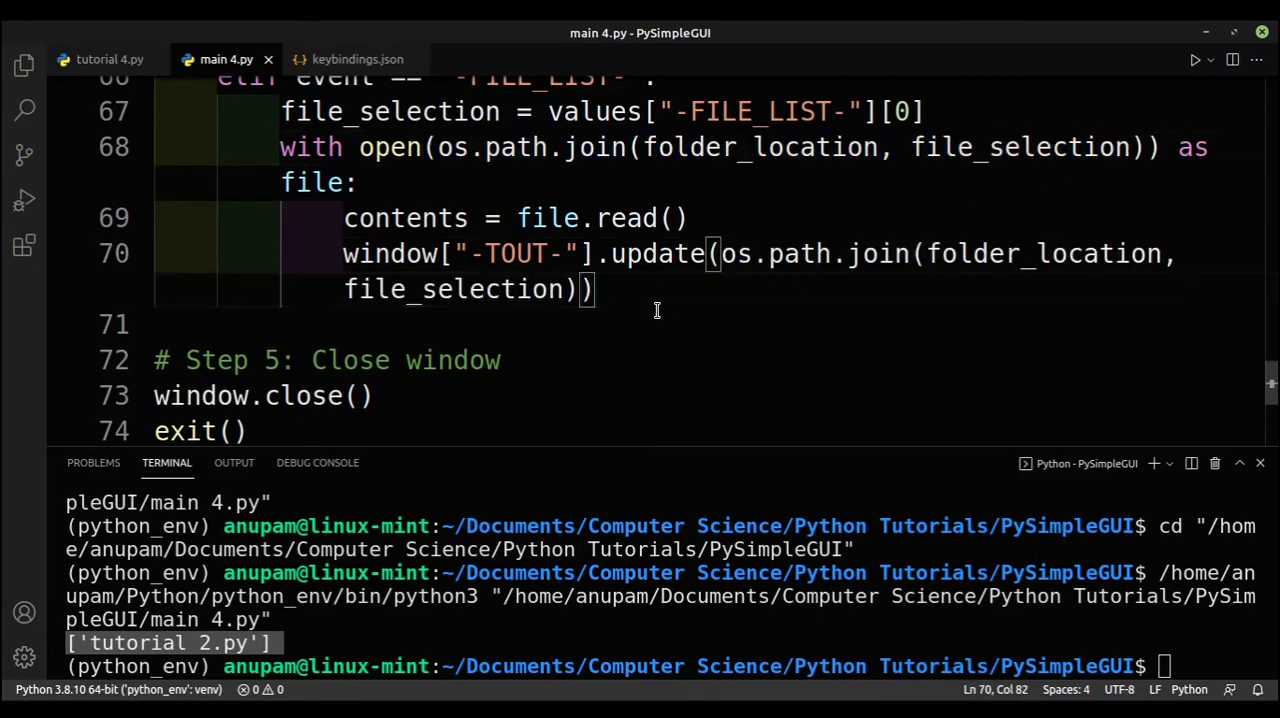
text(window)
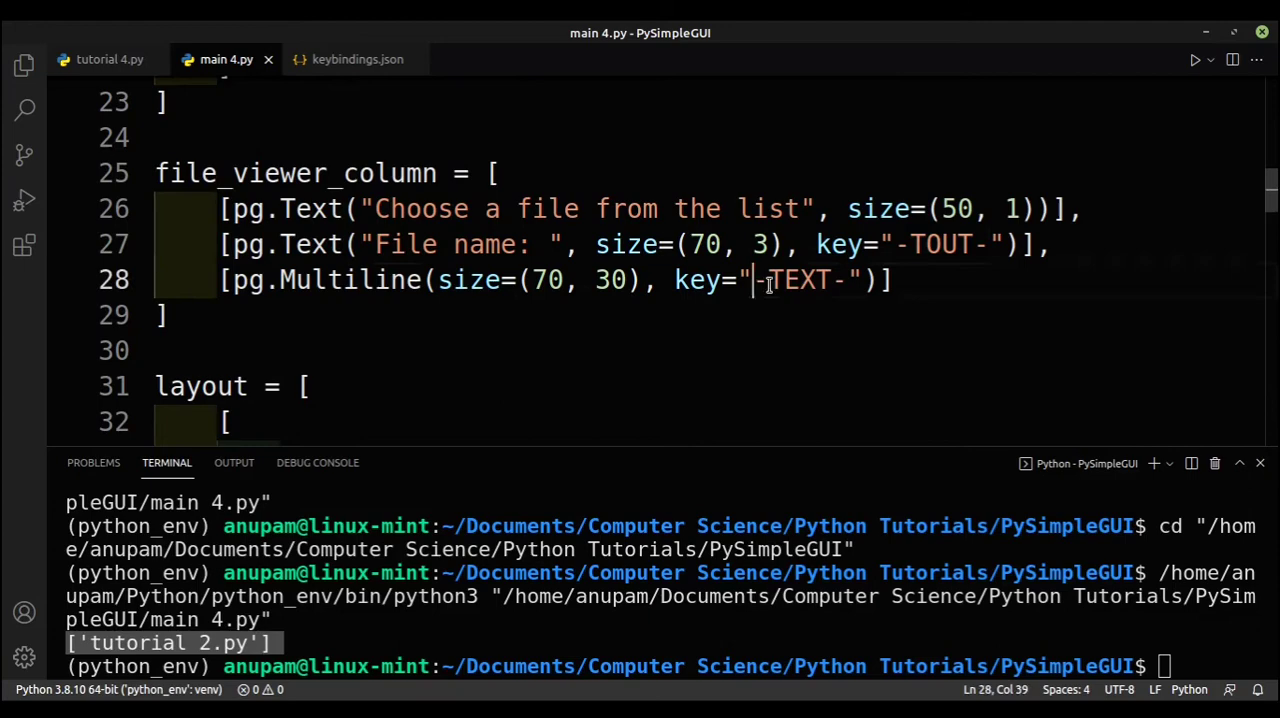
scroll(down, 3)
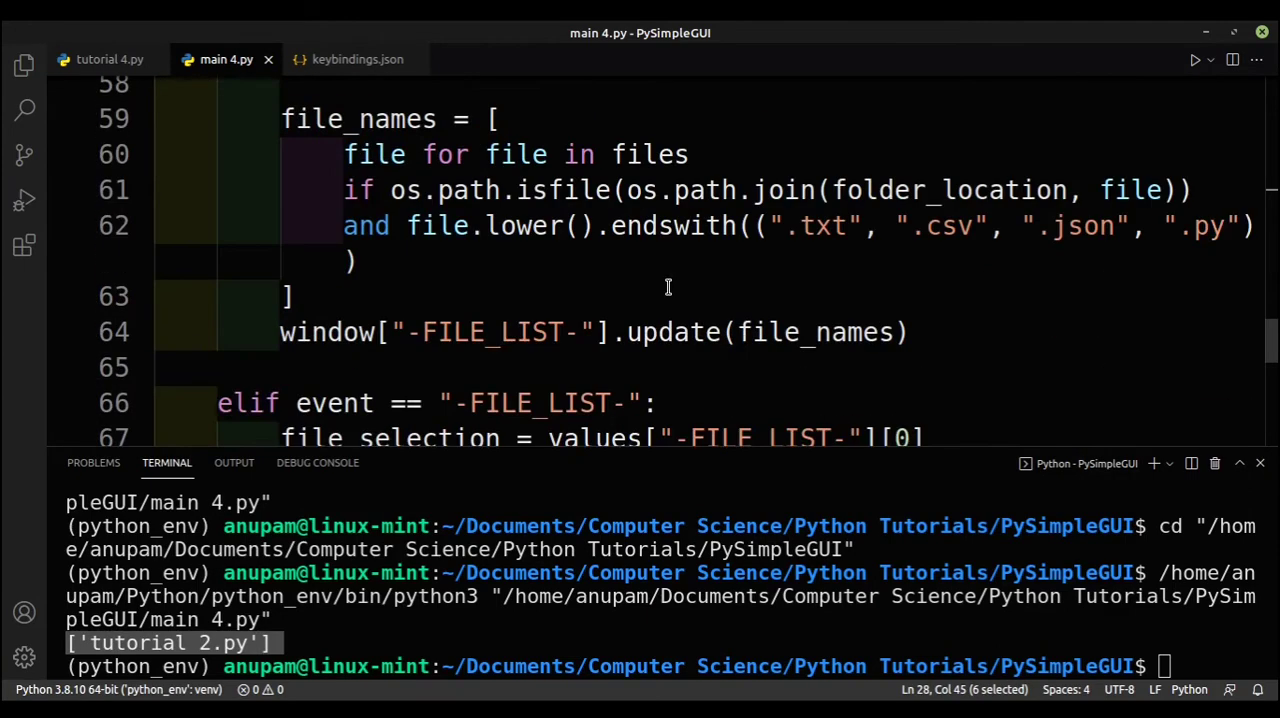
scroll(down, 3)
text(window["-TEXT-)
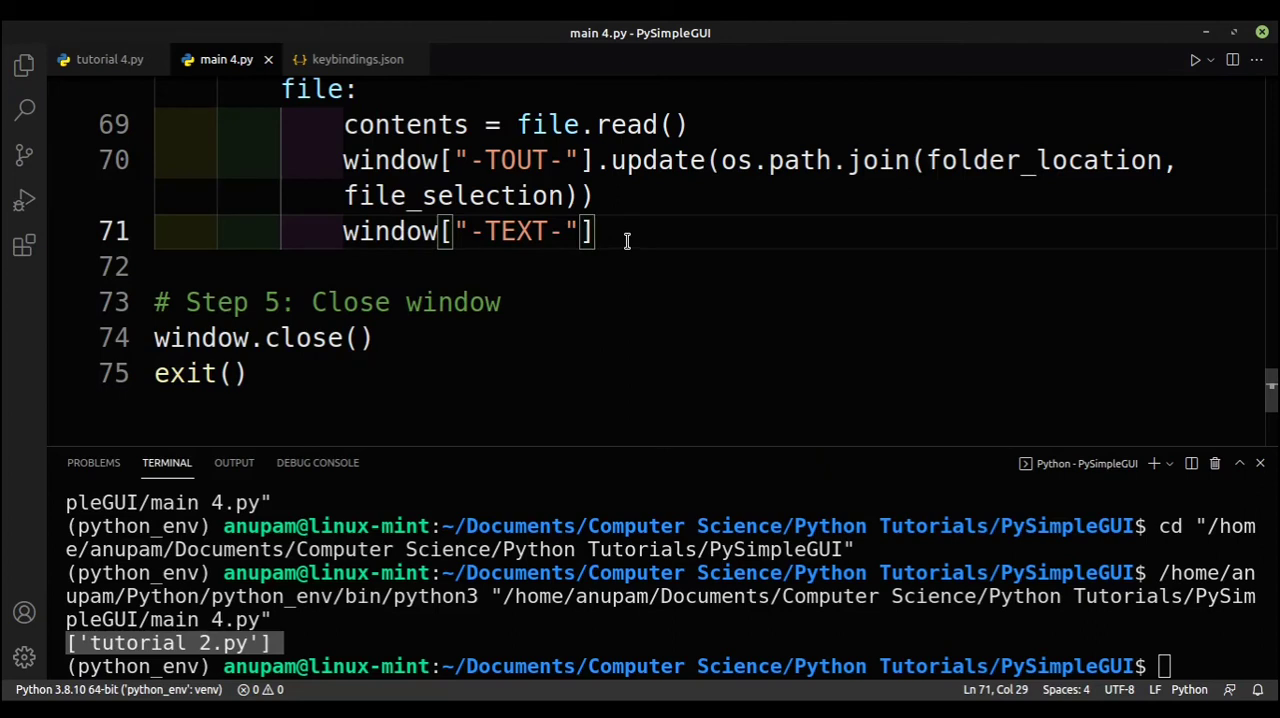
text(.update())
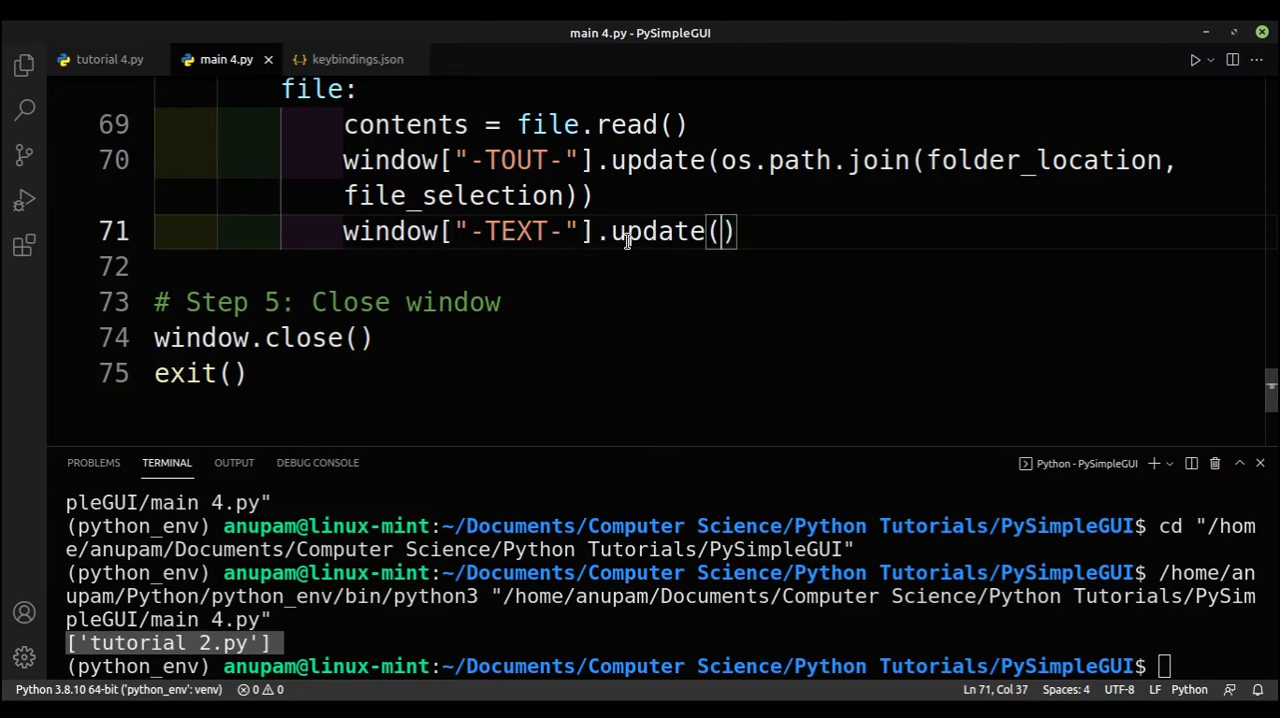
text(contents)
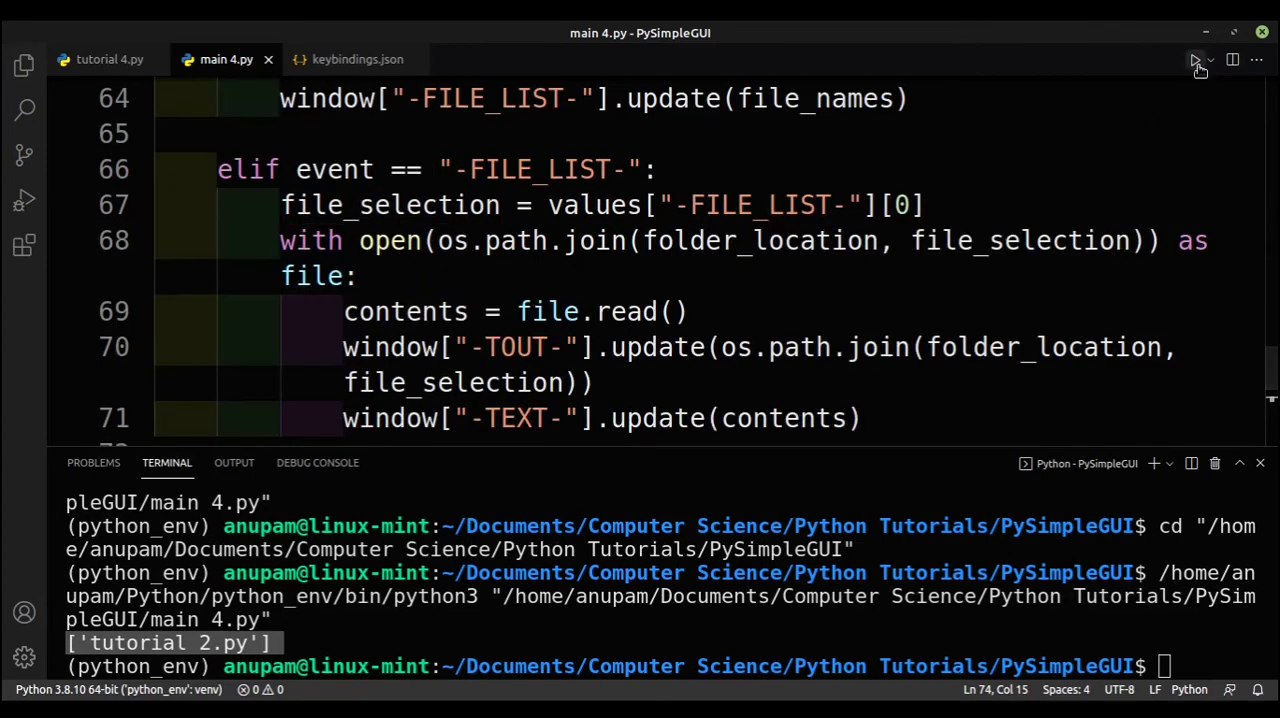
click(1194, 60)
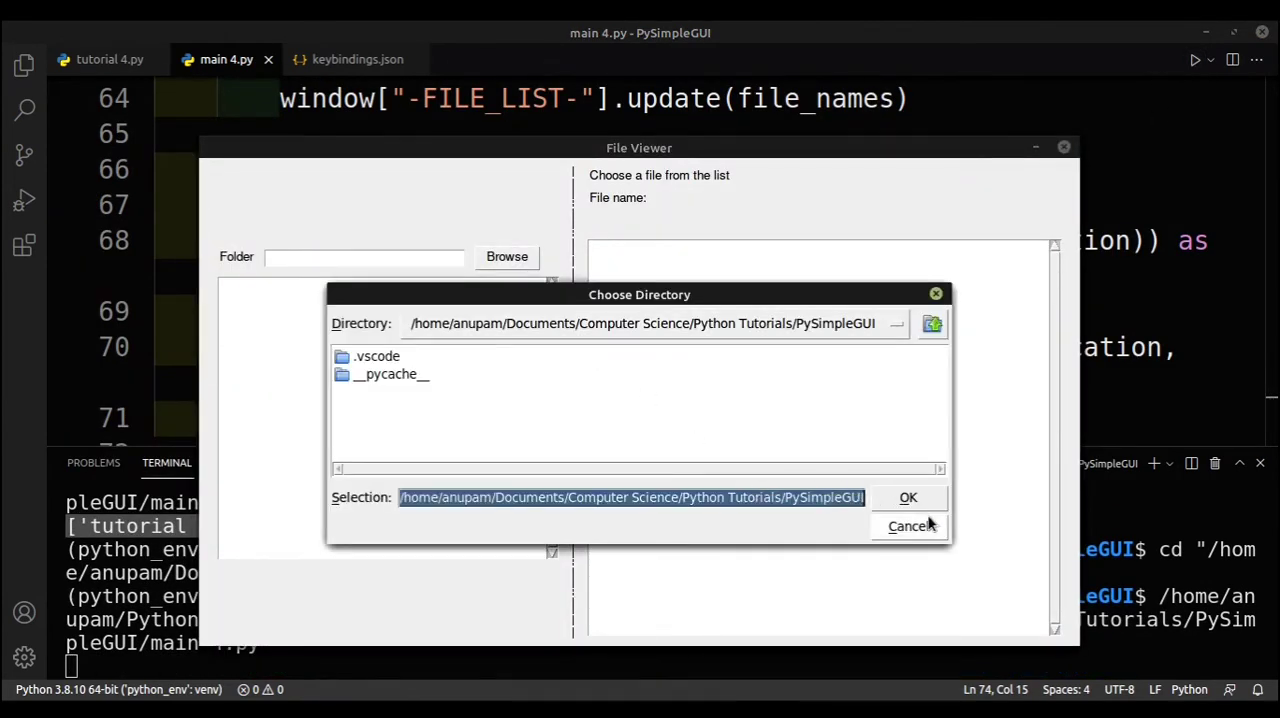
click(908, 497)
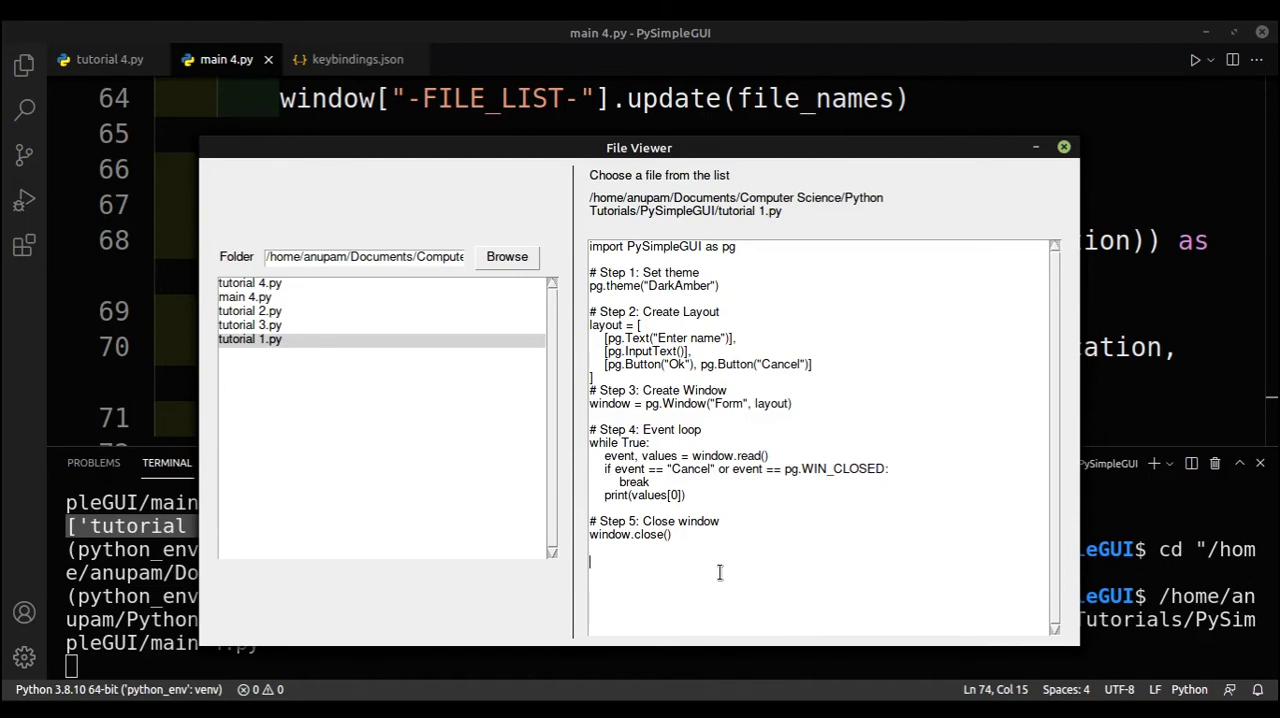
text(hello)
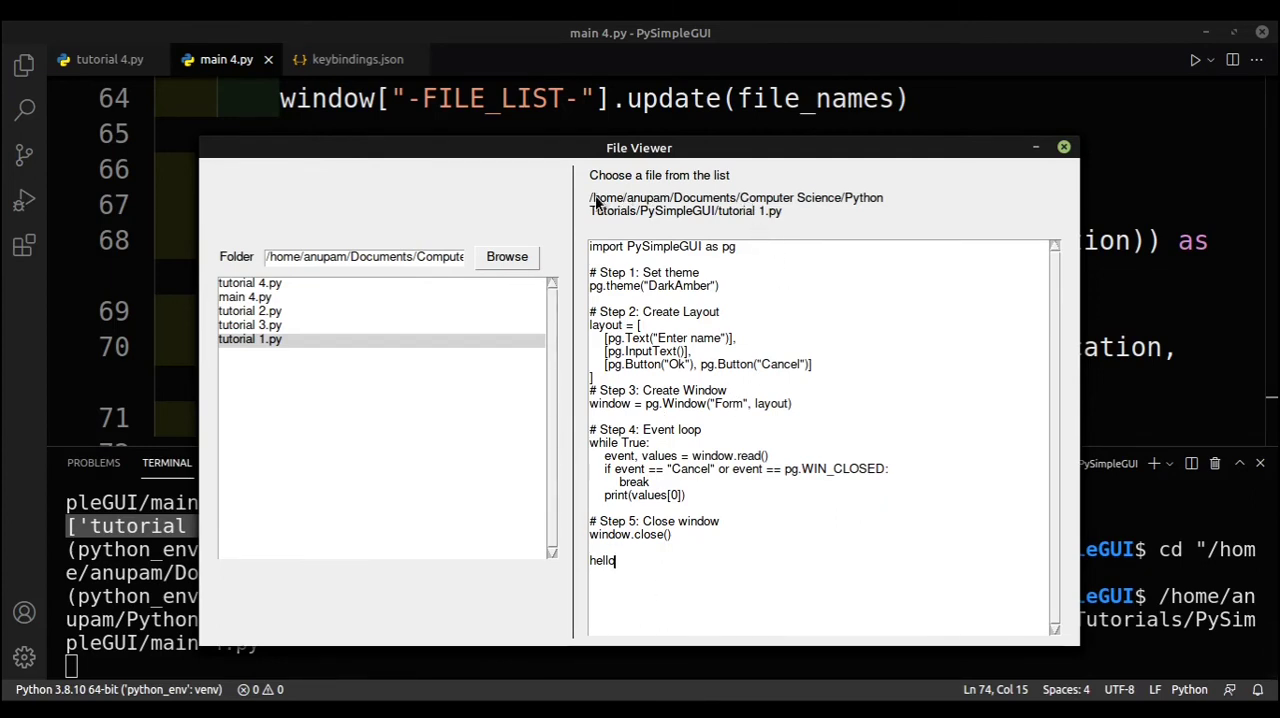
mouse_move(723, 222)
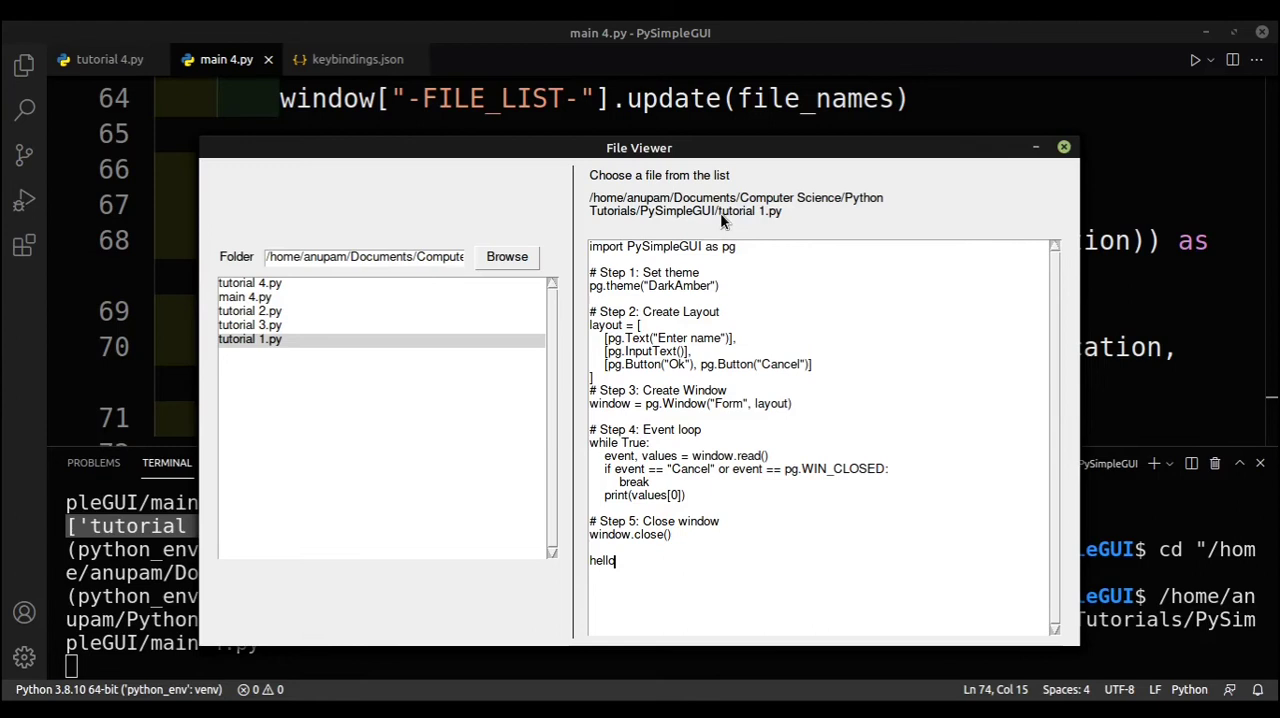
mouse_move(760, 225)
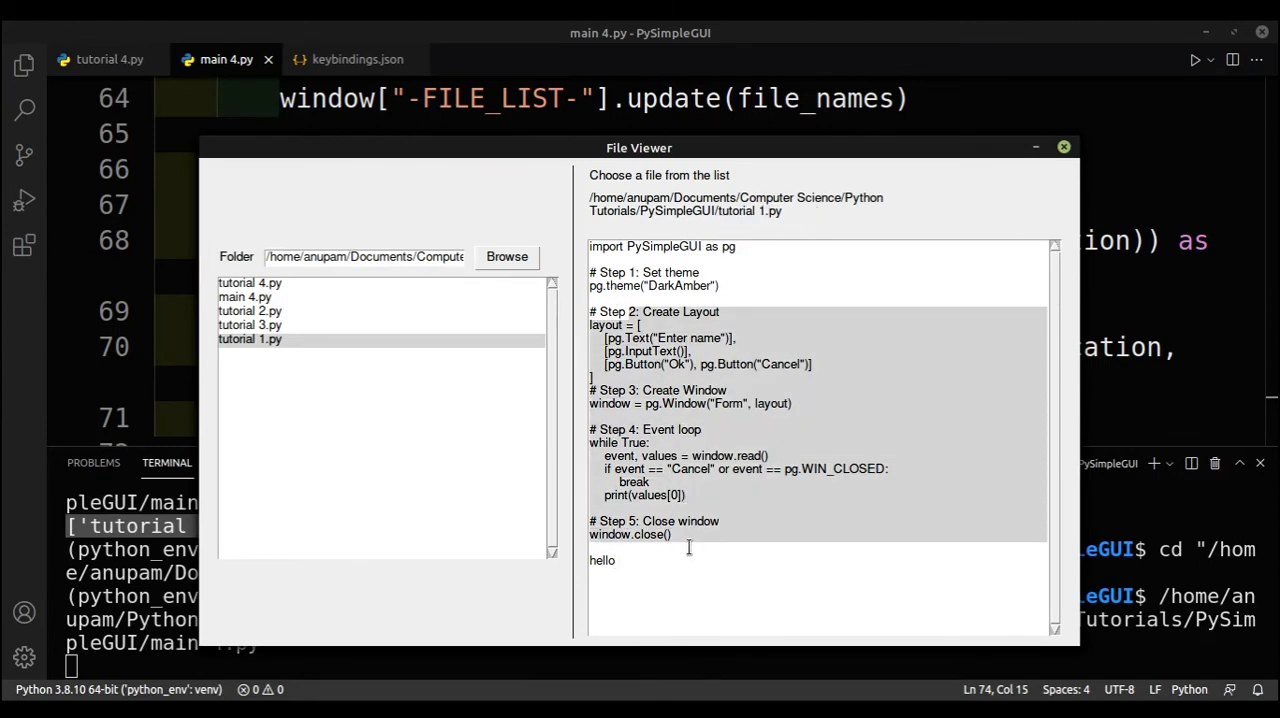
click(245, 297)
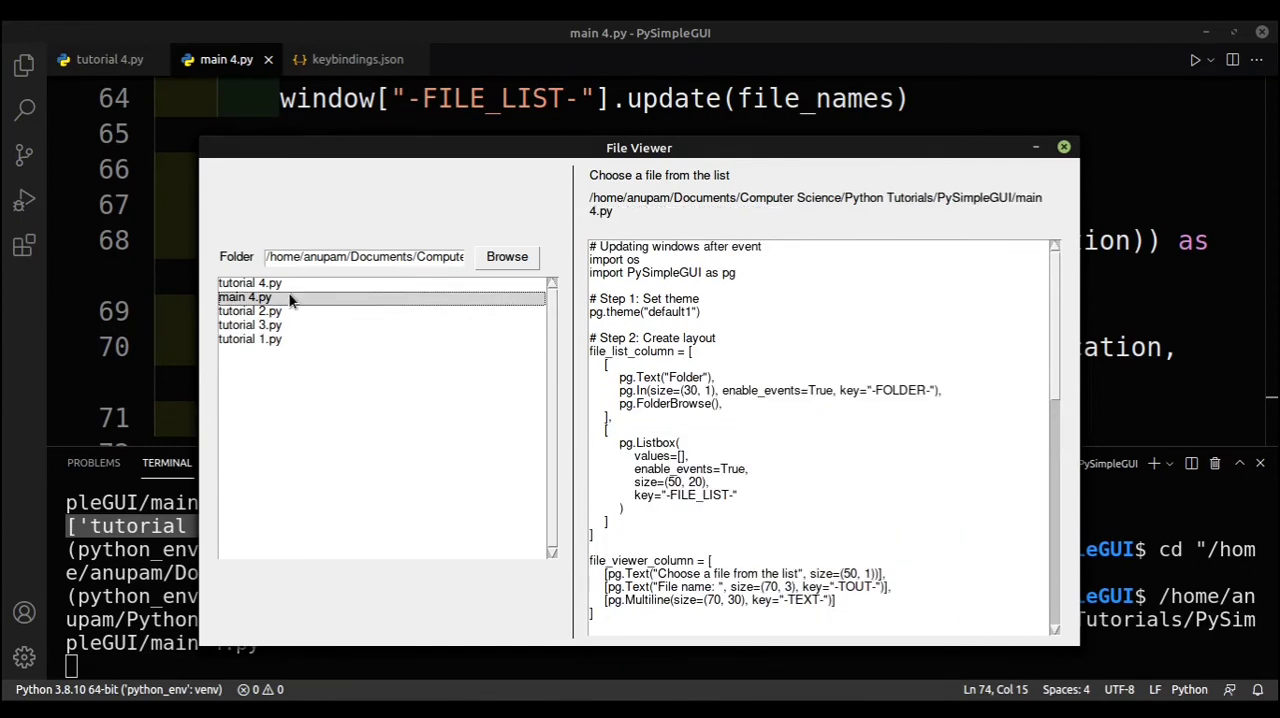
click(249, 325)
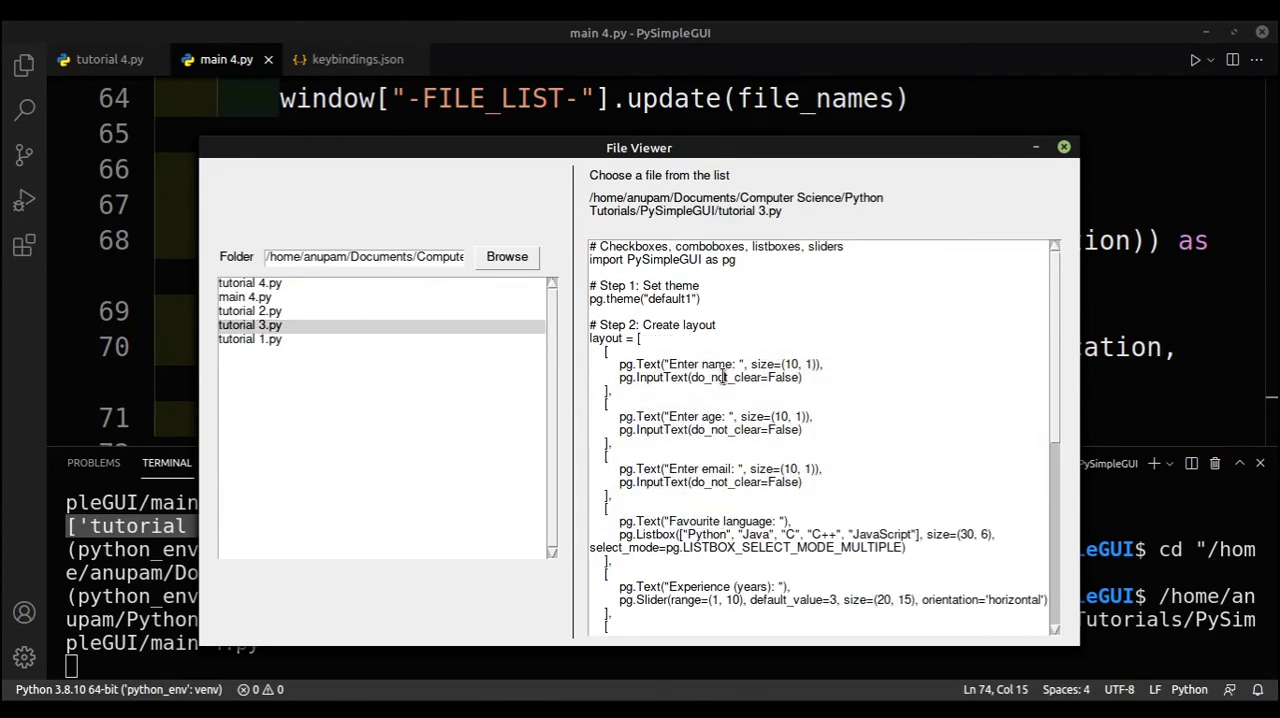
click(1063, 147)
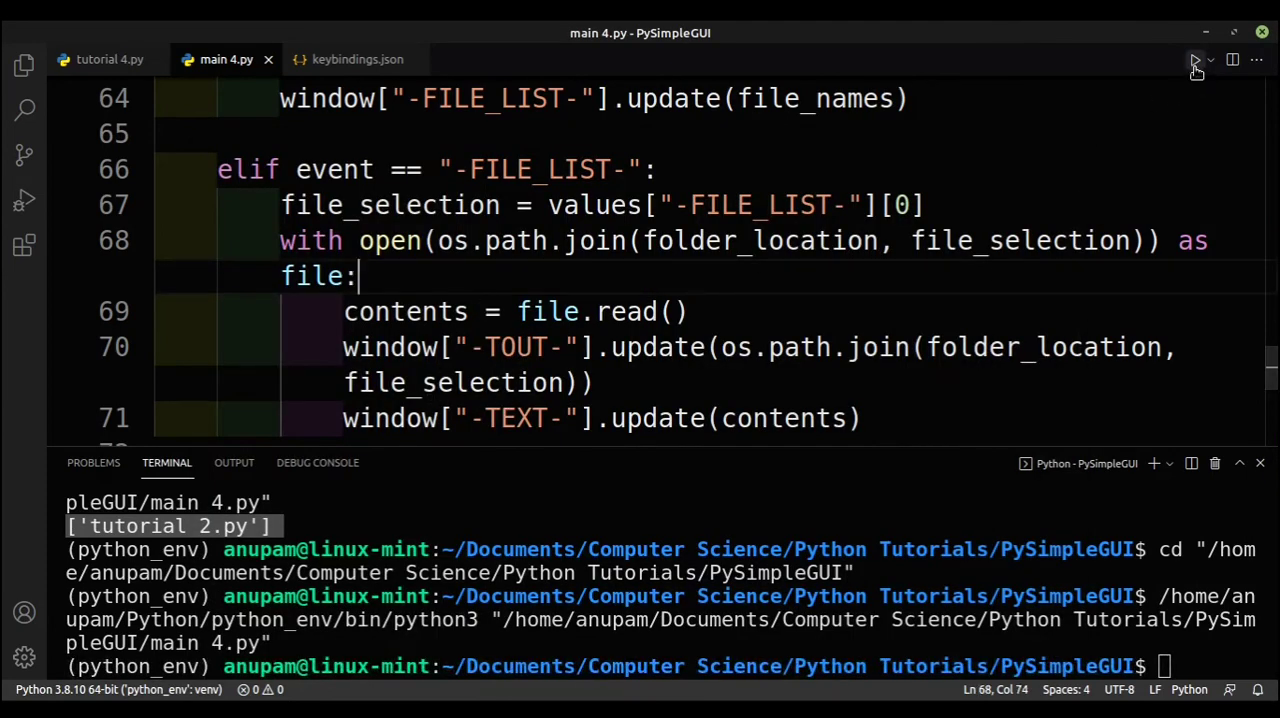
Relaunch File Viewer and click the empty file list to trigger the line 67 IndexError
click(1194, 60)
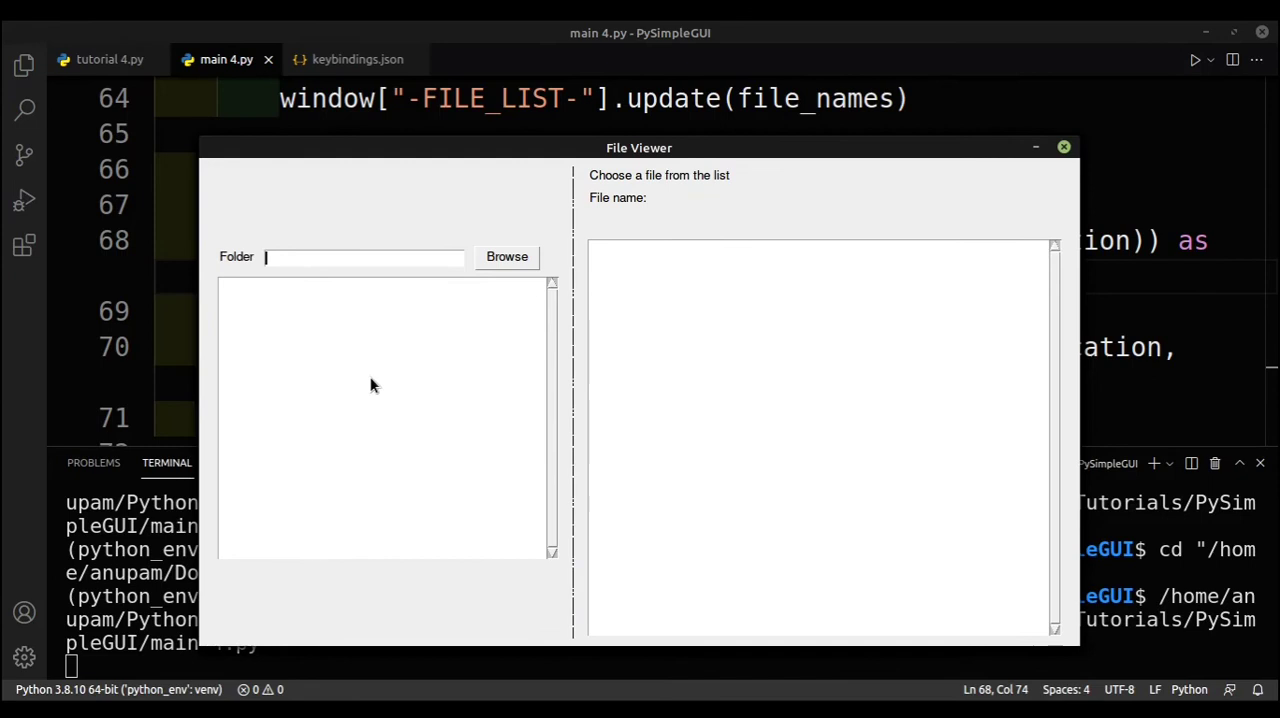
mouse_move(360, 397)
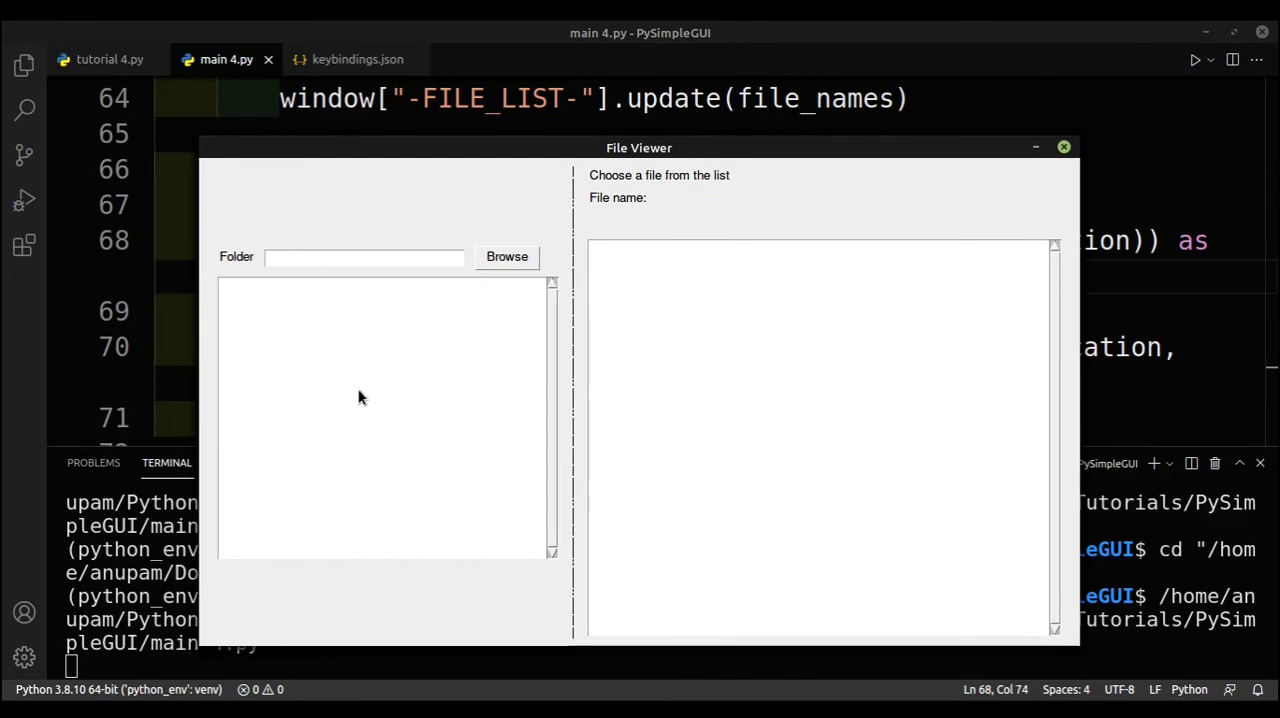
click(1063, 147)
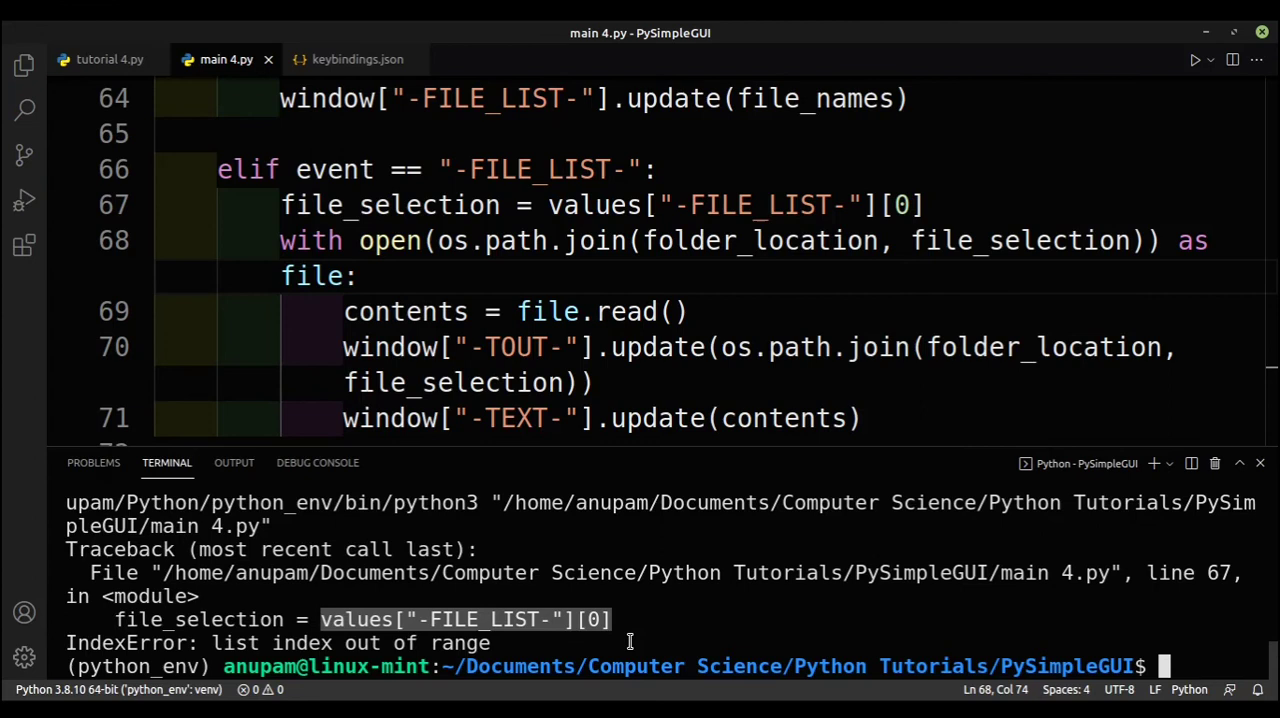
mouse_move(629, 631)
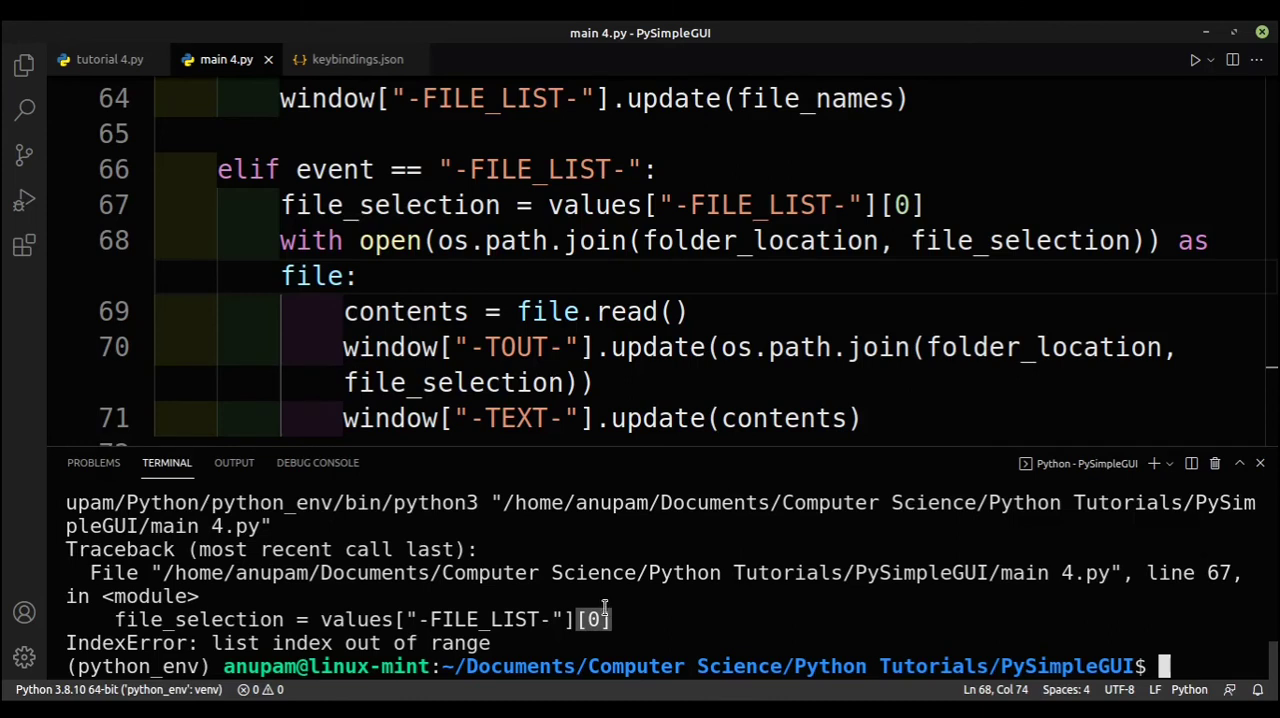
Append 'and len(values["-FILE_LIST-"]) > 0' to the elif condition on line 66
click(650, 169)
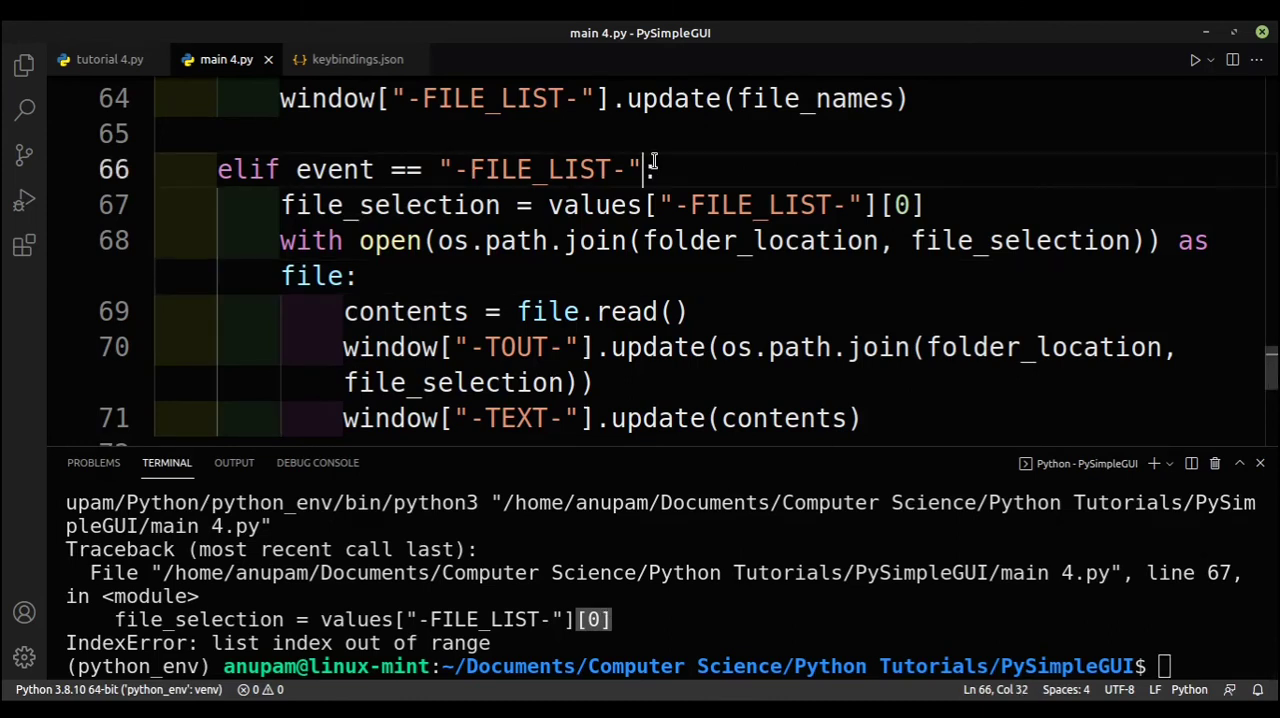
text(and)
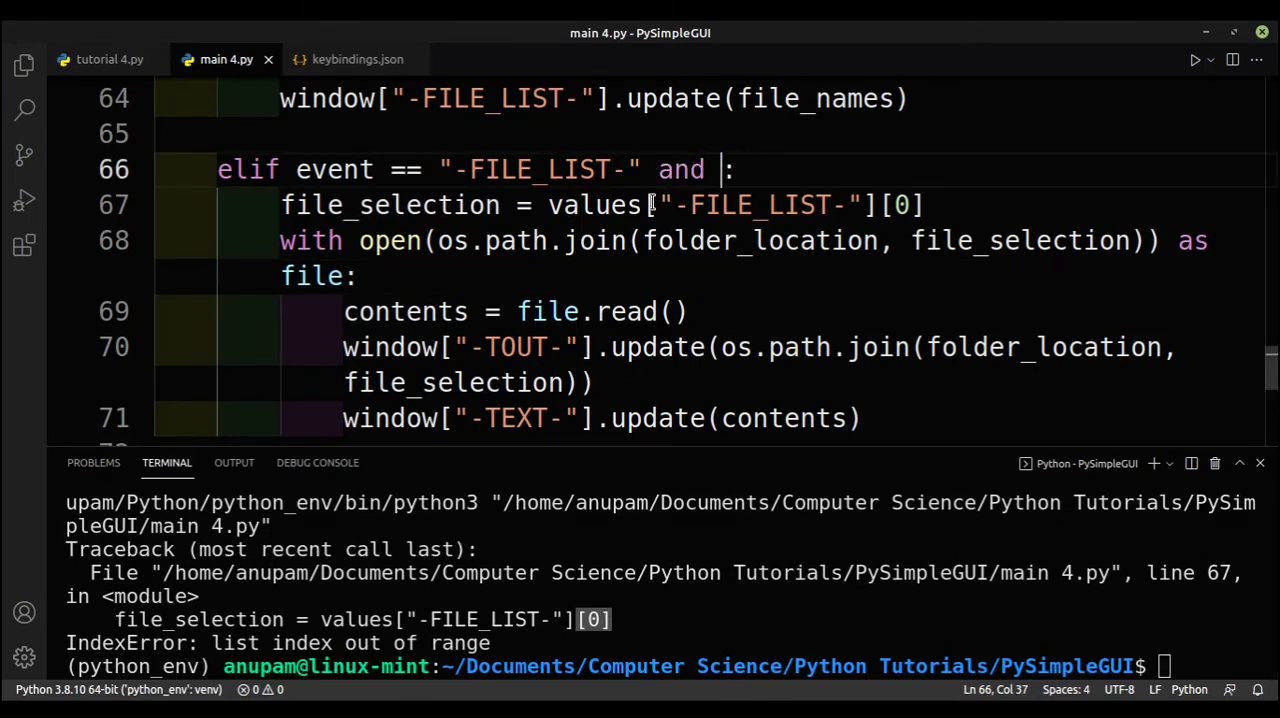
text(len())
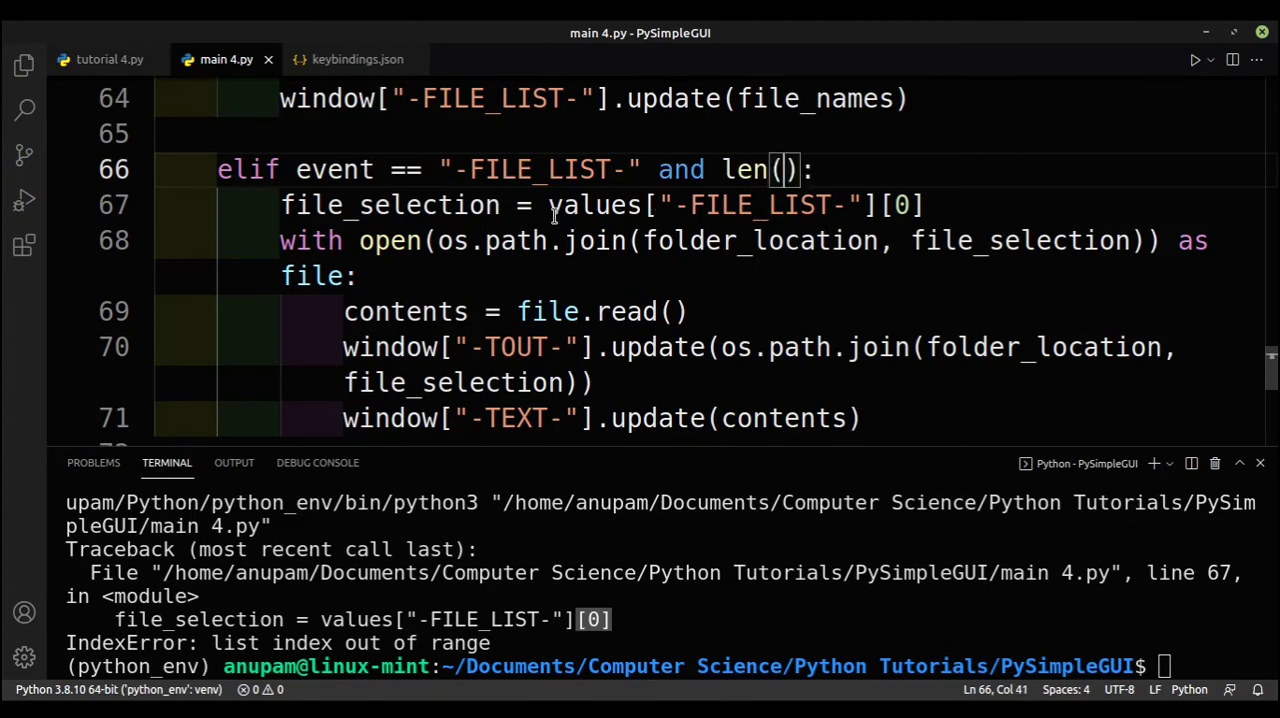
drag(549, 205, 870, 205)
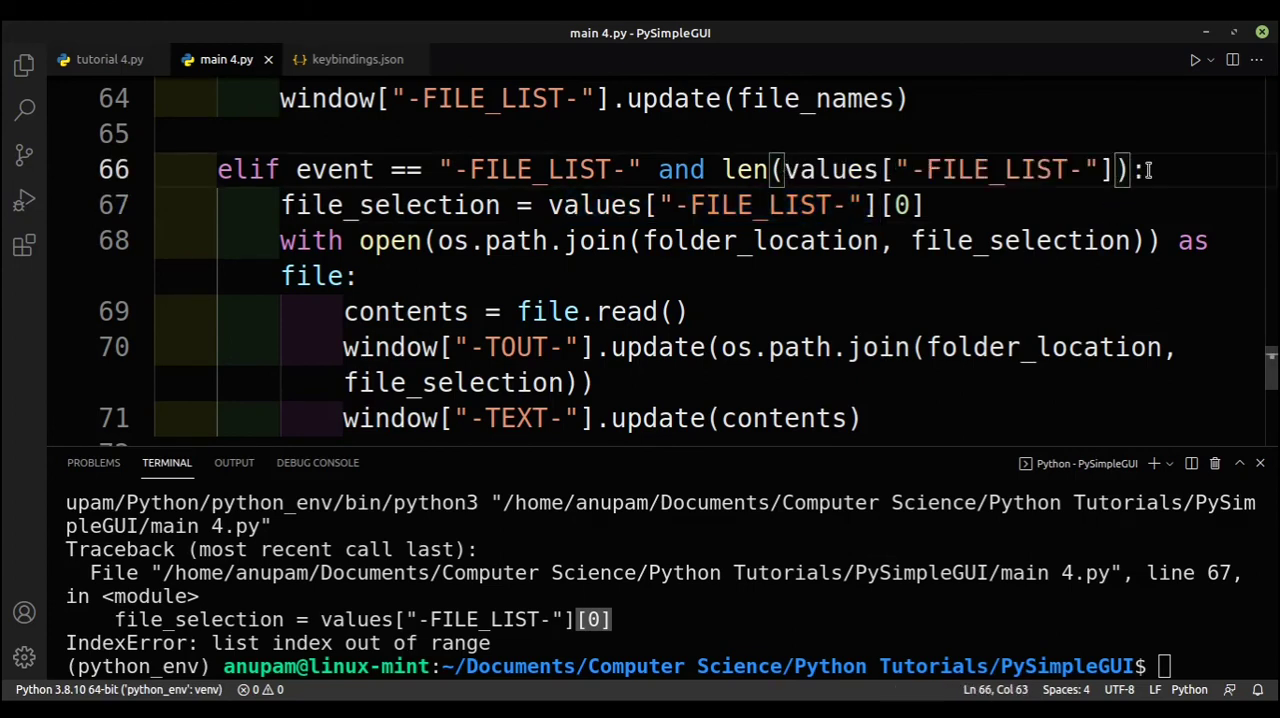
text(> 0)
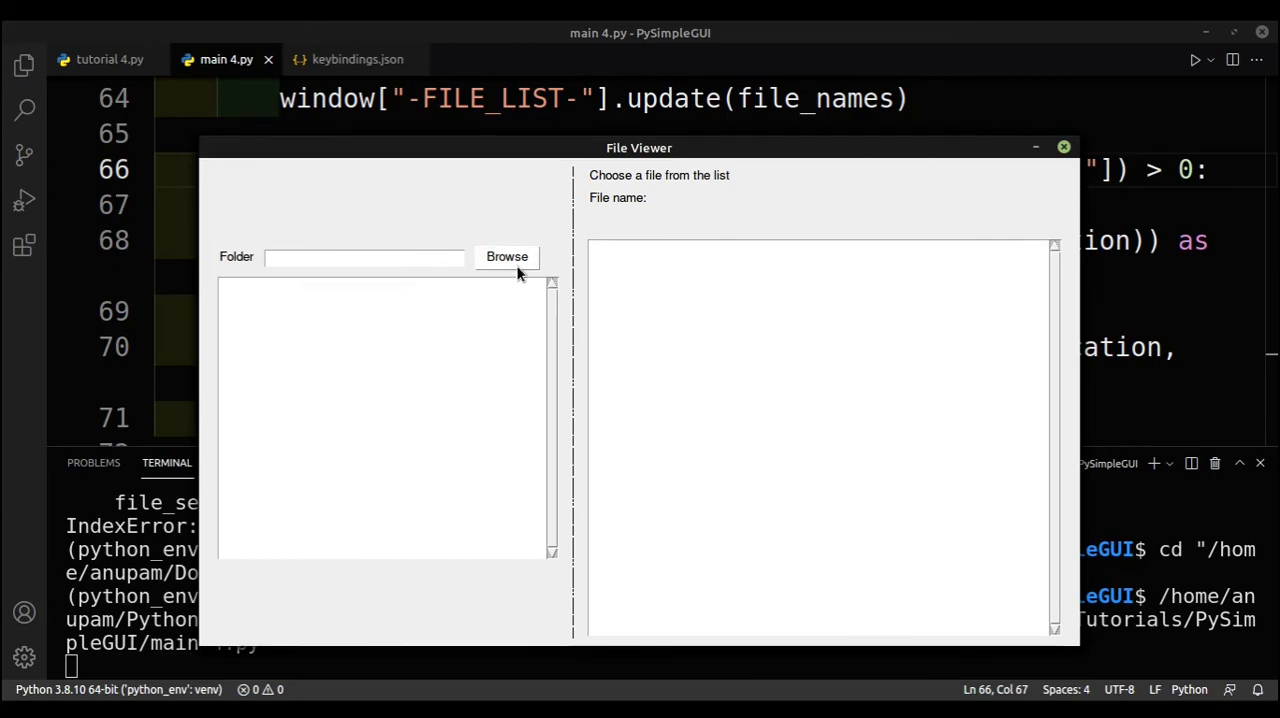
Browse to the tutorials folder, view tutorial 1.py and tutorial 3.py, then close File Viewer
click(507, 256)
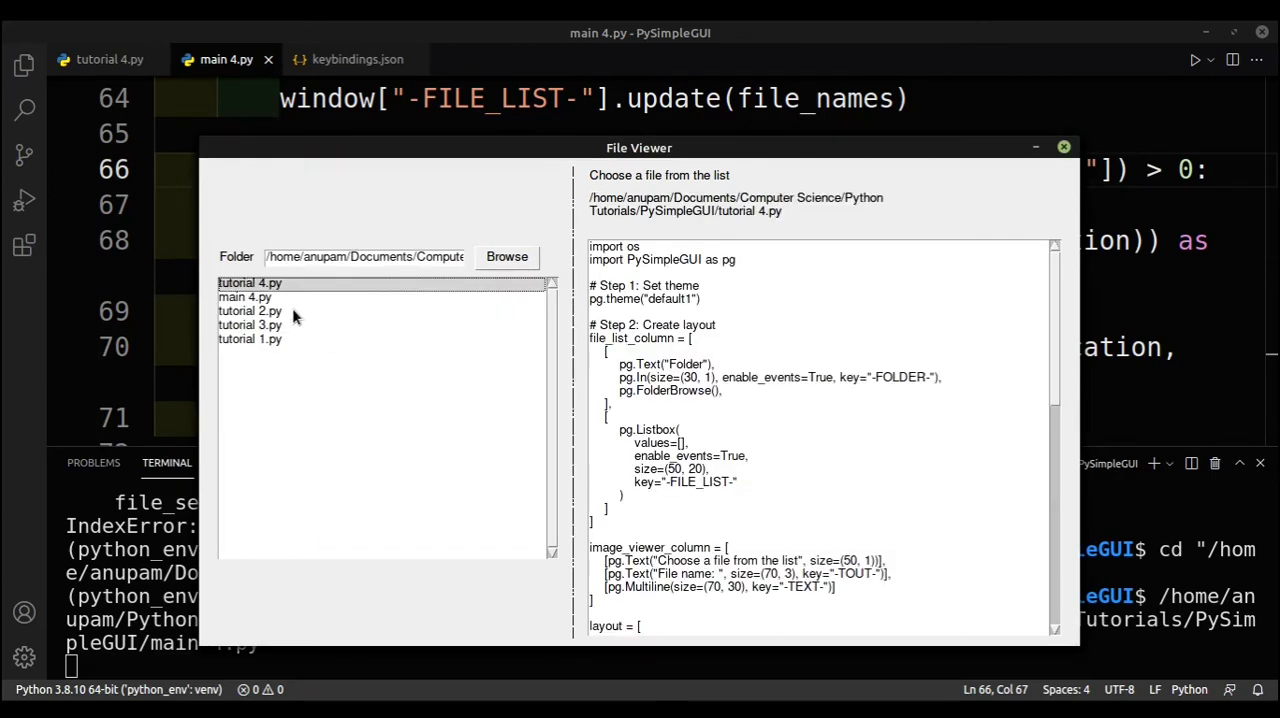
click(249, 339)
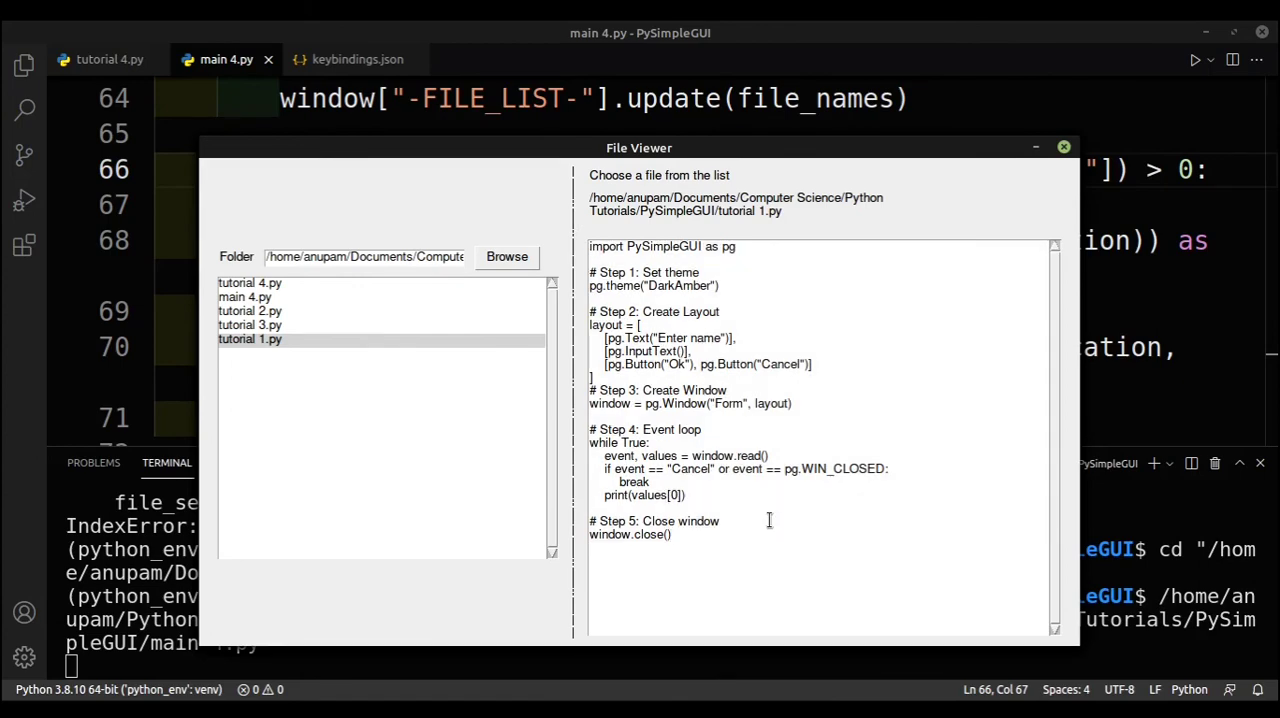
click(250, 325)
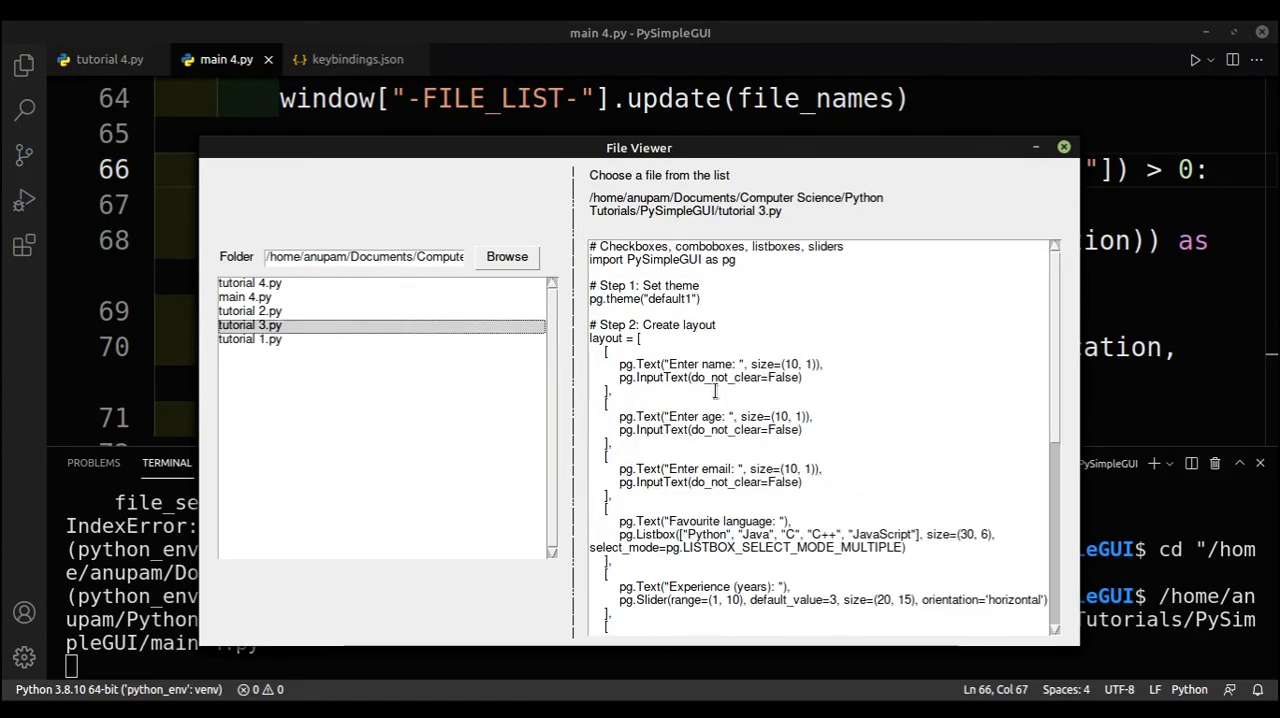
click(1063, 147)
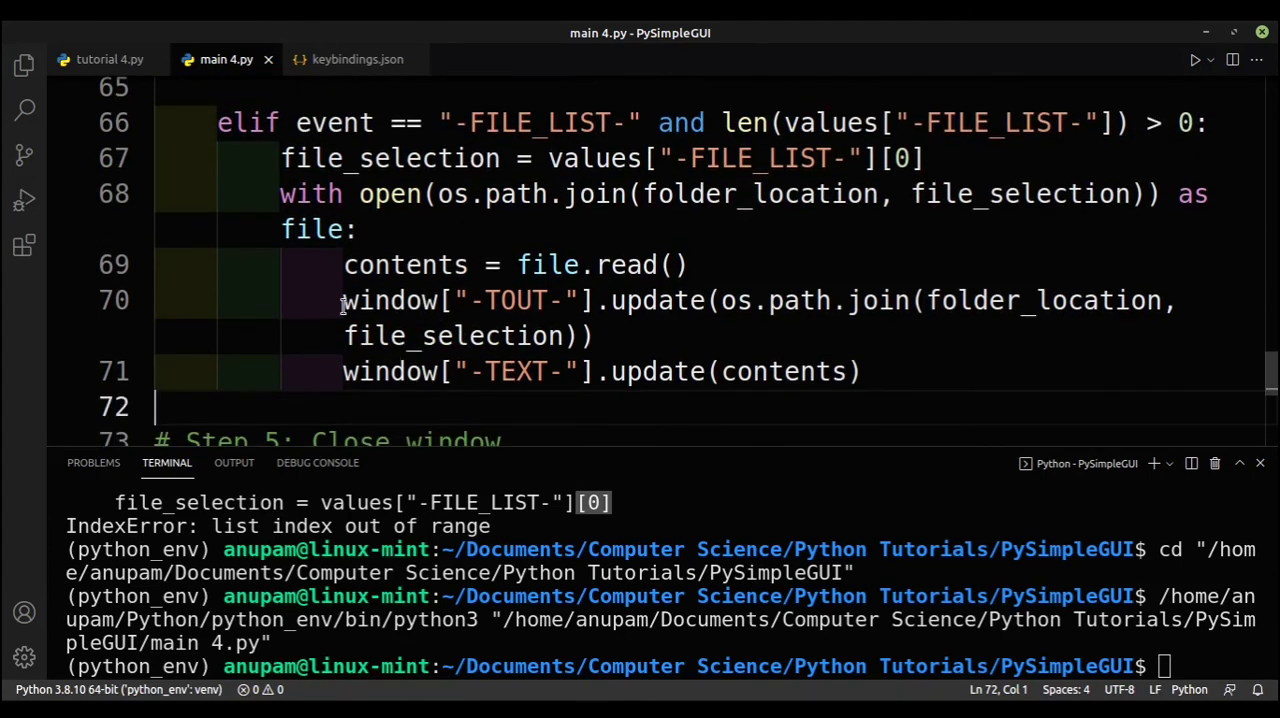
drag(343, 300, 600, 300)
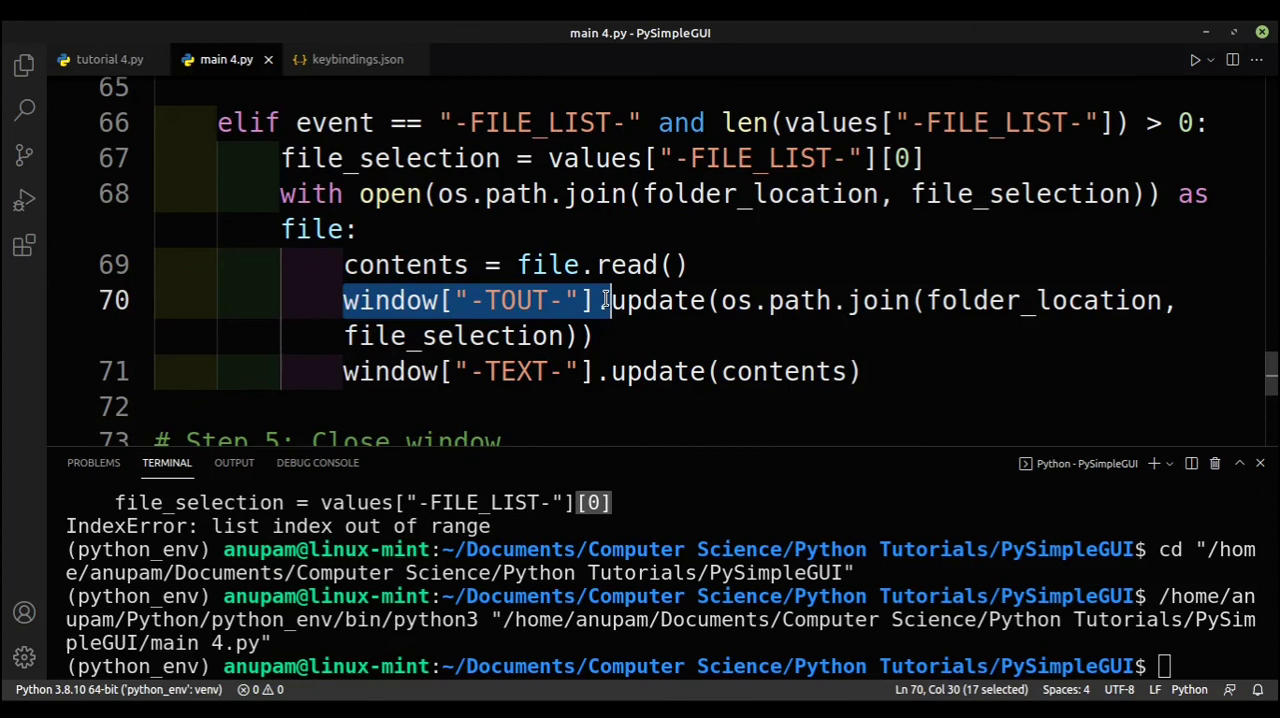
drag(605, 300, 1068, 300)
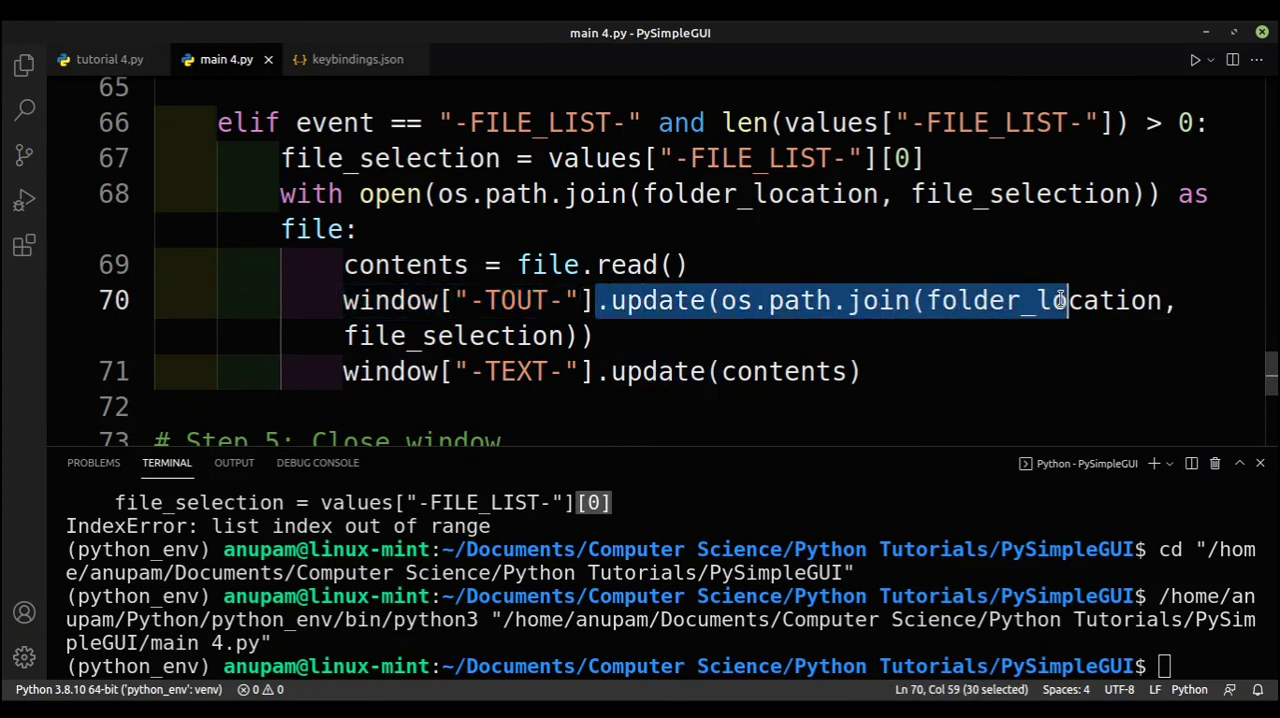